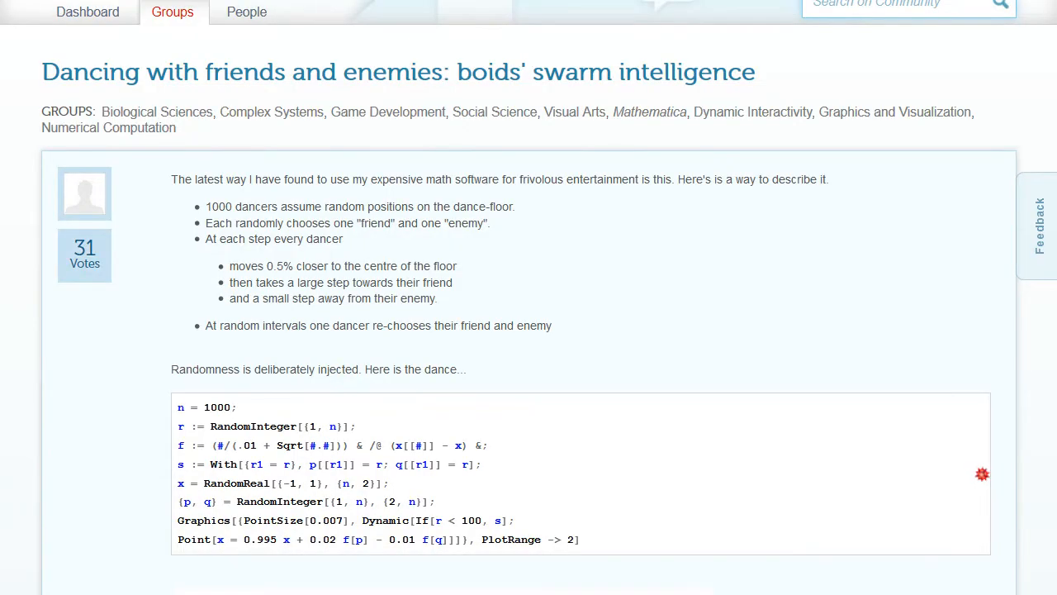
{"action": "mouse_move", "coordinate": [483, 263]}
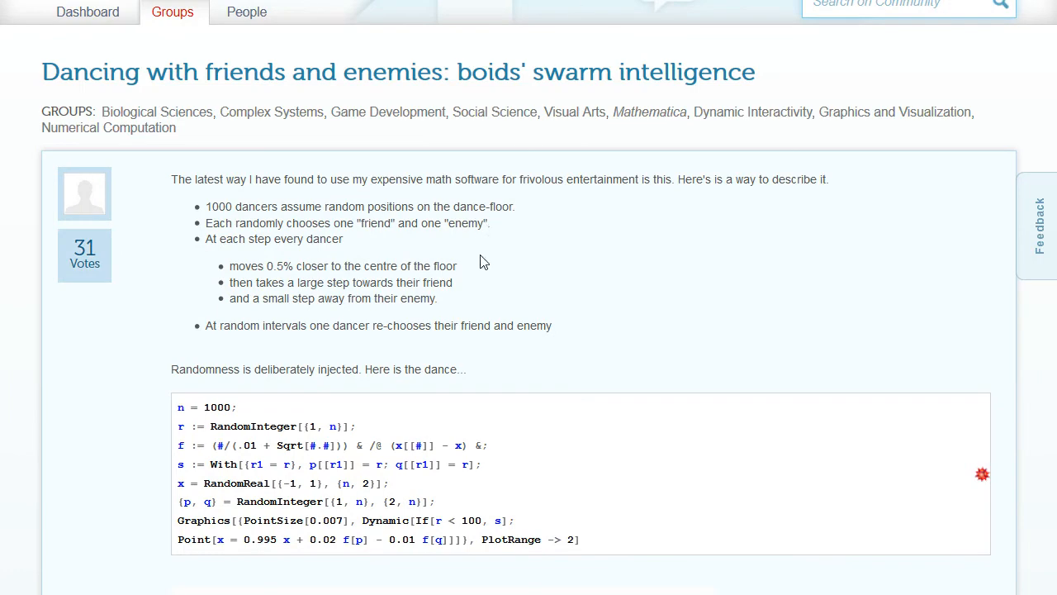
{"action": "mouse_move", "coordinate": [641, 345]}
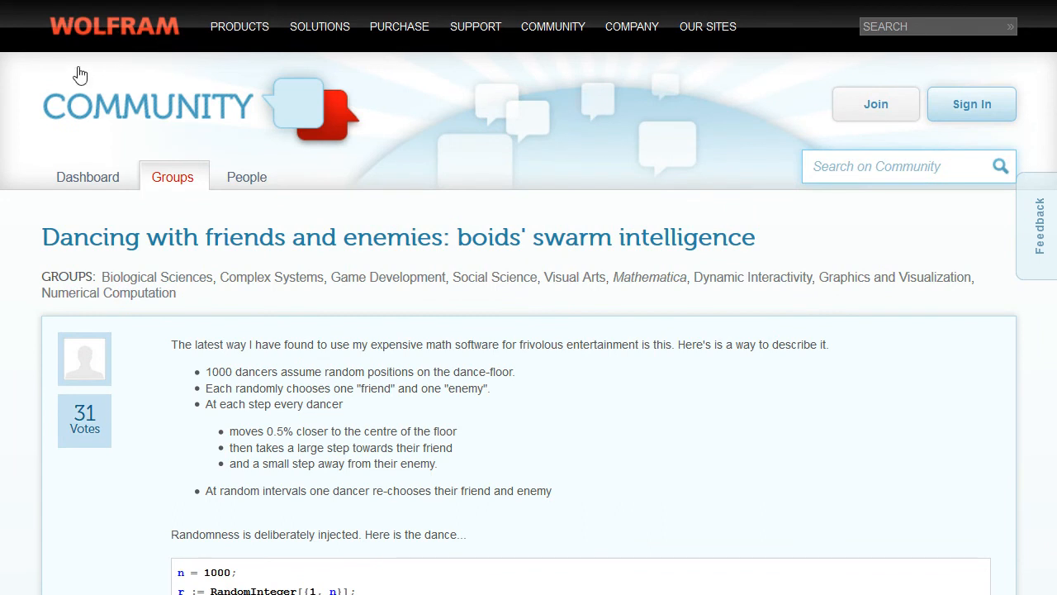
{"action": "mouse_move", "coordinate": [731, 383]}
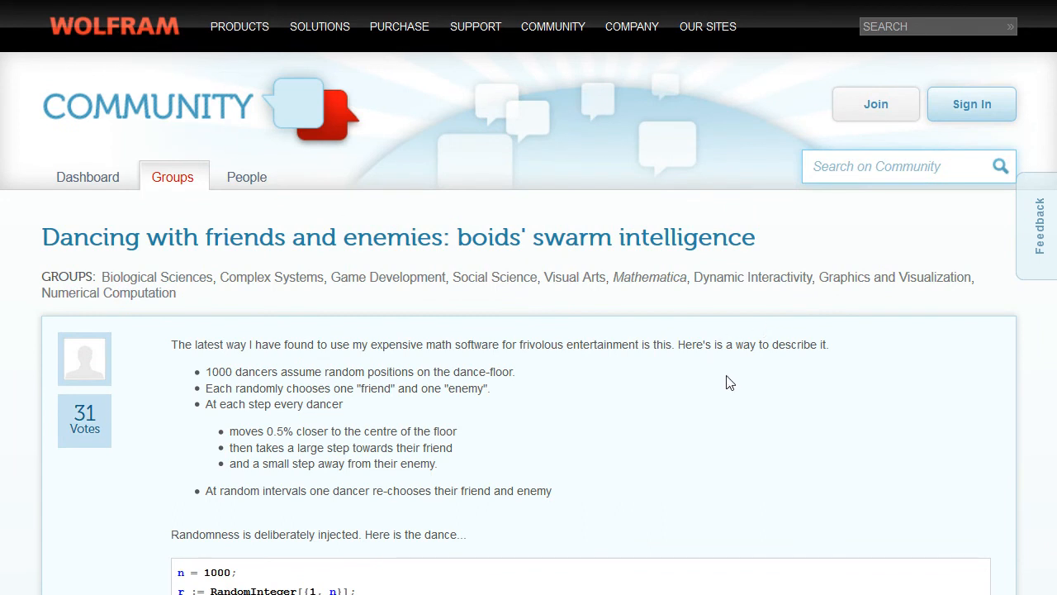
Scroll through the sketch while the glowing particle ring runs with the slider menu shown
{"action": "scroll", "scroll_direction": "down", "scroll_amount": 3}
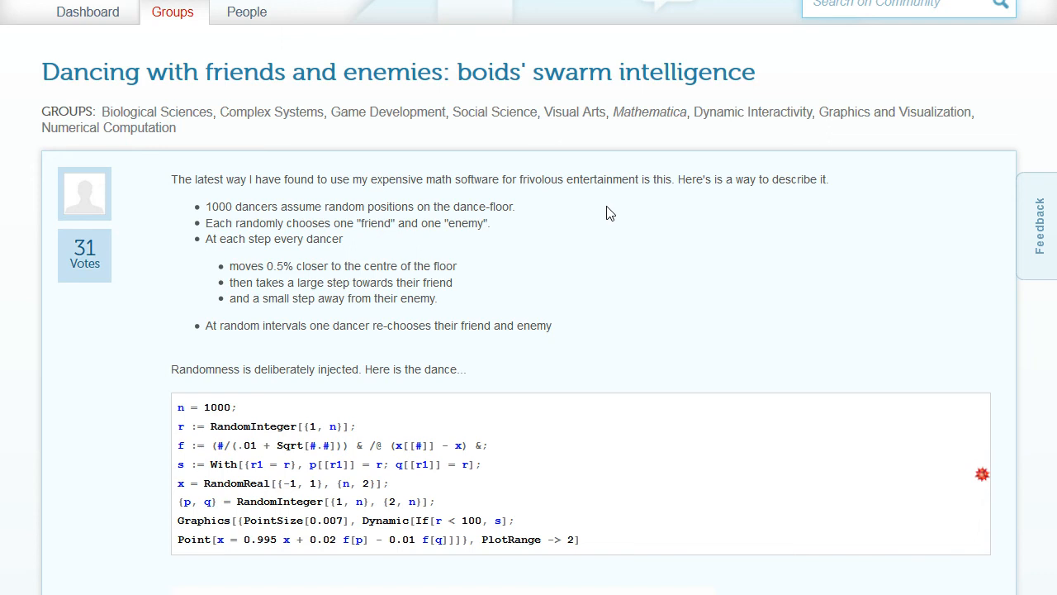
{"action": "mouse_move", "coordinate": [588, 178]}
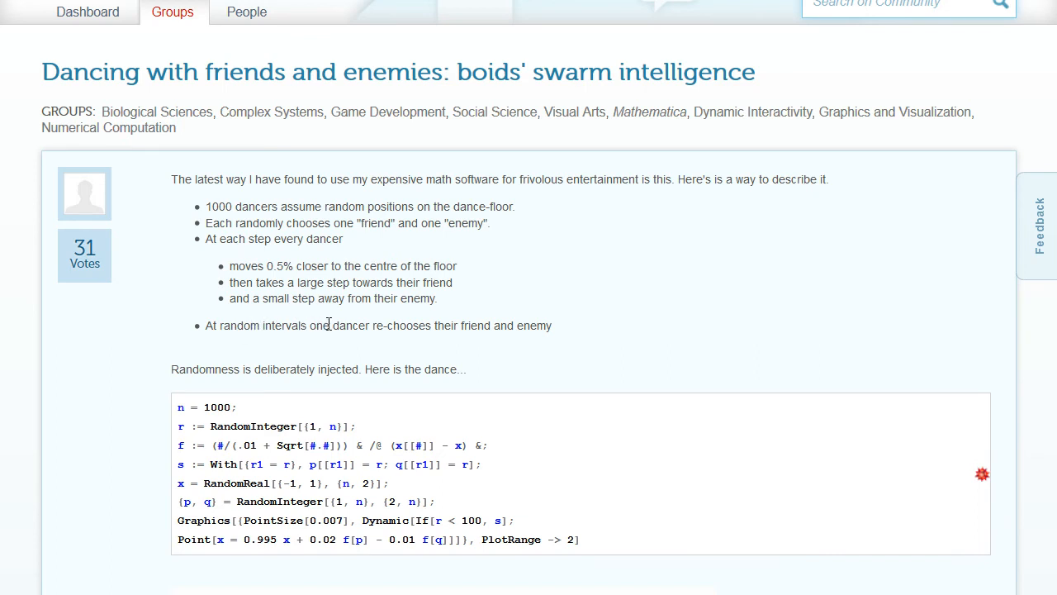
{"action": "mouse_move", "coordinate": [651, 276]}
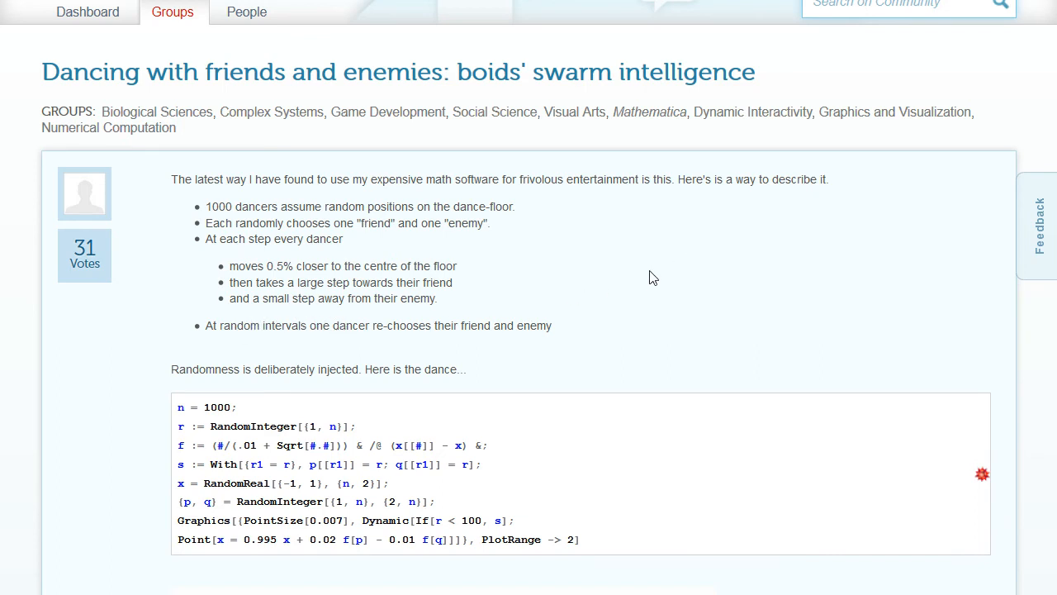
{"action": "scroll", "scroll_direction": "down", "scroll_amount": 3}
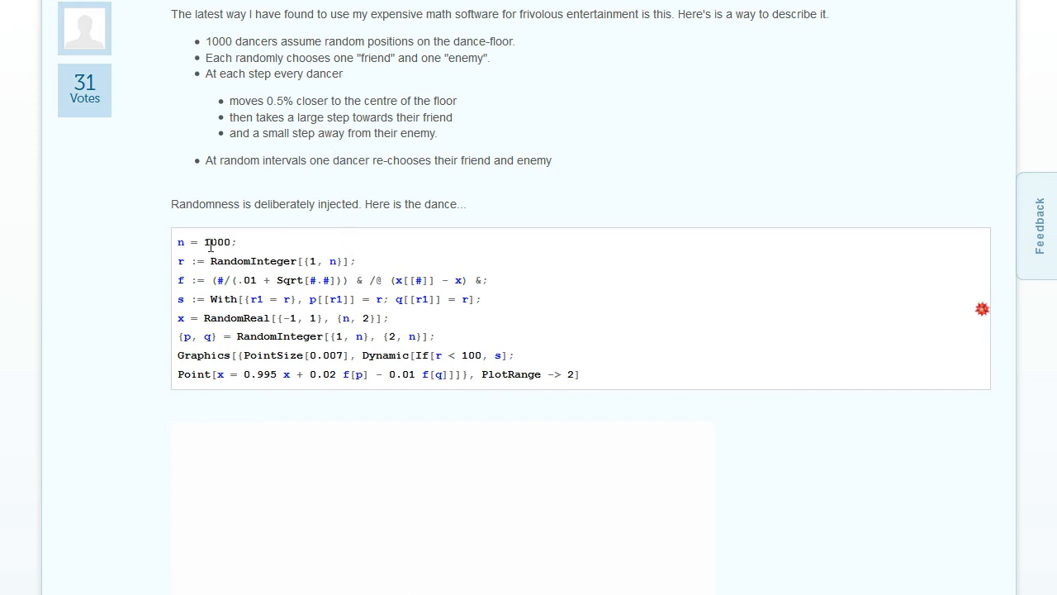
{"action": "mouse_move", "coordinate": [163, 357]}
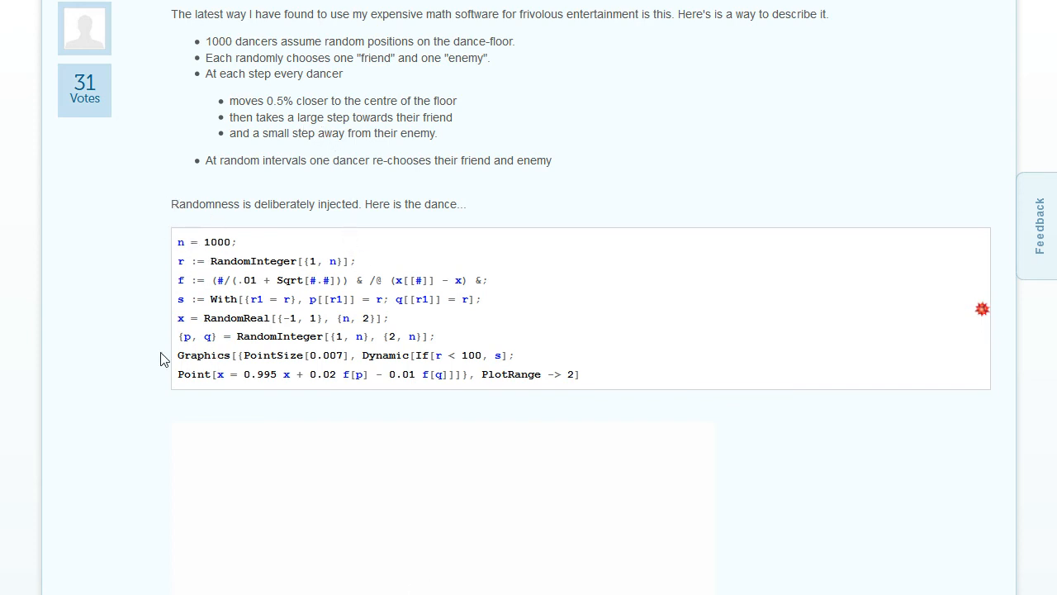
{"action": "scroll", "scroll_direction": "down", "scroll_amount": 3}
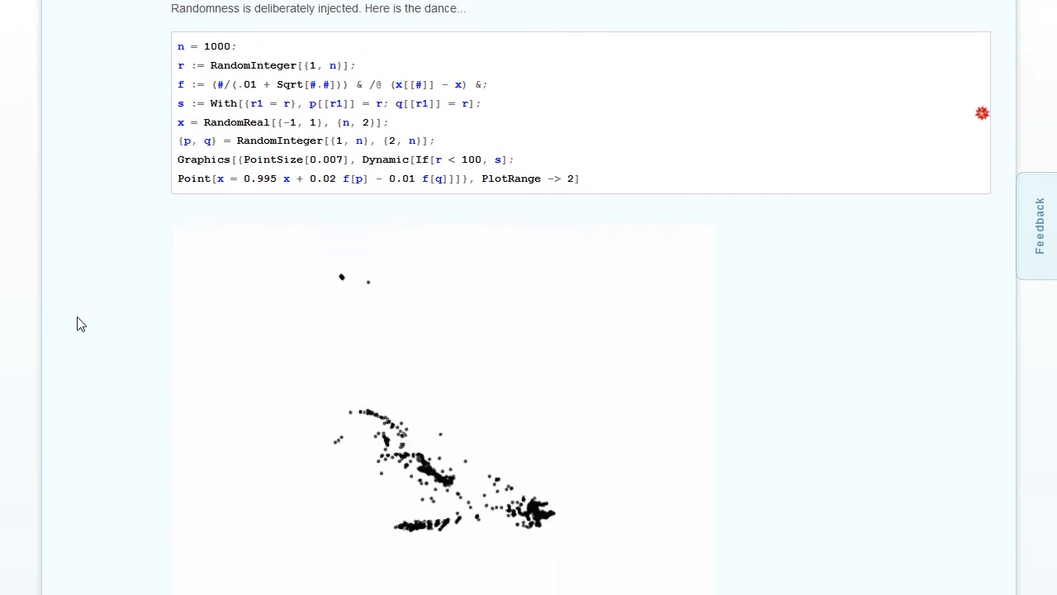
{"action": "scroll", "scroll_direction": "down", "scroll_amount": 3}
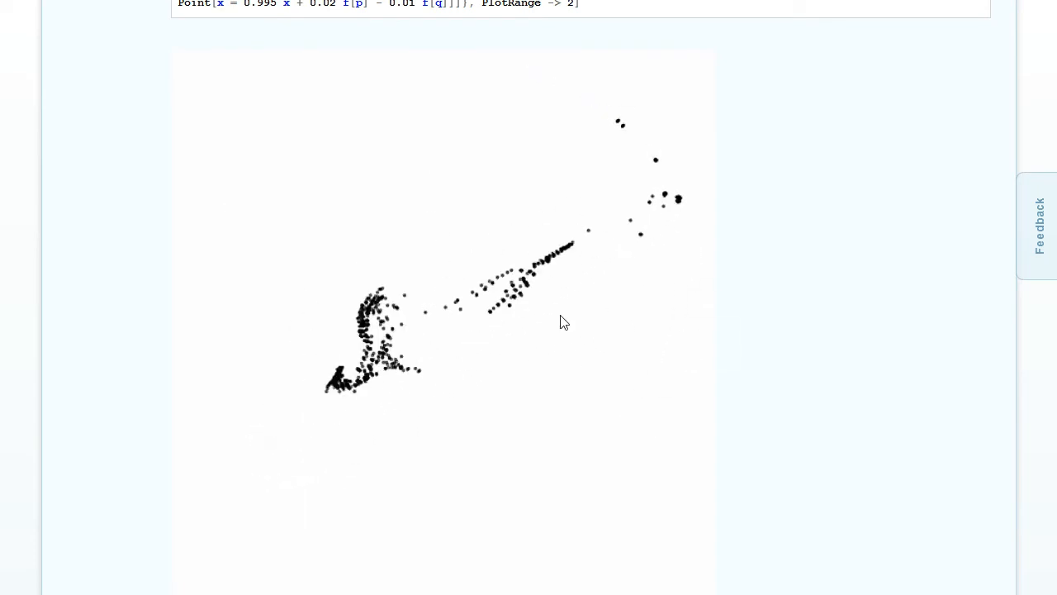
{"action": "scroll", "scroll_direction": "down", "scroll_amount": 3}
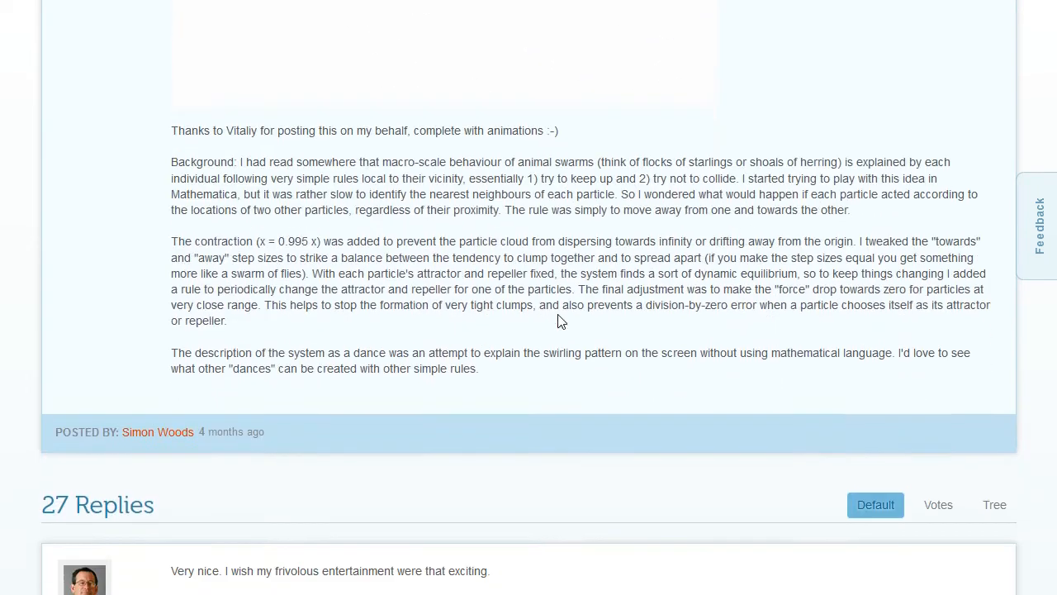
{"action": "scroll", "scroll_direction": "down", "scroll_amount": 3}
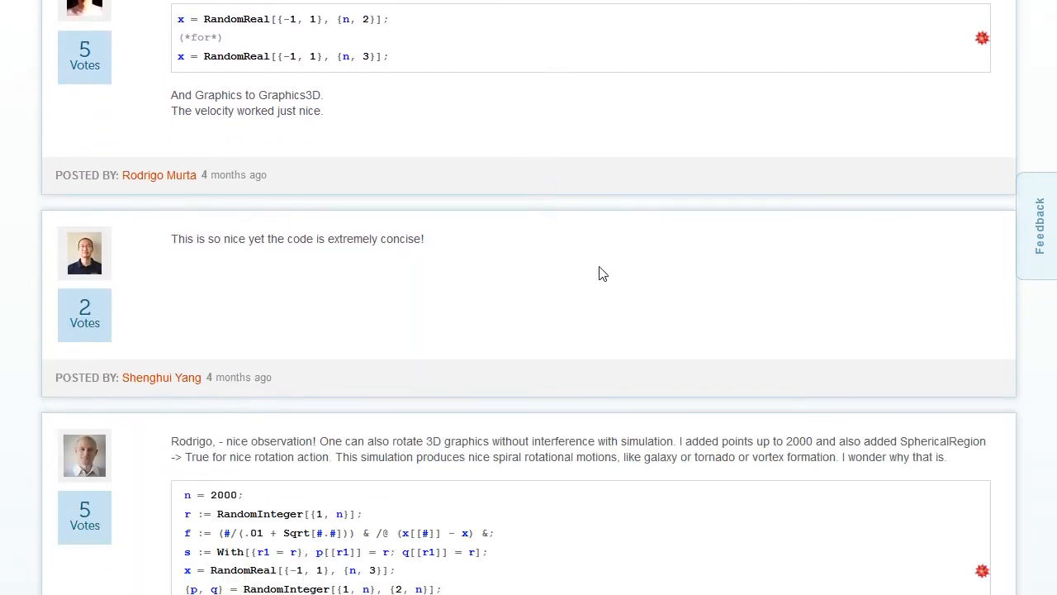
{"action": "mouse_move", "coordinate": [995, 115]}
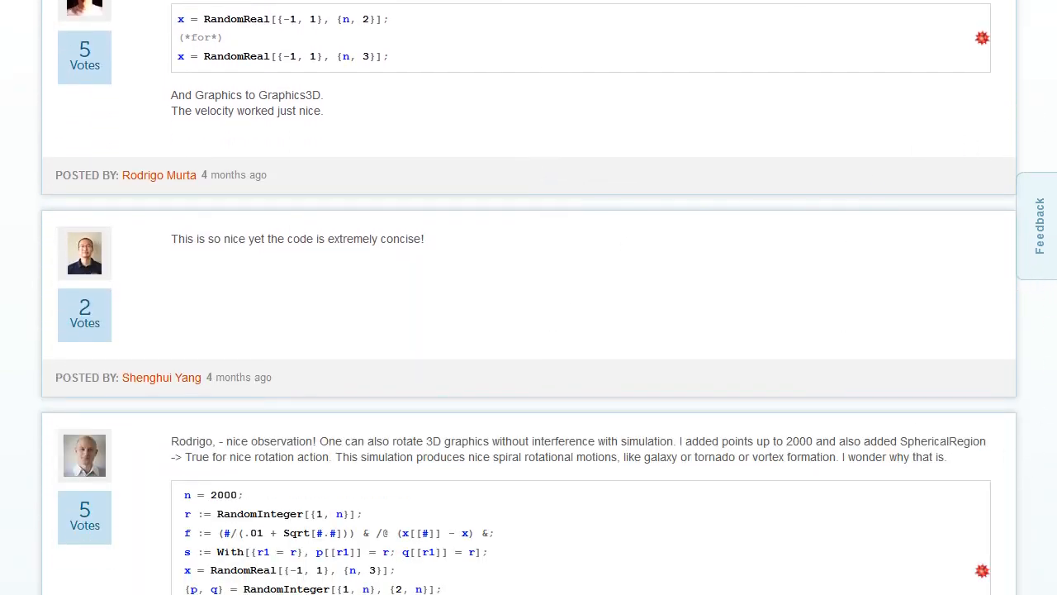
{"action": "scroll", "scroll_direction": "down", "scroll_amount": 3}
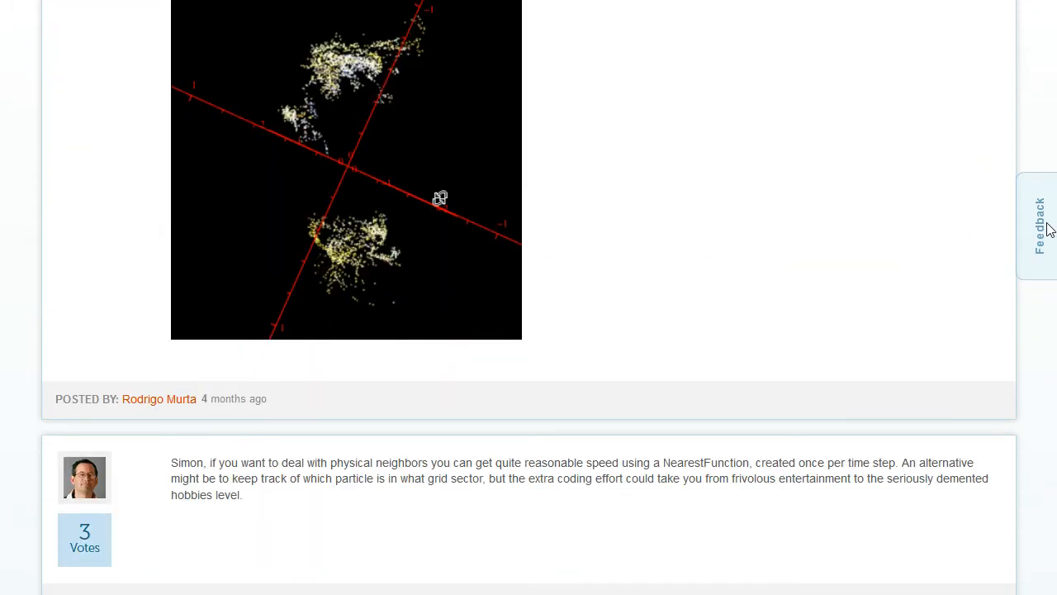
{"action": "scroll", "scroll_direction": "down", "scroll_amount": 3}
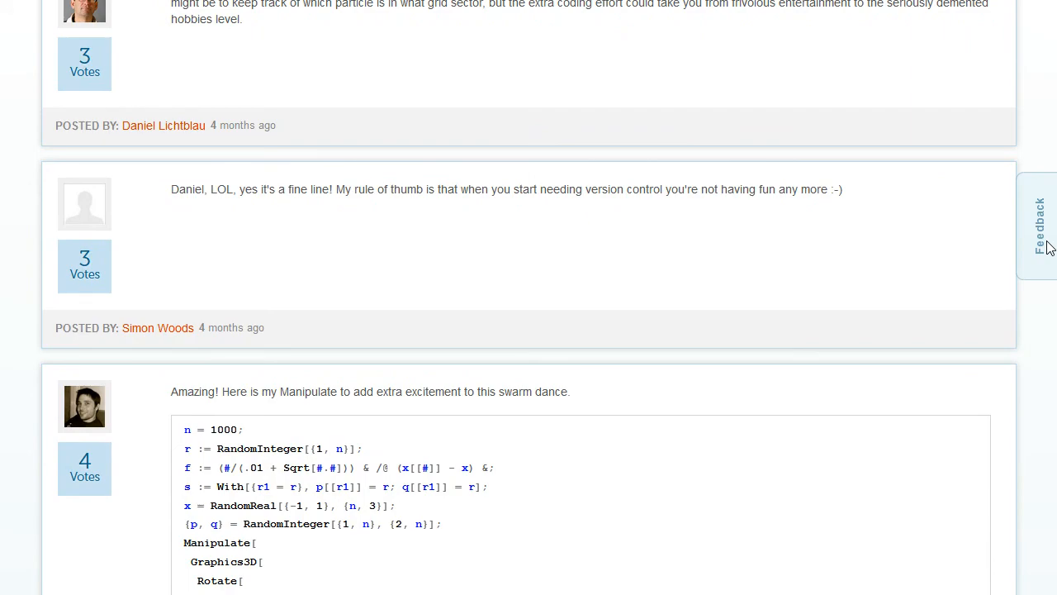
{"action": "scroll", "scroll_direction": "down", "scroll_amount": 3}
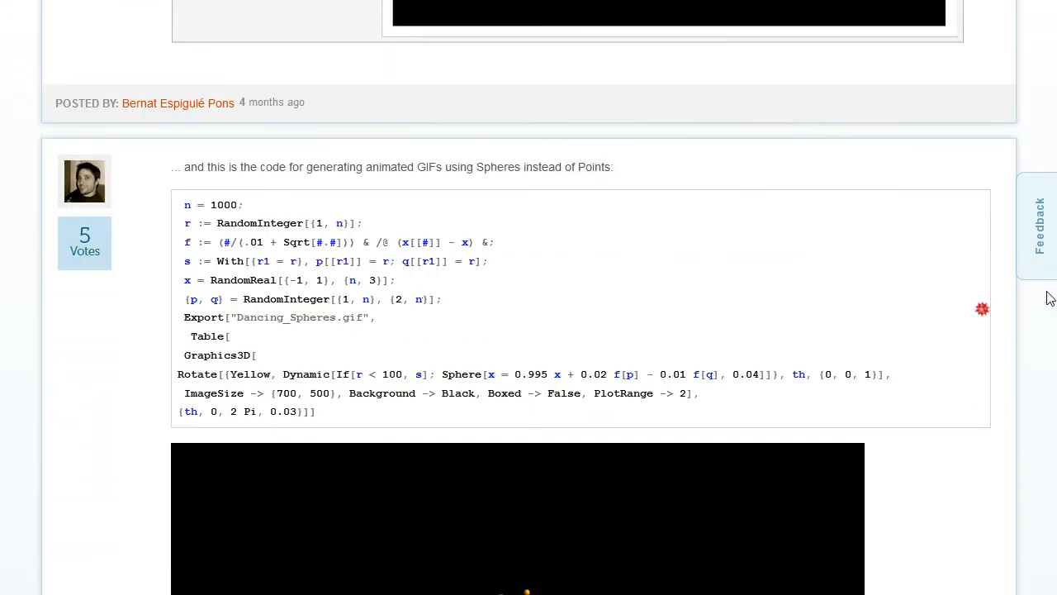
{"action": "scroll", "scroll_direction": "down", "scroll_amount": 3}
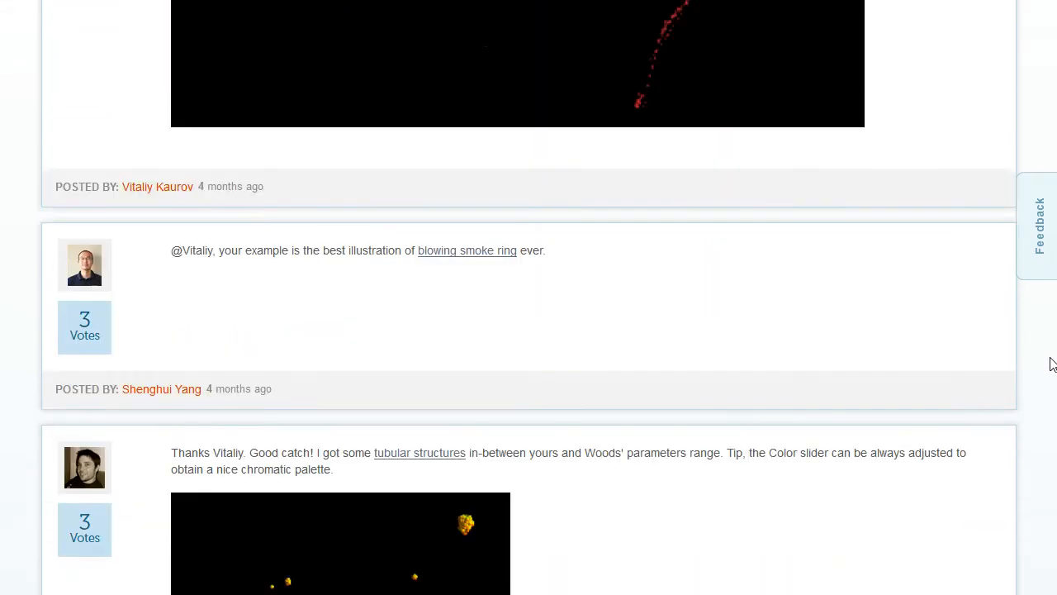
{"action": "scroll", "scroll_direction": "down", "scroll_amount": 3}
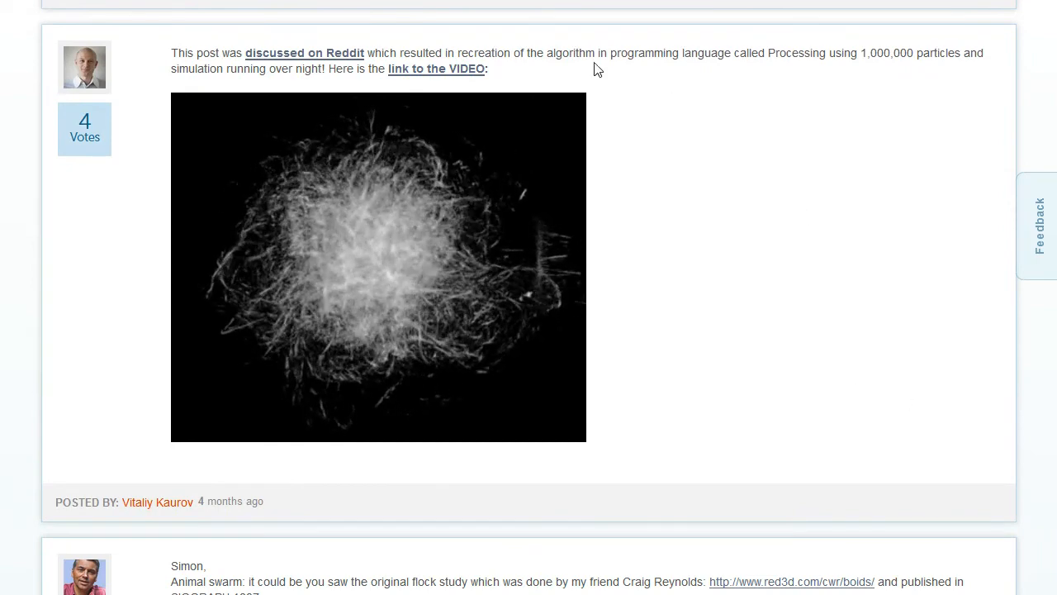
{"action": "mouse_move", "coordinate": [785, 278]}
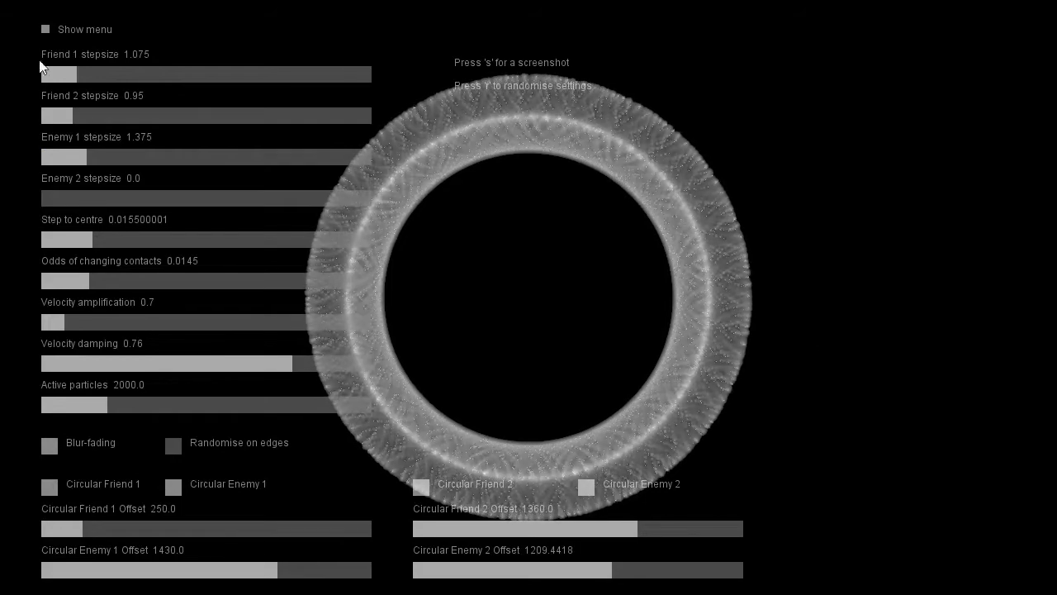
{"action": "mouse_move", "coordinate": [735, 339]}
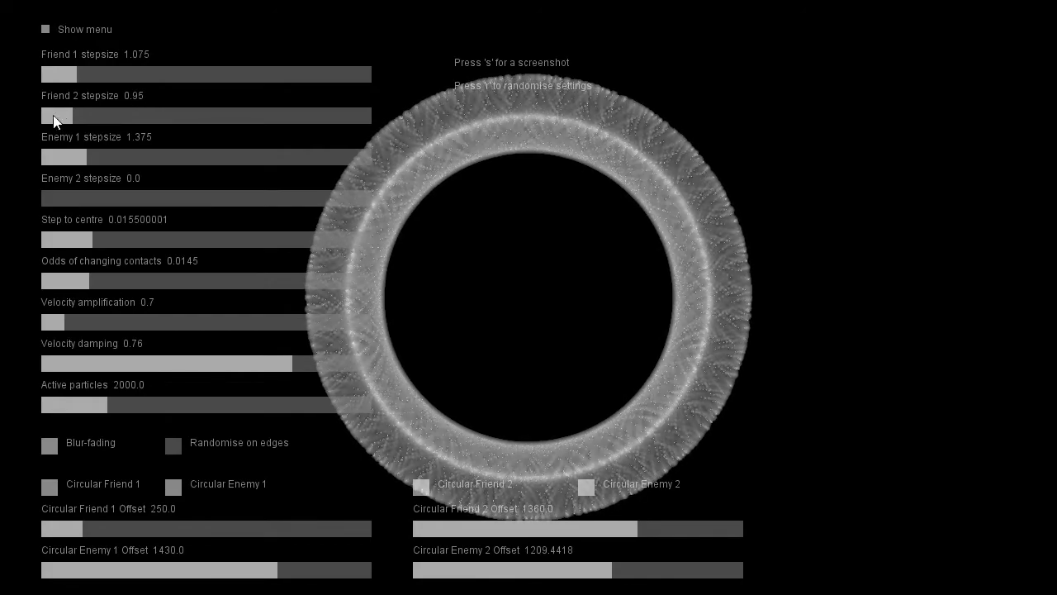
{"action": "mouse_move", "coordinate": [60, 176]}
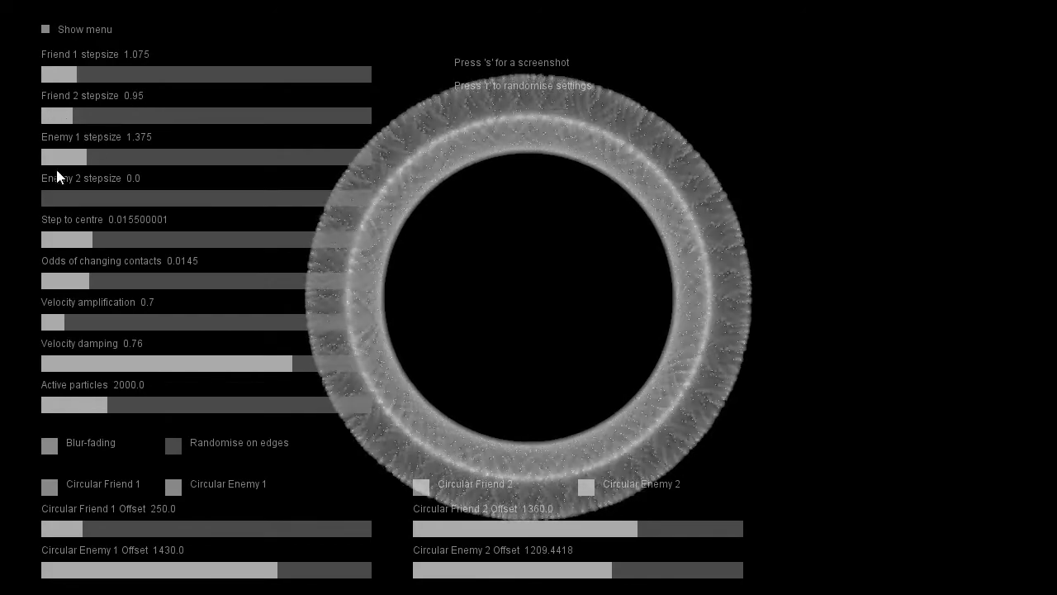
{"action": "mouse_move", "coordinate": [23, 216]}
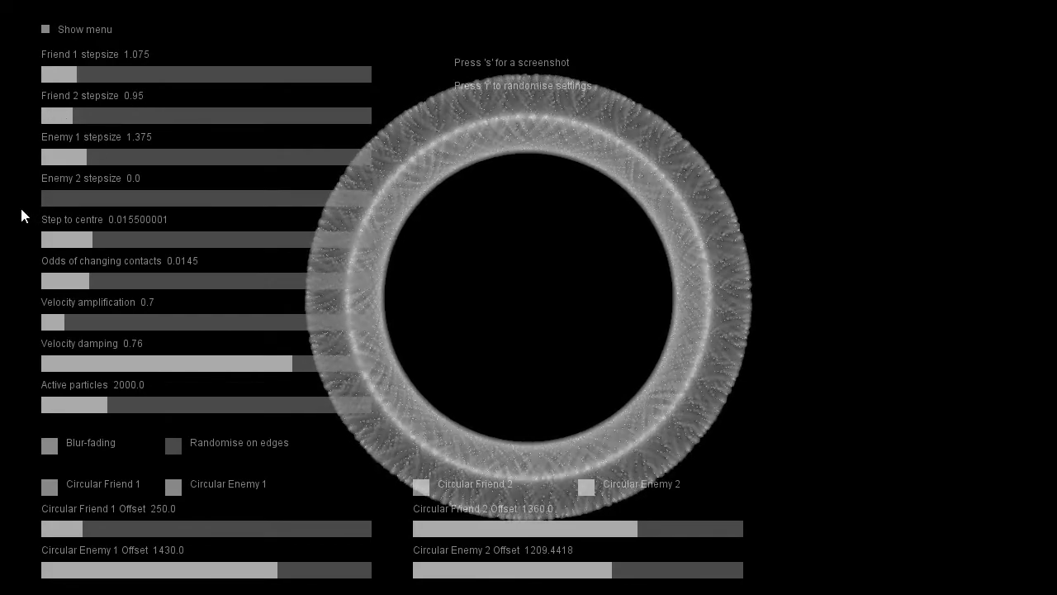
{"action": "mouse_move", "coordinate": [137, 225]}
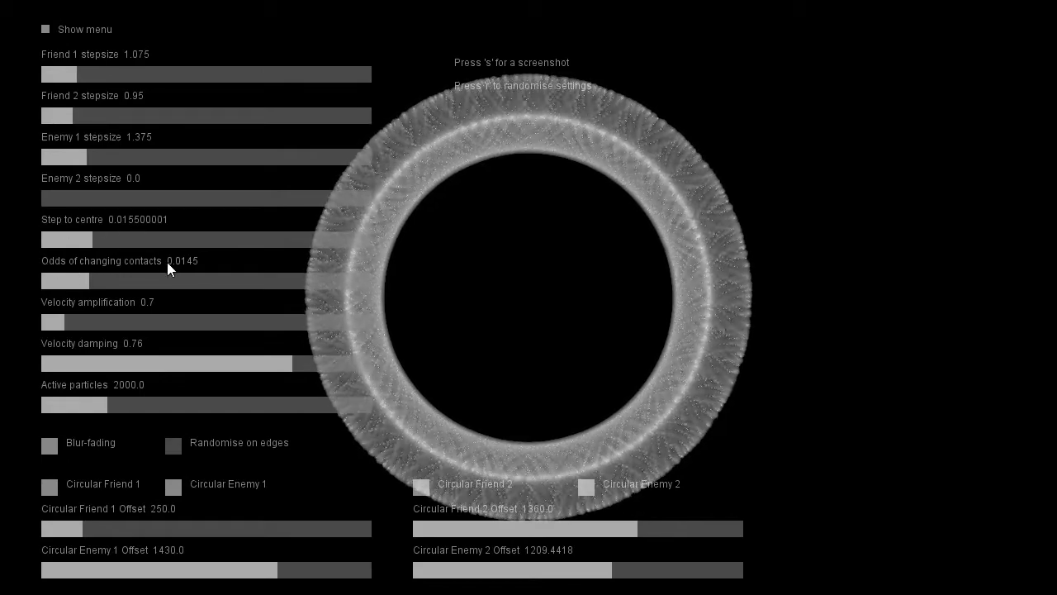
{"action": "mouse_move", "coordinate": [429, 134]}
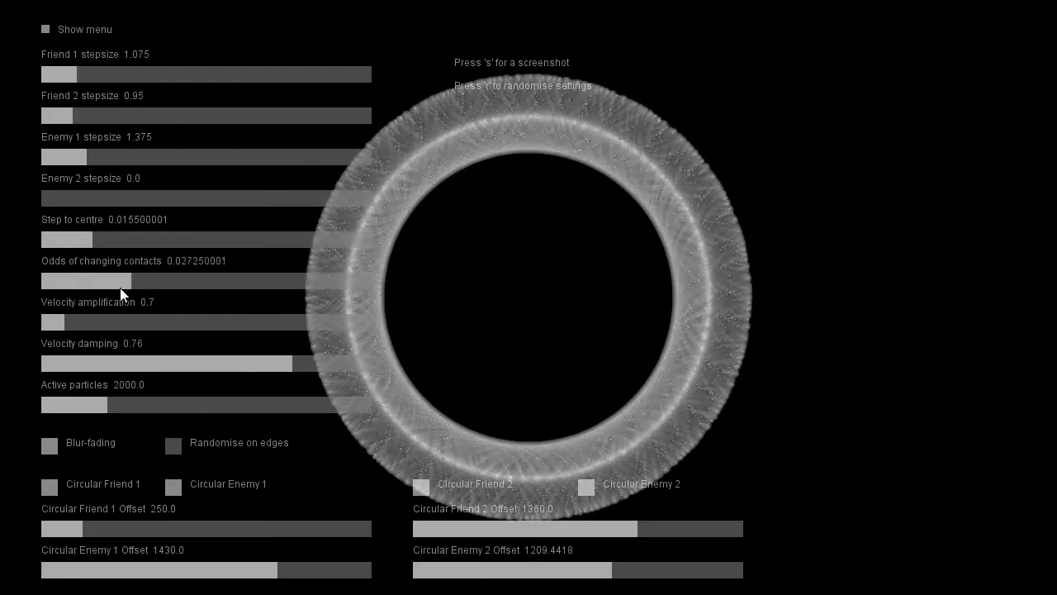
Drag the 'Odds of changing contacts' slider left down to 0.001
{"action": "left_click_drag", "start_coordinate": [85, 280], "coordinate": [41, 281]}
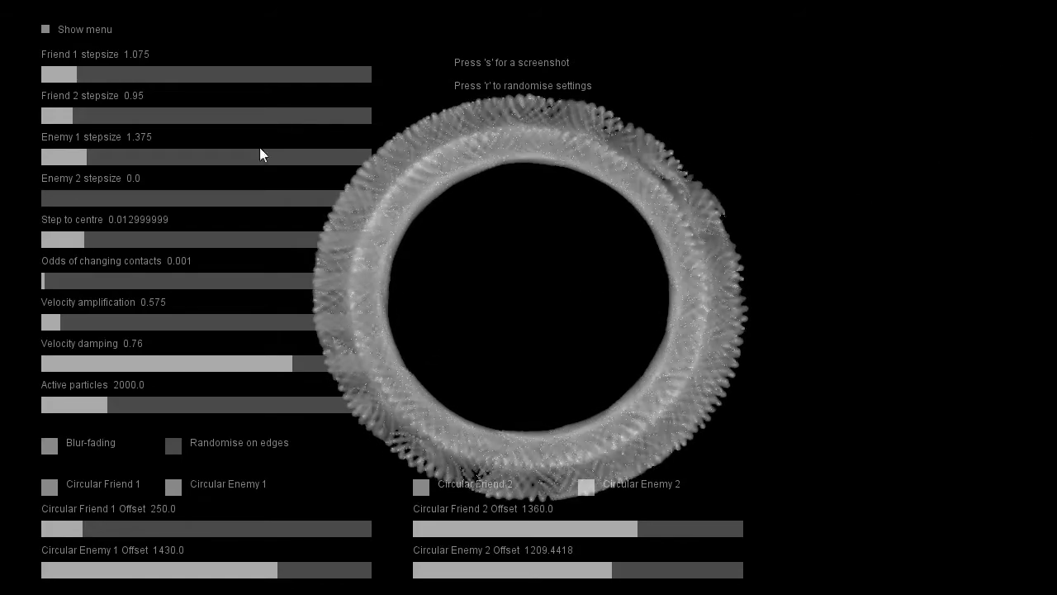
{"action": "mouse_move", "coordinate": [645, 152]}
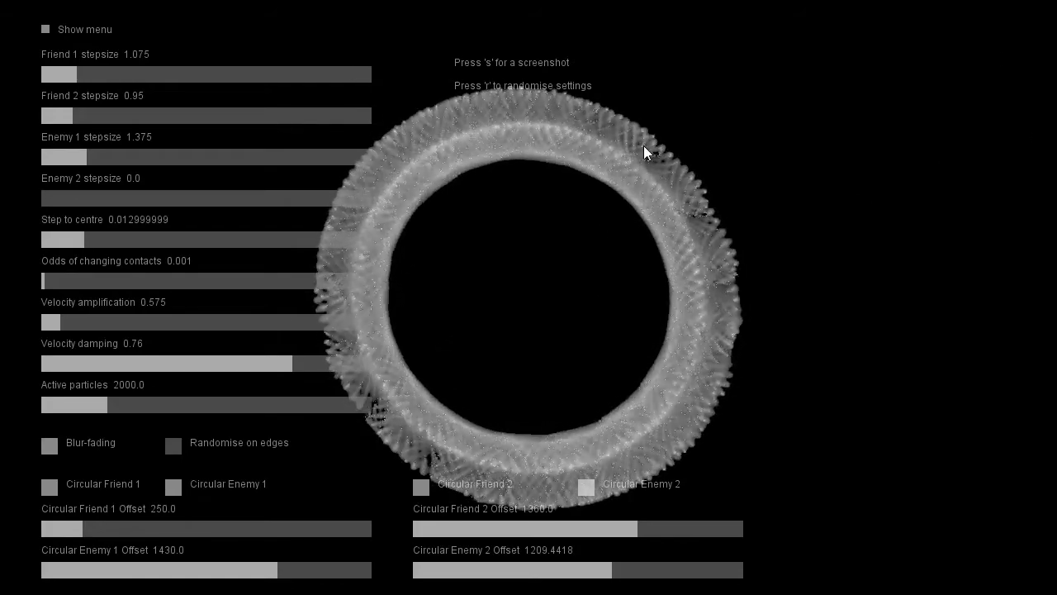
{"action": "mouse_move", "coordinate": [631, 157]}
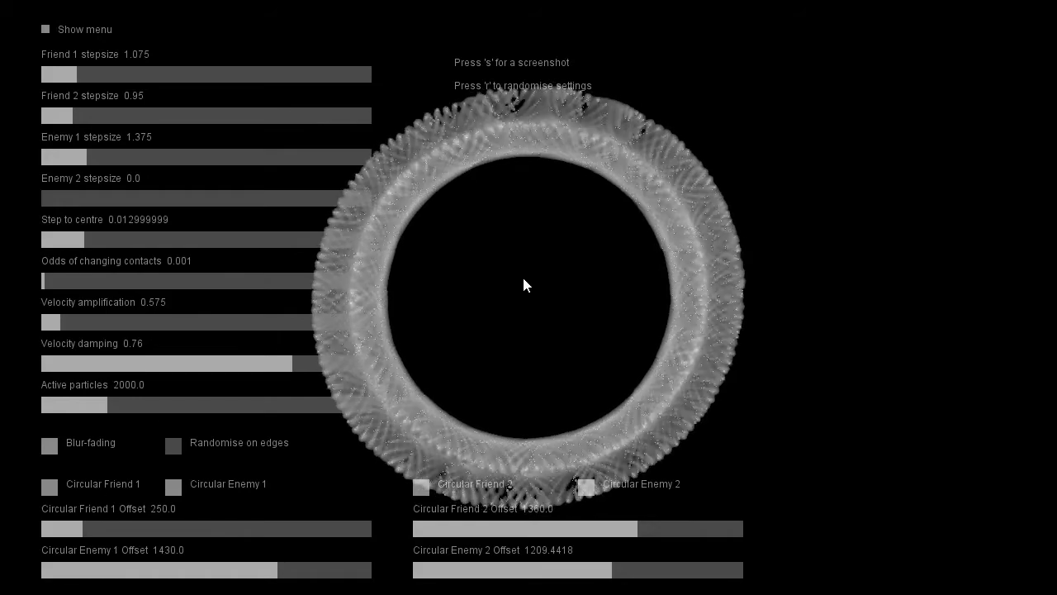
{"action": "mouse_move", "coordinate": [684, 295]}
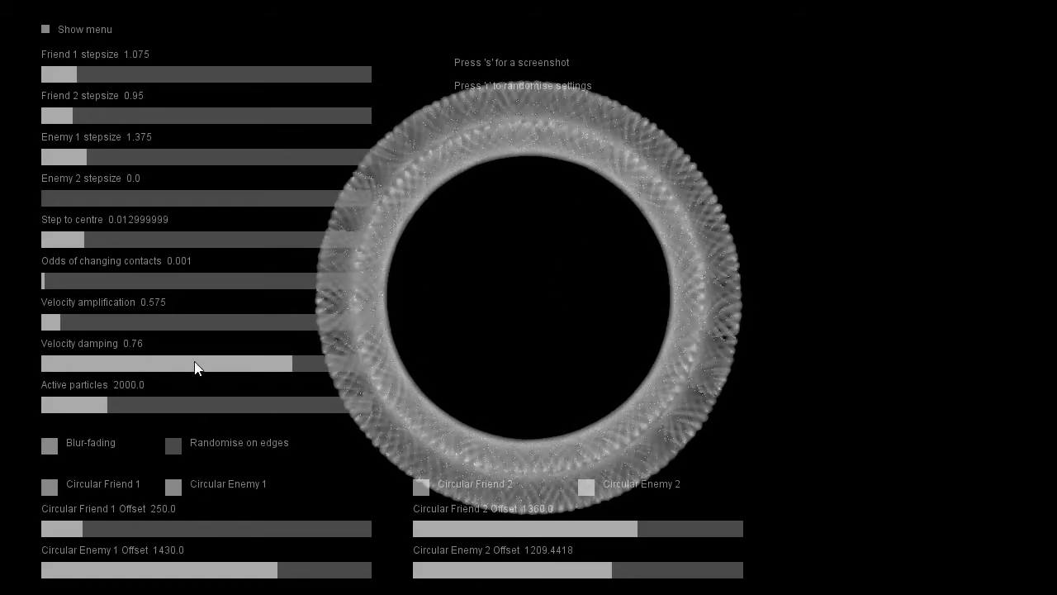
{"action": "mouse_move", "coordinate": [437, 254]}
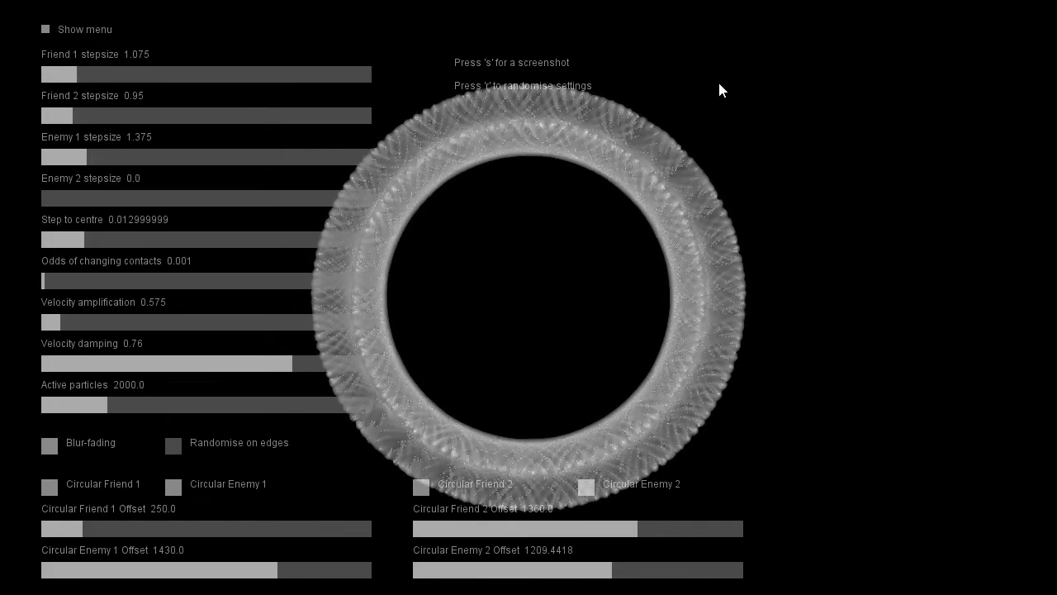
{"action": "mouse_move", "coordinate": [722, 70]}
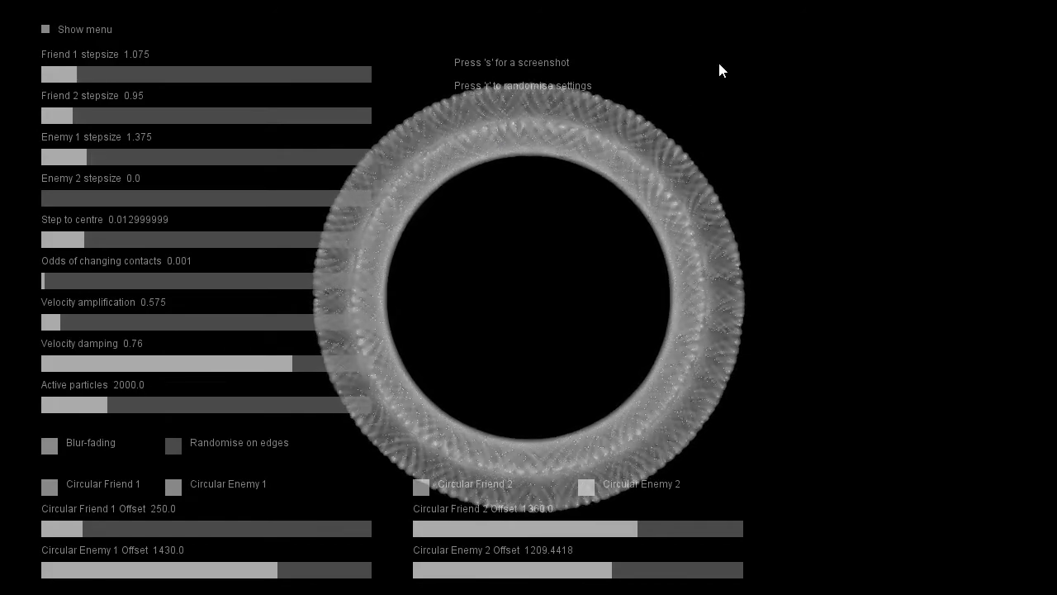
{"action": "mouse_move", "coordinate": [725, 125]}
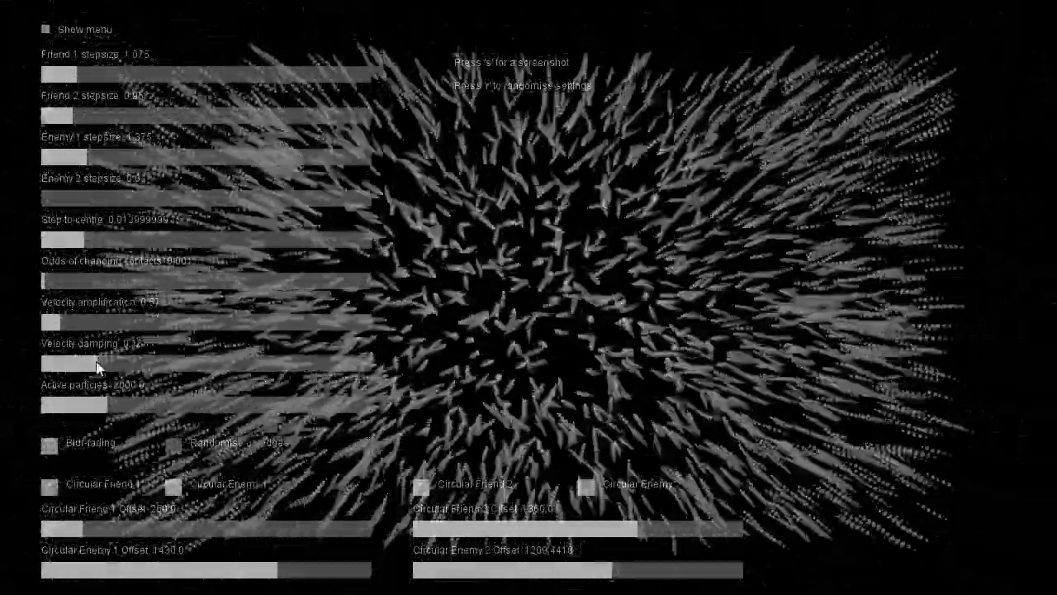
Drop velocity damping to 0, then raise it back to 0.6825
{"action": "left_click_drag", "start_coordinate": [91, 364], "coordinate": [45, 364]}
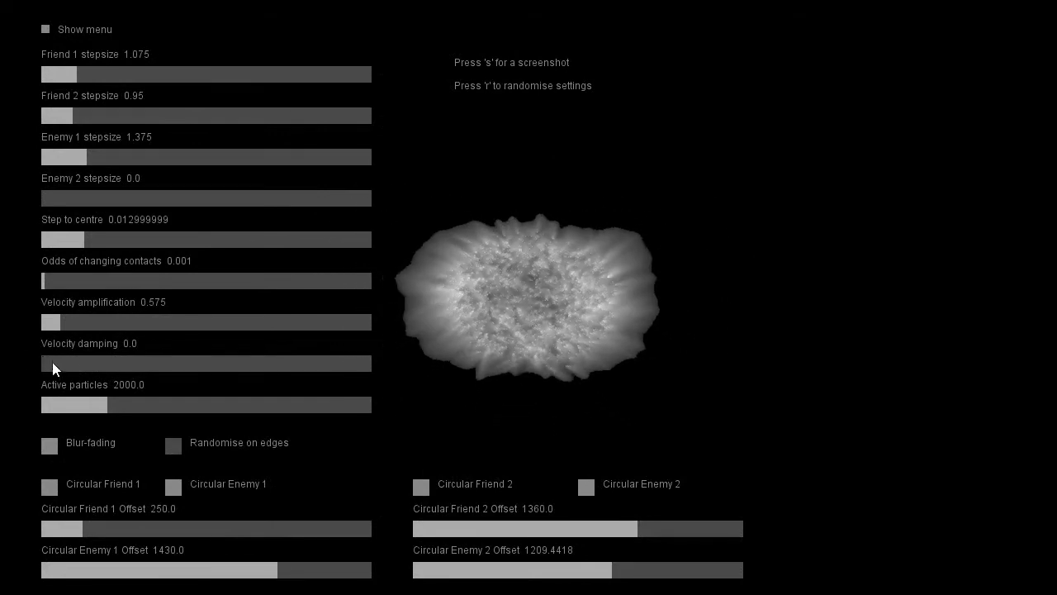
{"action": "left_click_drag", "start_coordinate": [41, 363], "coordinate": [152, 363]}
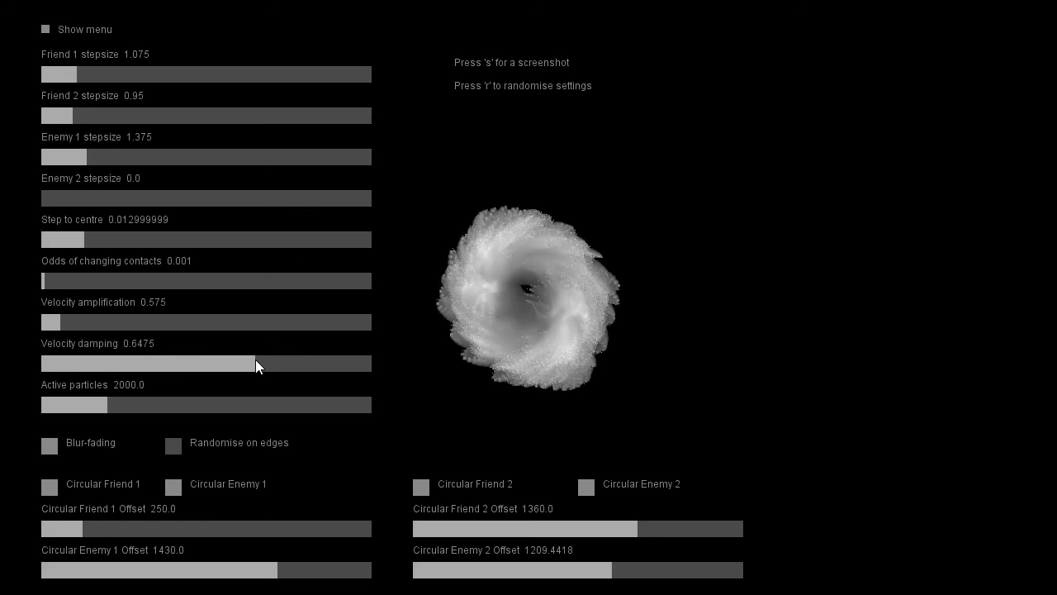
{"action": "left_click_drag", "start_coordinate": [256, 364], "coordinate": [267, 363]}
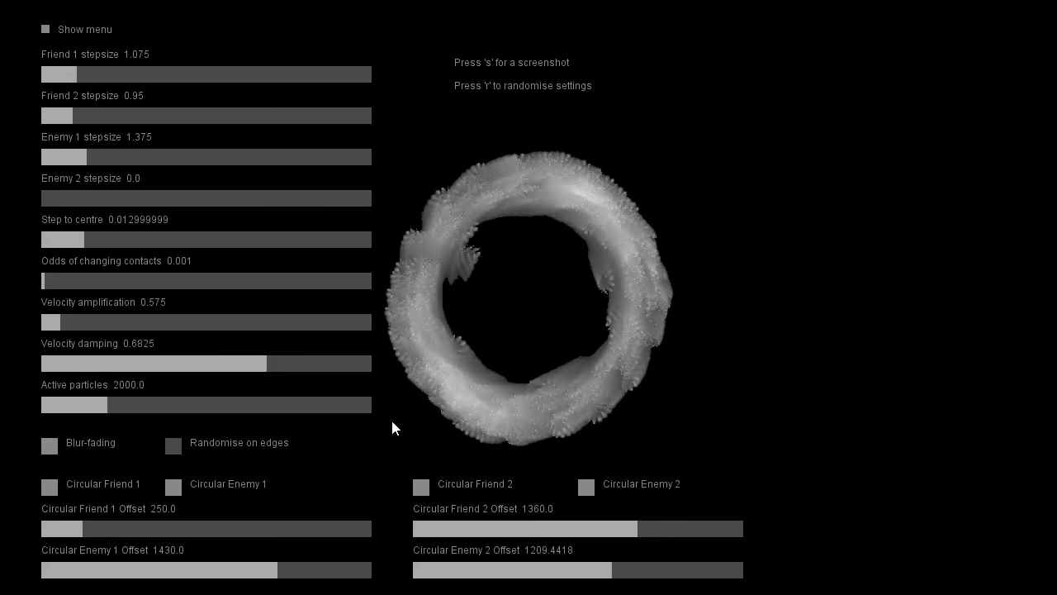
{"action": "mouse_move", "coordinate": [727, 214]}
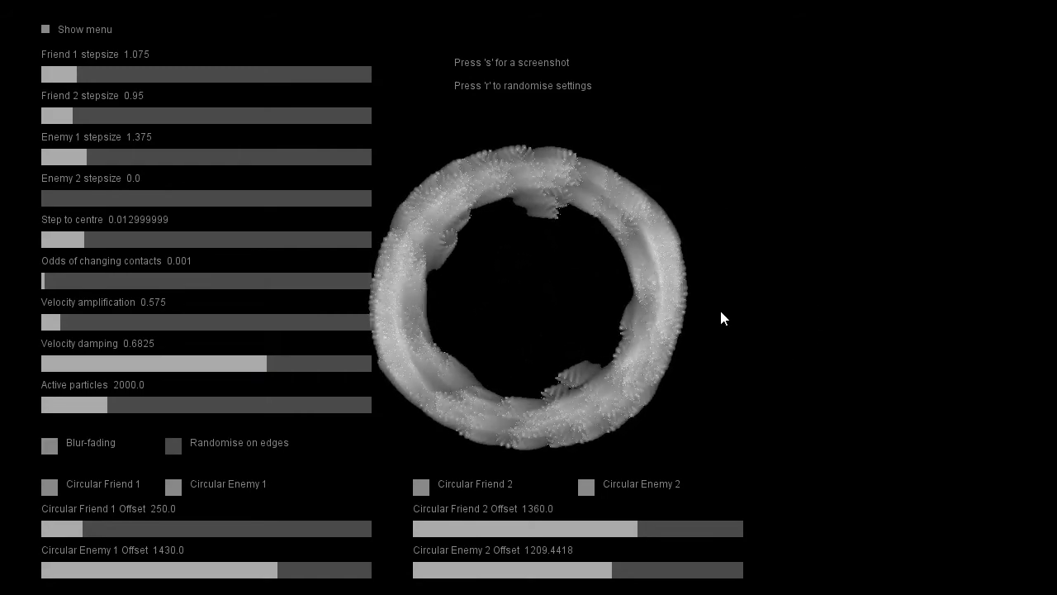
{"action": "mouse_move", "coordinate": [854, 240]}
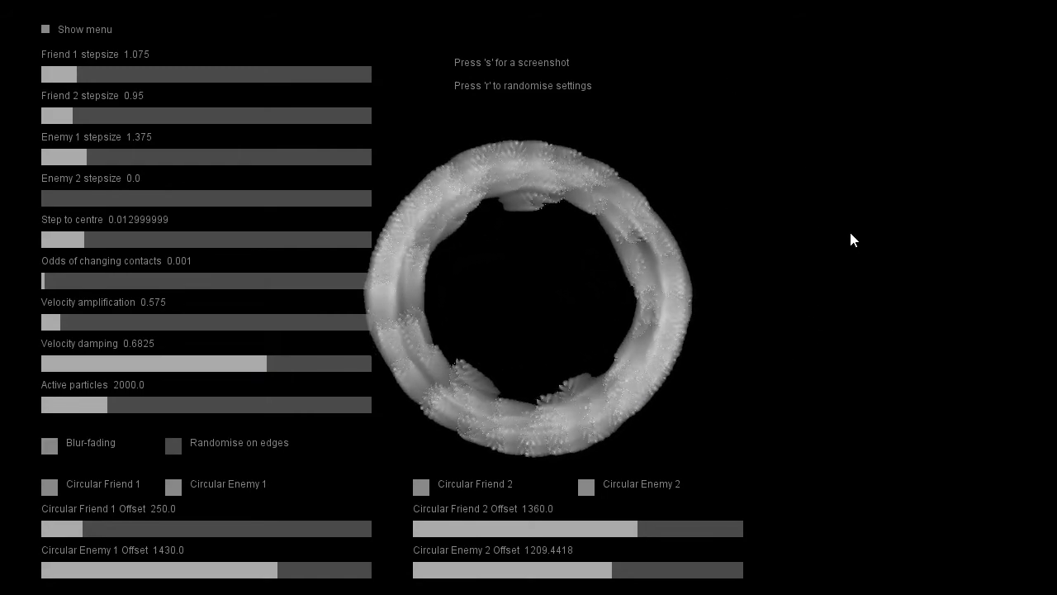
{"action": "mouse_move", "coordinate": [881, 318]}
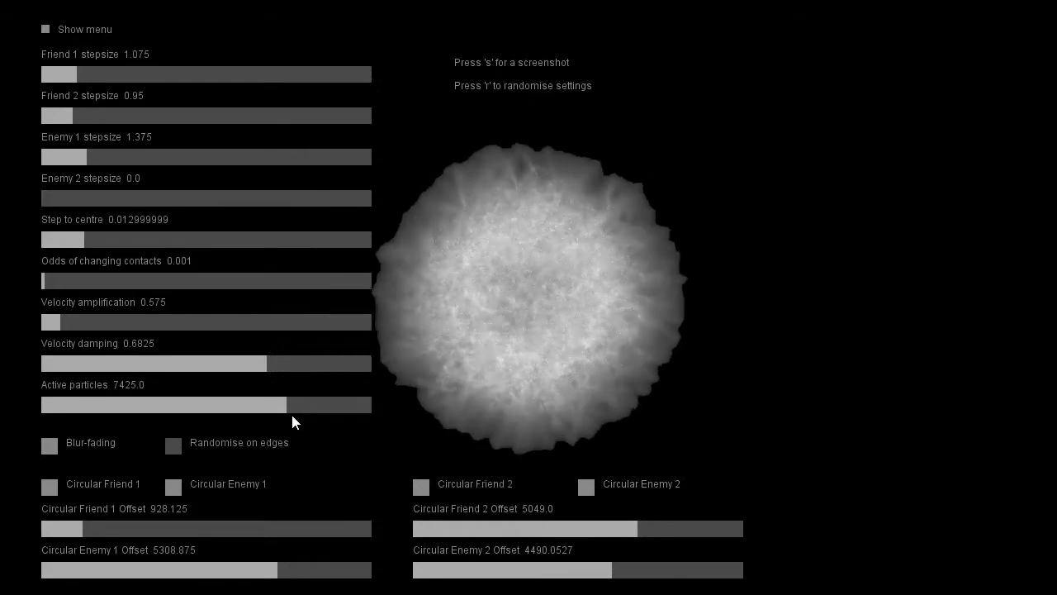
Reduce the Active particles slider to 275
{"action": "left_click_drag", "start_coordinate": [281, 405], "coordinate": [41, 404]}
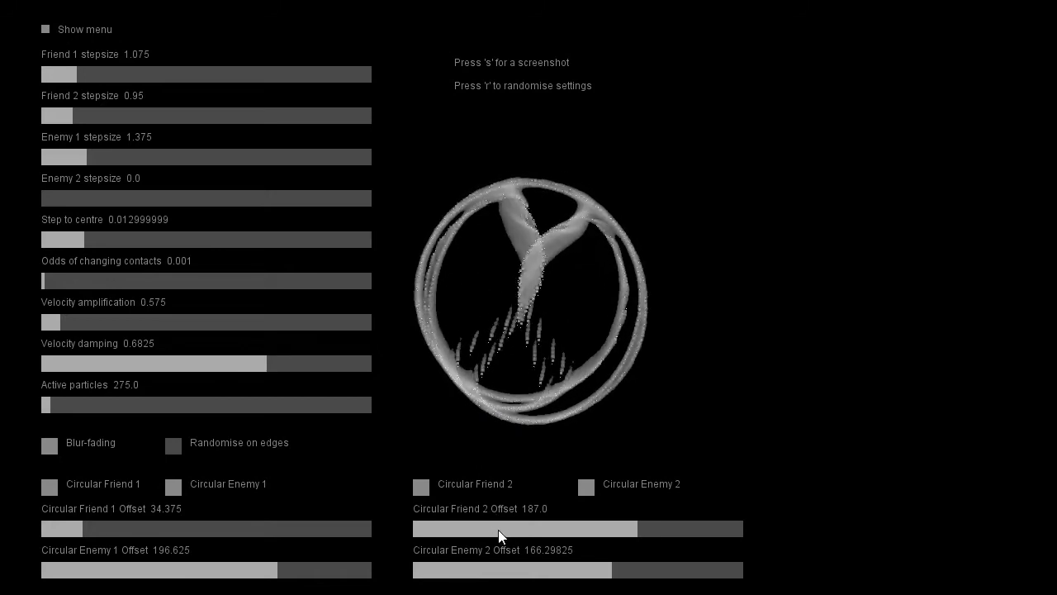
Toggle the Blur-fading checkbox so the 275 particles settle into one ring
{"action": "left_click", "coordinate": [48, 442]}
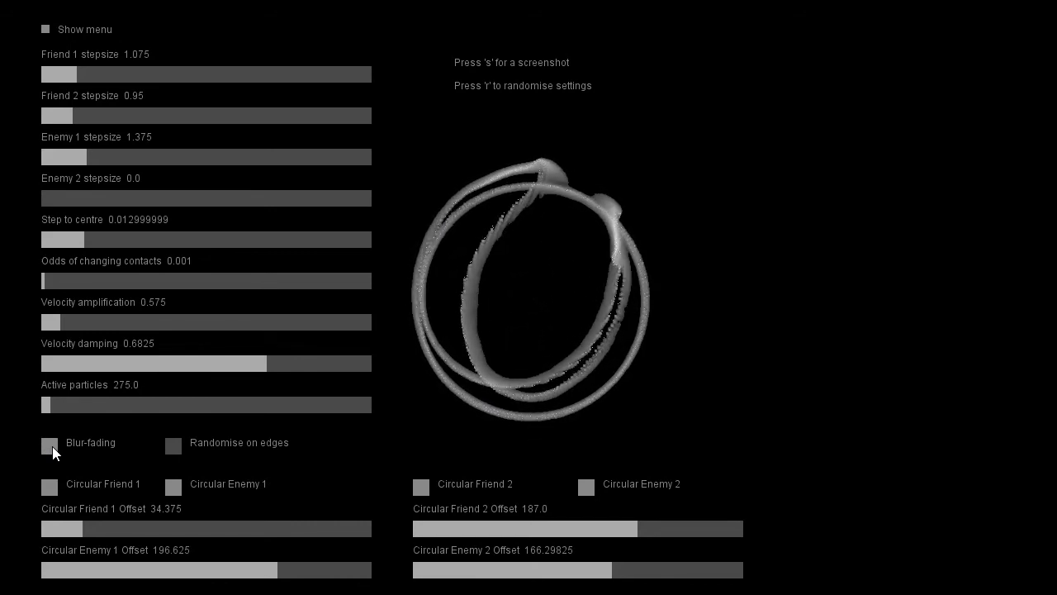
{"action": "left_click", "coordinate": [48, 446]}
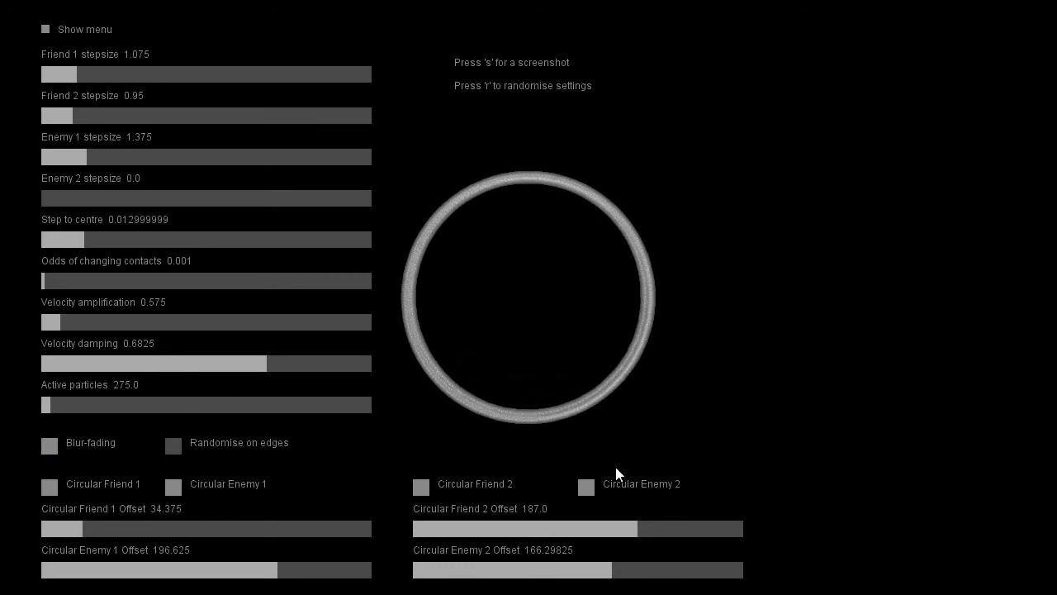
{"action": "mouse_move", "coordinate": [303, 456]}
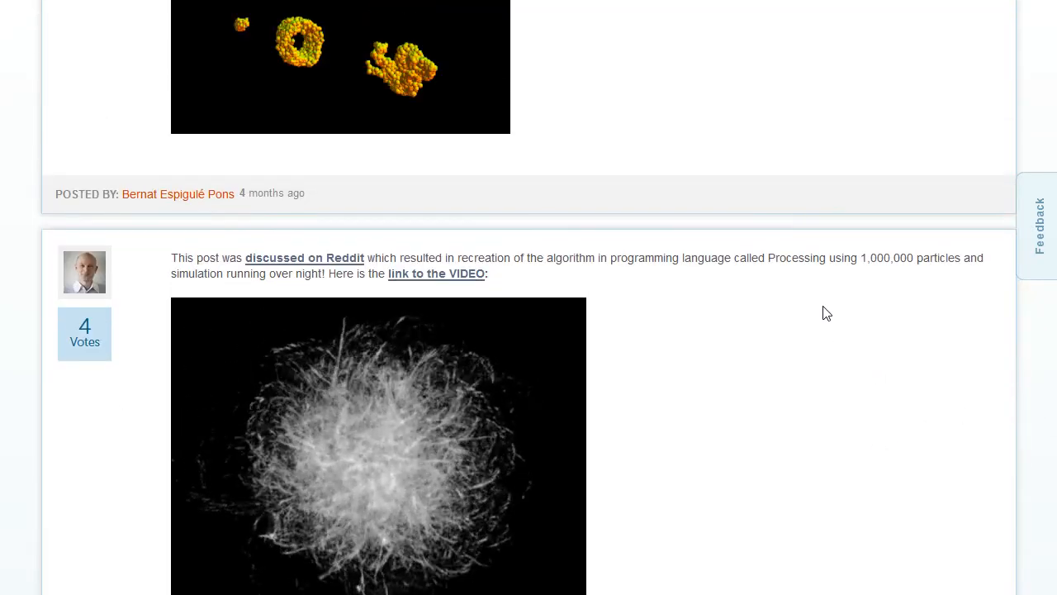
Scroll the Wolfram Community thread to the chained friendly rings reply and plot
{"action": "scroll", "scroll_direction": "down", "scroll_amount": 3}
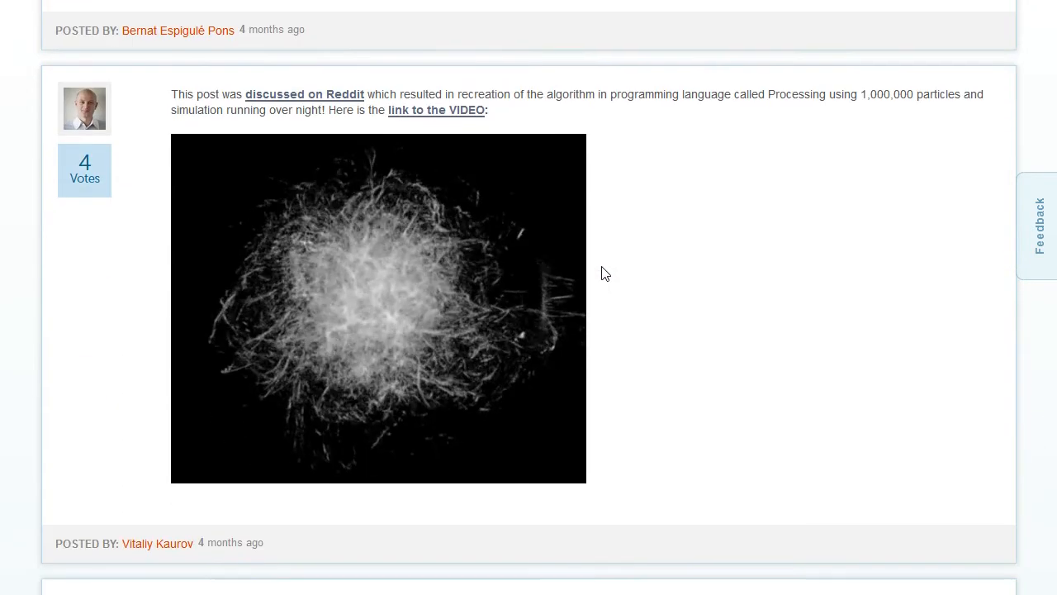
{"action": "scroll", "scroll_direction": "down", "scroll_amount": 3}
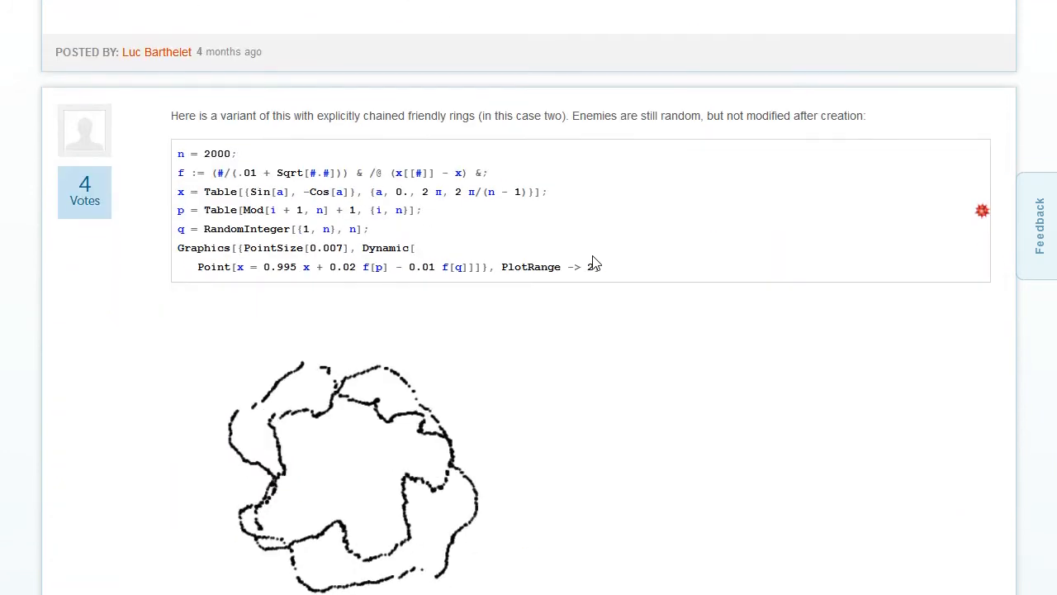
{"action": "scroll", "scroll_direction": "down", "scroll_amount": 3}
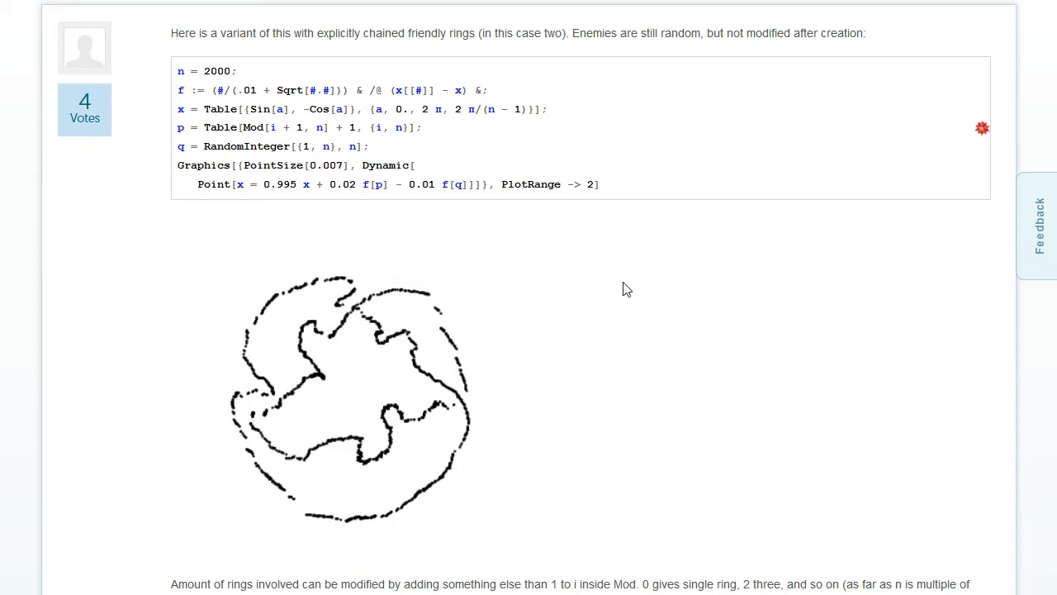
{"action": "mouse_move", "coordinate": [604, 296]}
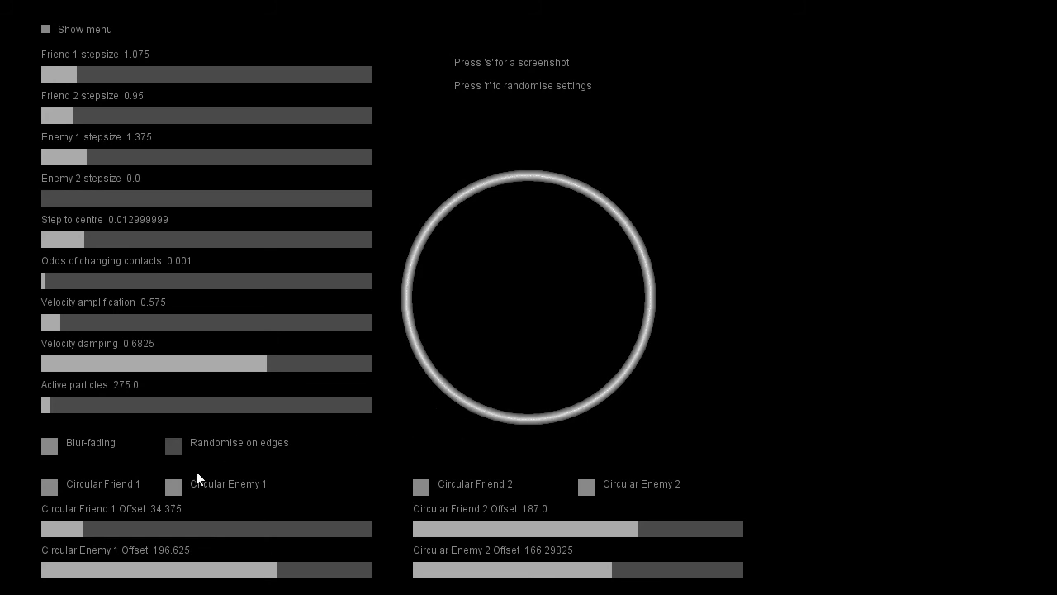
{"action": "mouse_move", "coordinate": [69, 489]}
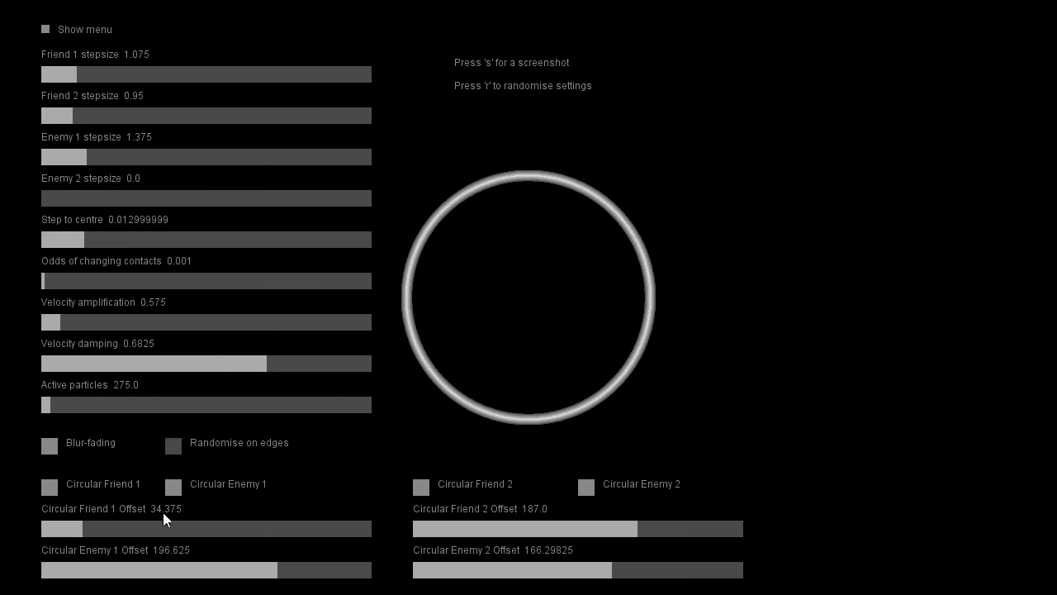
{"action": "mouse_move", "coordinate": [161, 516]}
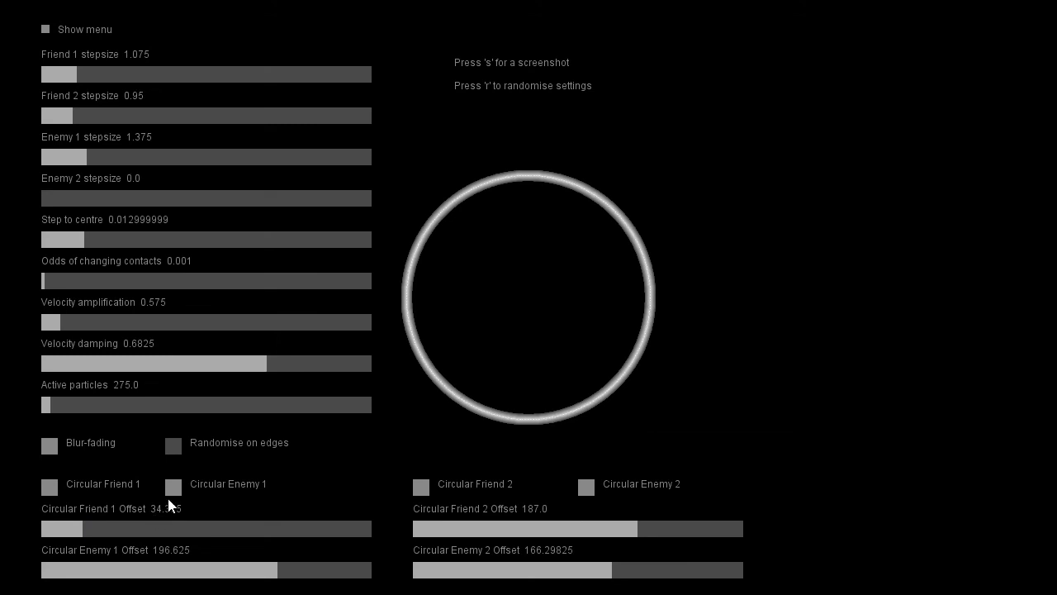
{"action": "mouse_move", "coordinate": [87, 512]}
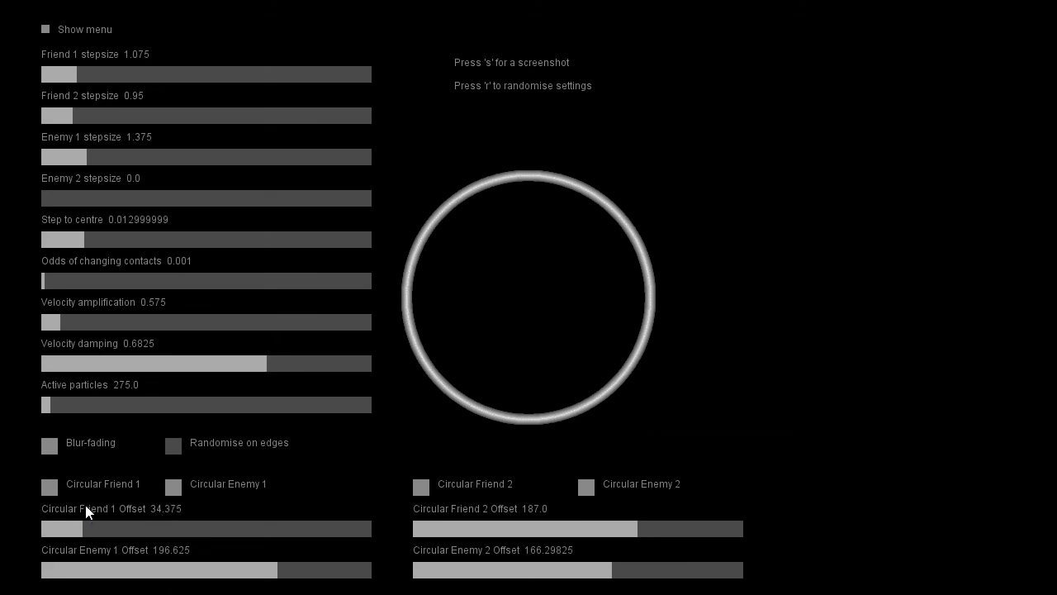
{"action": "mouse_move", "coordinate": [98, 514]}
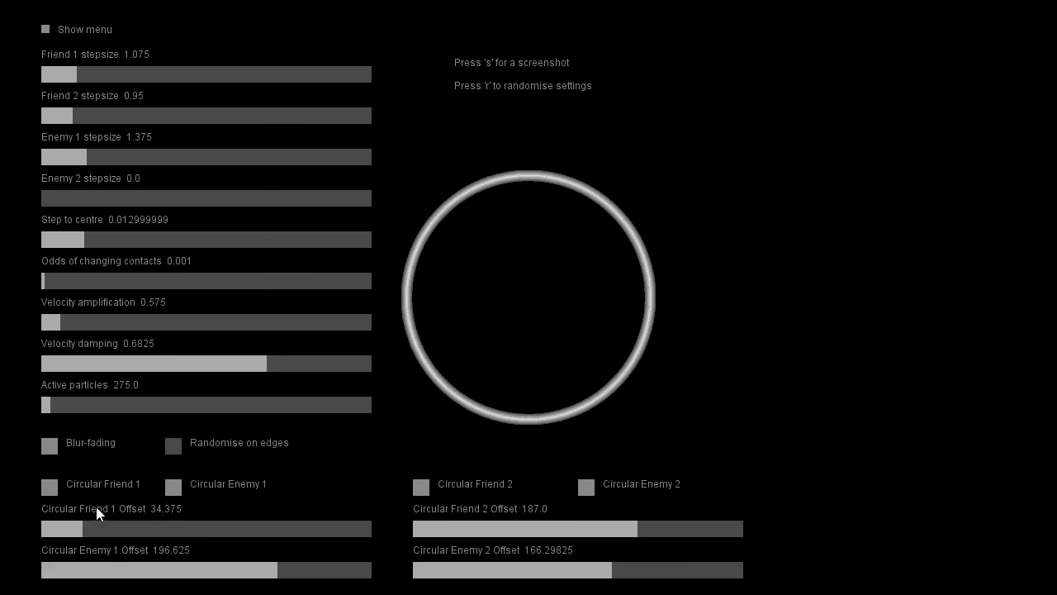
{"action": "mouse_move", "coordinate": [213, 526]}
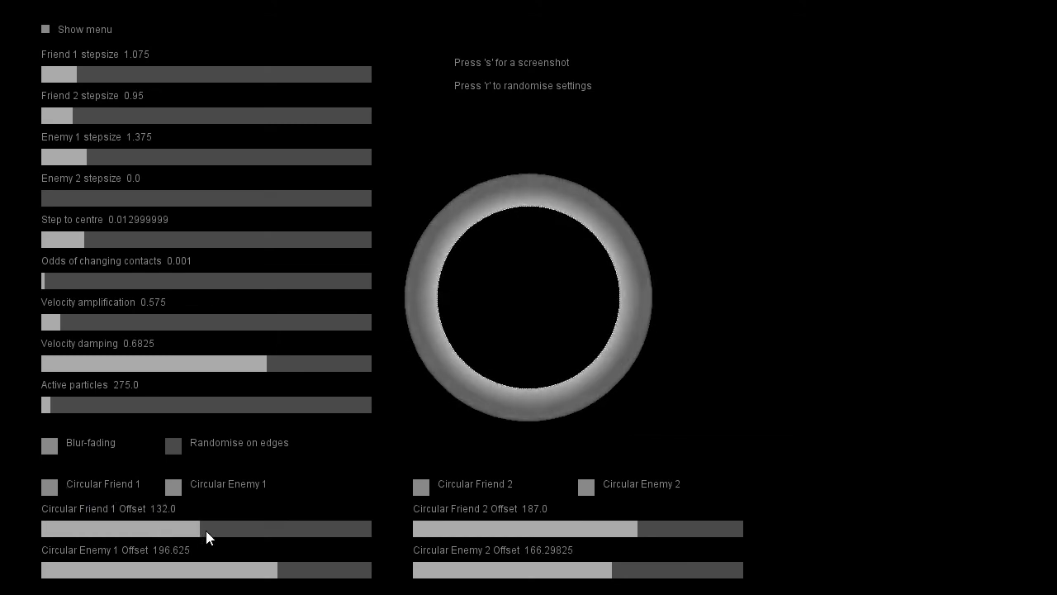
Raise the Circular Friend 1 offset and switch off blur-fading
{"action": "left_click", "coordinate": [49, 443]}
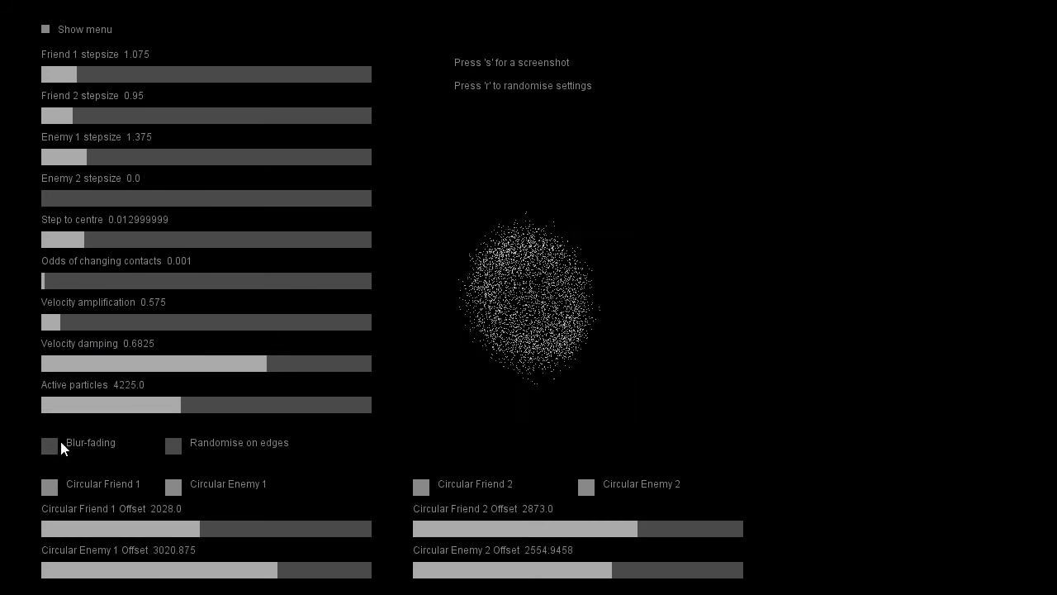
{"action": "left_click", "coordinate": [49, 443]}
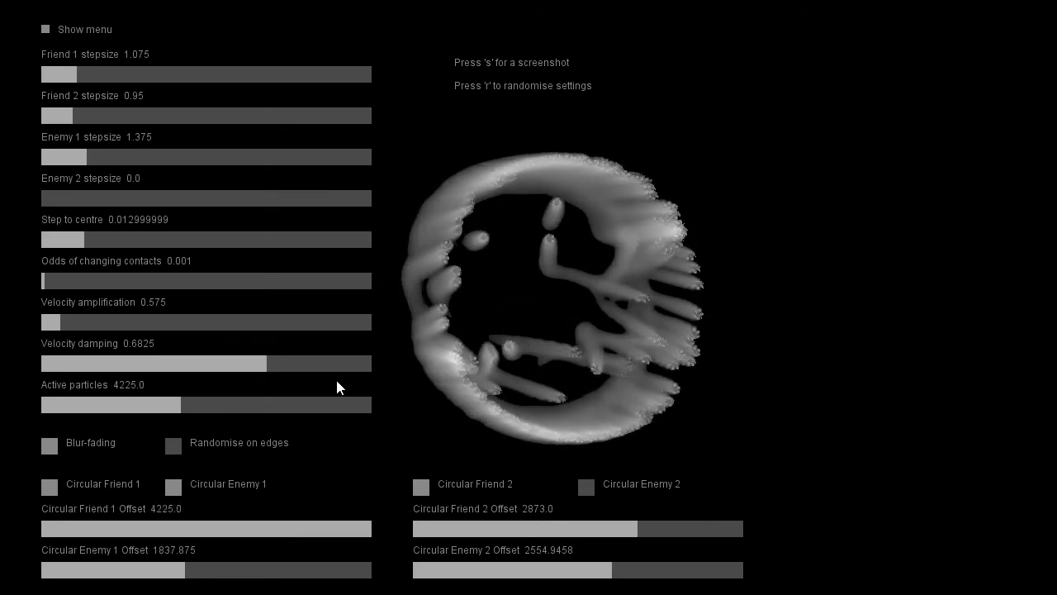
Toggle two options in the sketch menu and raise Circular Friend 1 offset again
{"action": "left_click", "coordinate": [585, 484]}
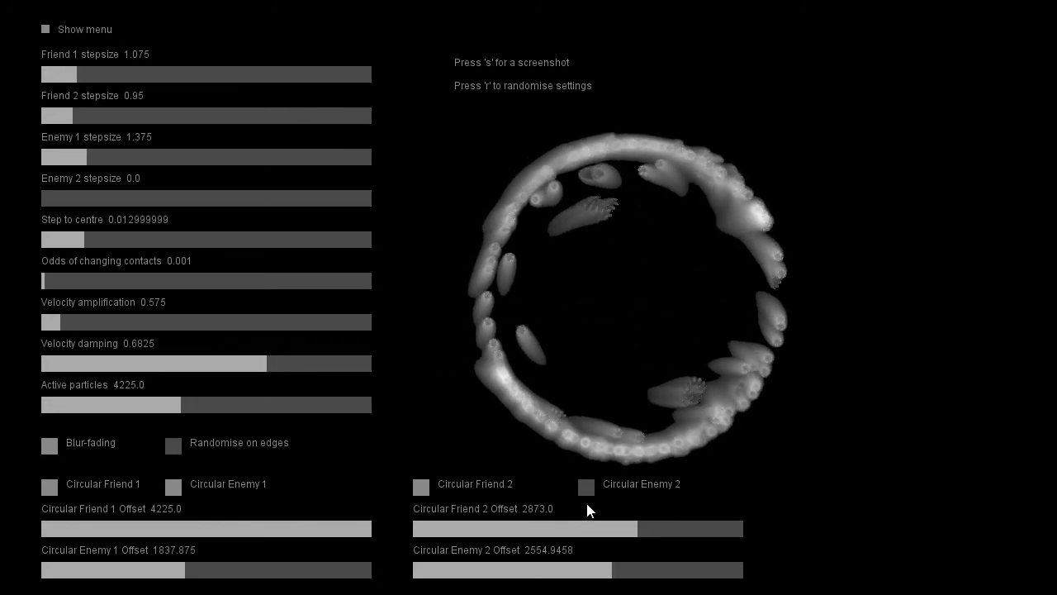
{"action": "left_click", "coordinate": [588, 484]}
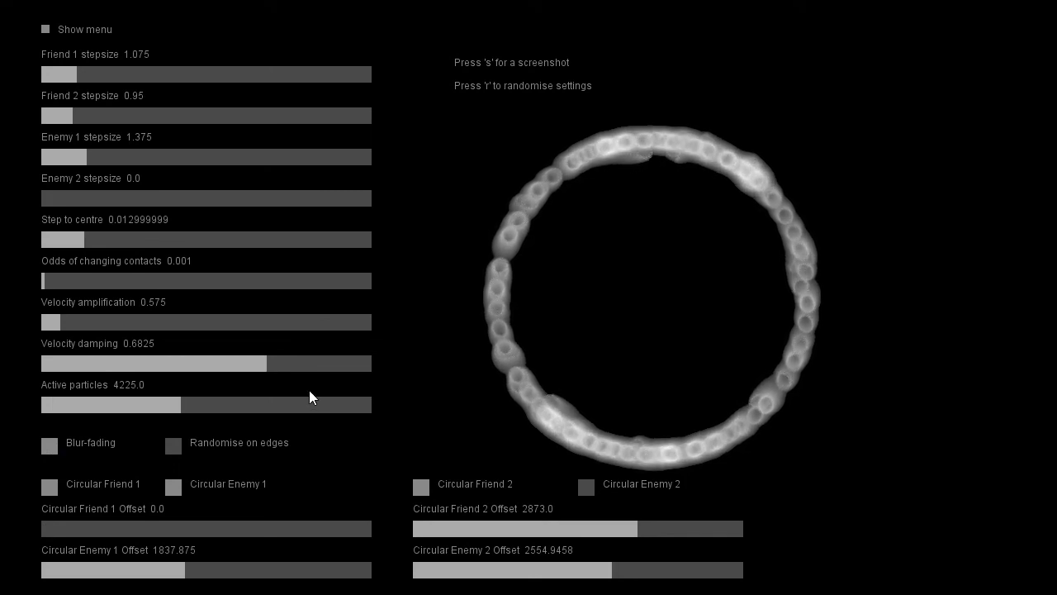
{"action": "mouse_move", "coordinate": [432, 298]}
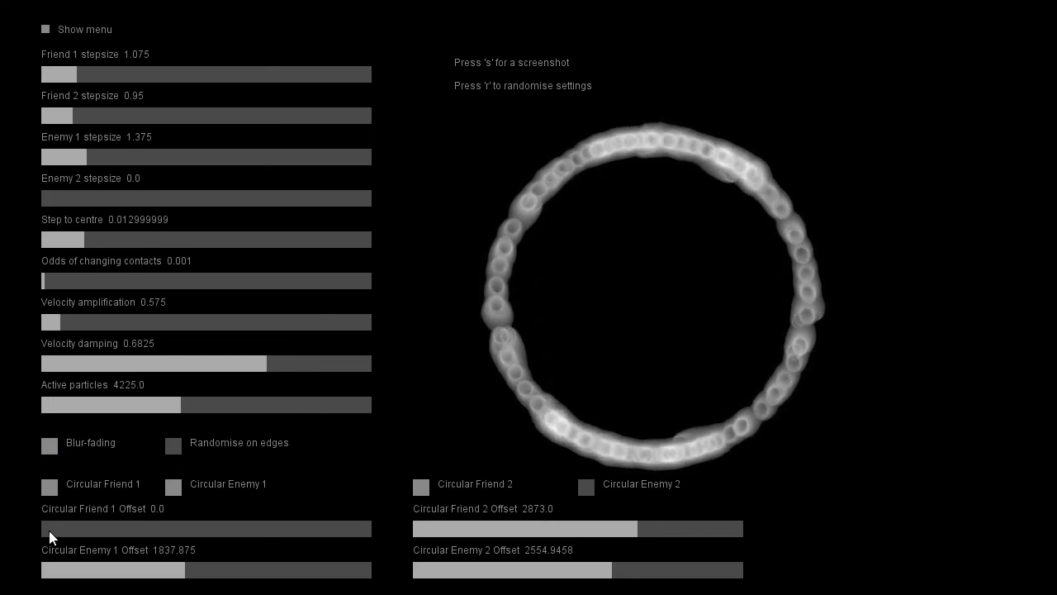
{"action": "left_click_drag", "start_coordinate": [50, 528], "coordinate": [370, 529]}
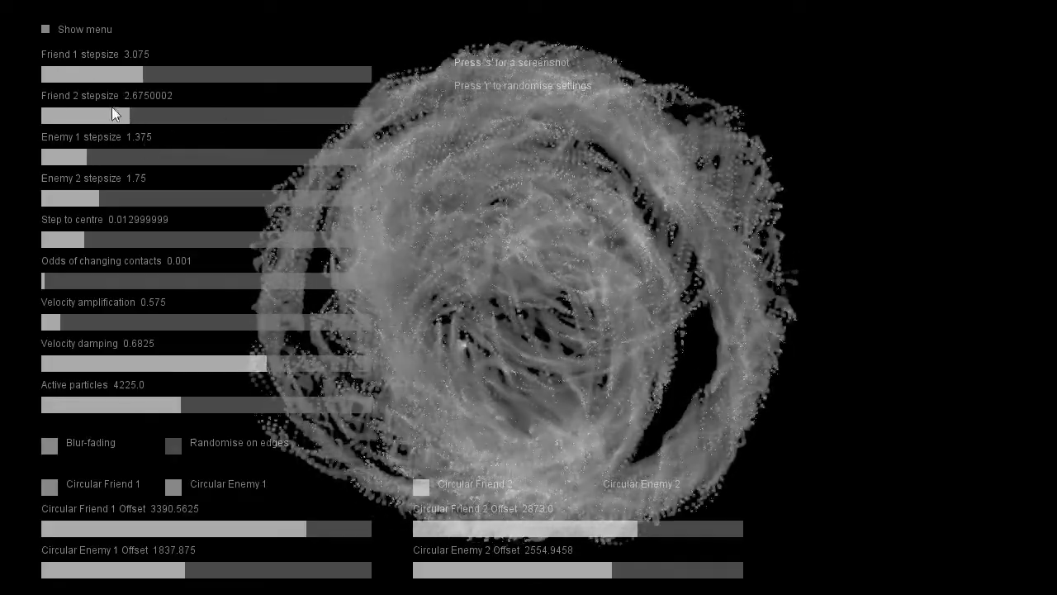
Drop the Friend 2 step size slider to zero
{"action": "left_click_drag", "start_coordinate": [112, 115], "coordinate": [41, 115]}
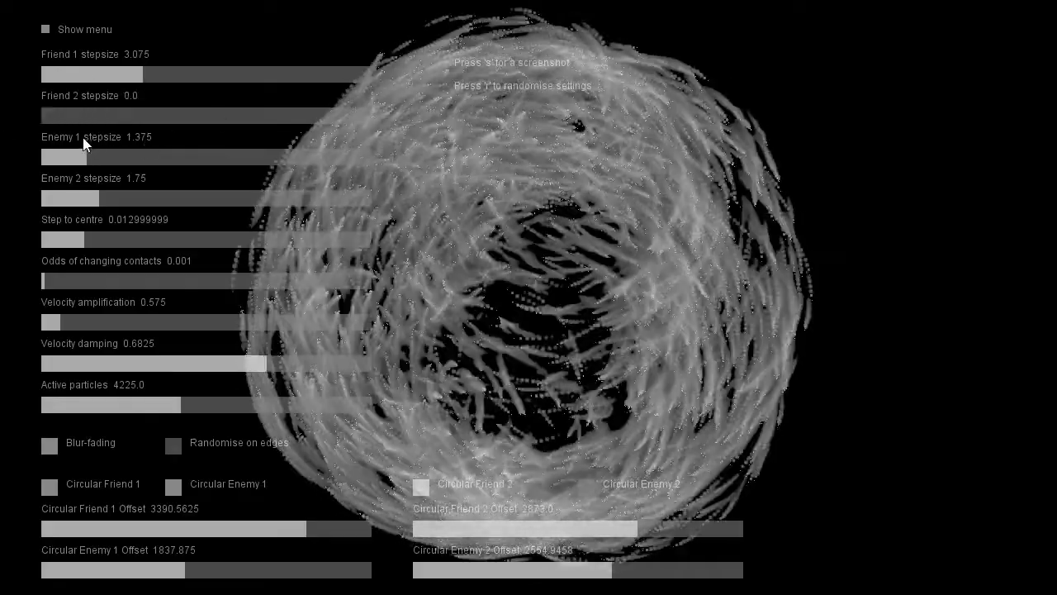
{"action": "mouse_move", "coordinate": [89, 265]}
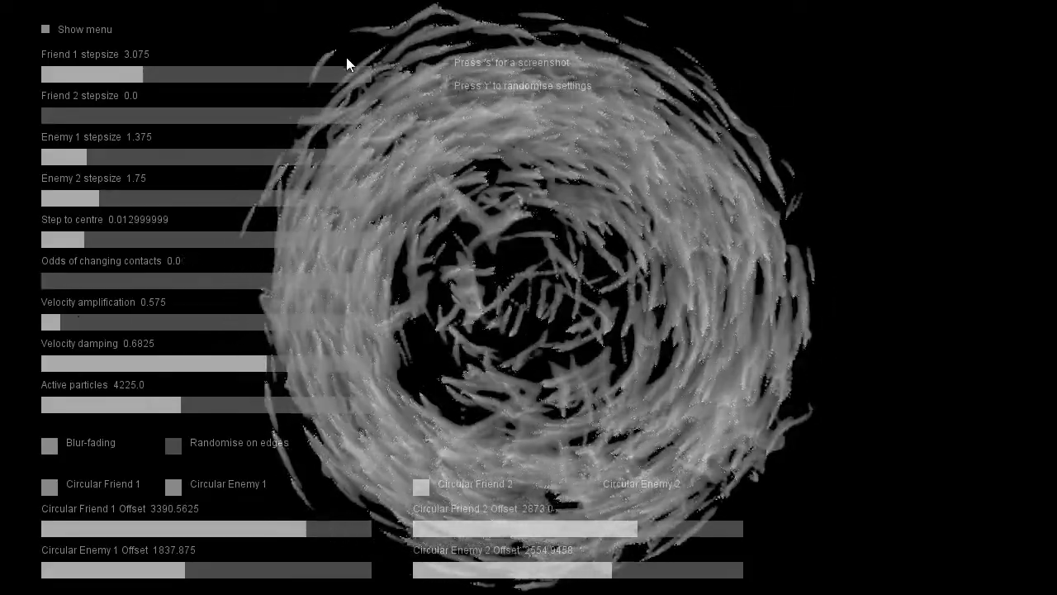
{"action": "mouse_move", "coordinate": [888, 336]}
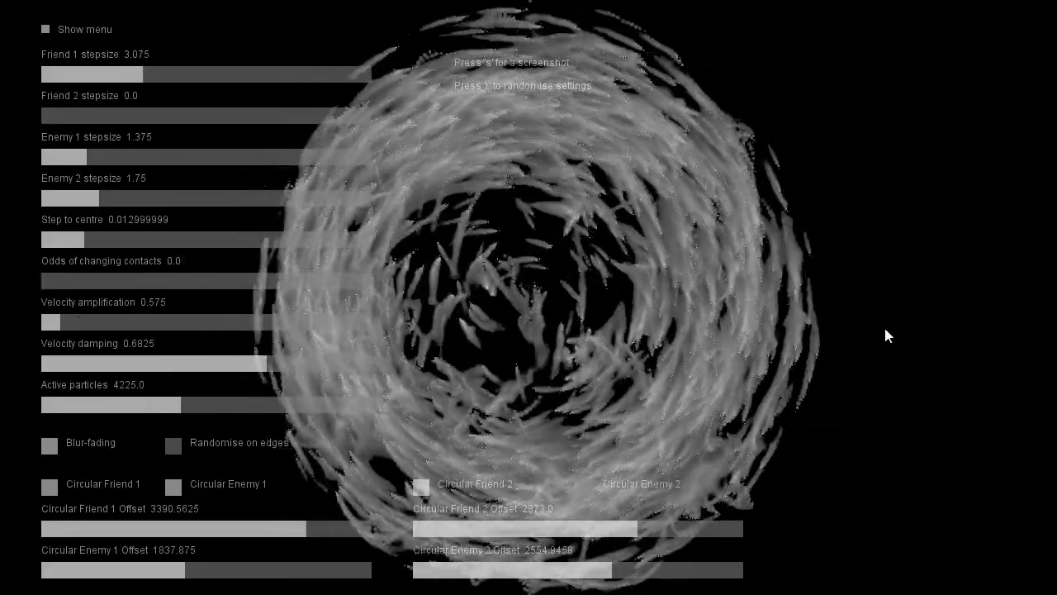
{"action": "mouse_move", "coordinate": [25, 321]}
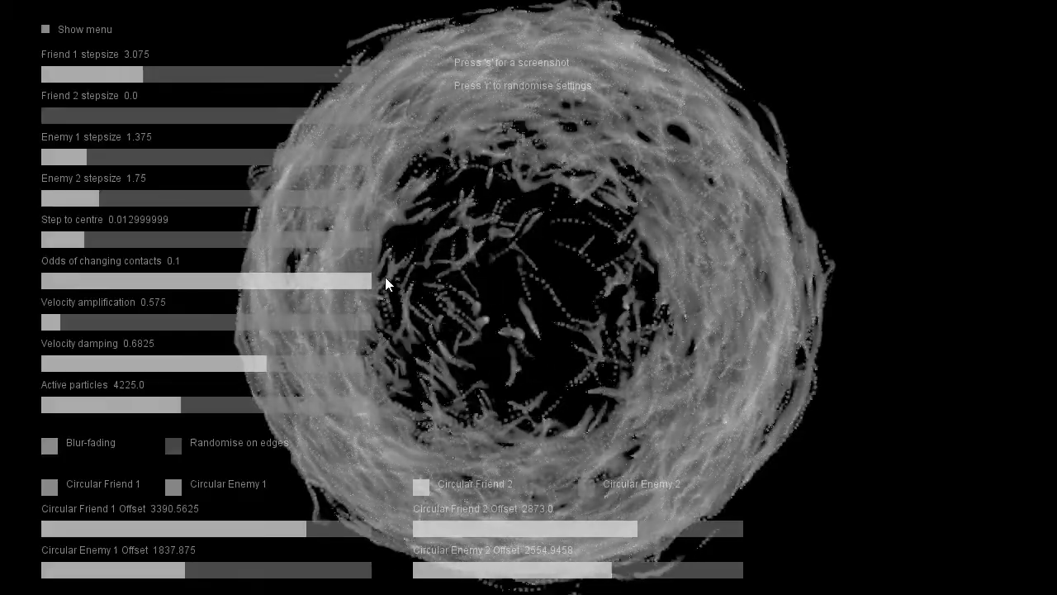
{"action": "mouse_move", "coordinate": [267, 320]}
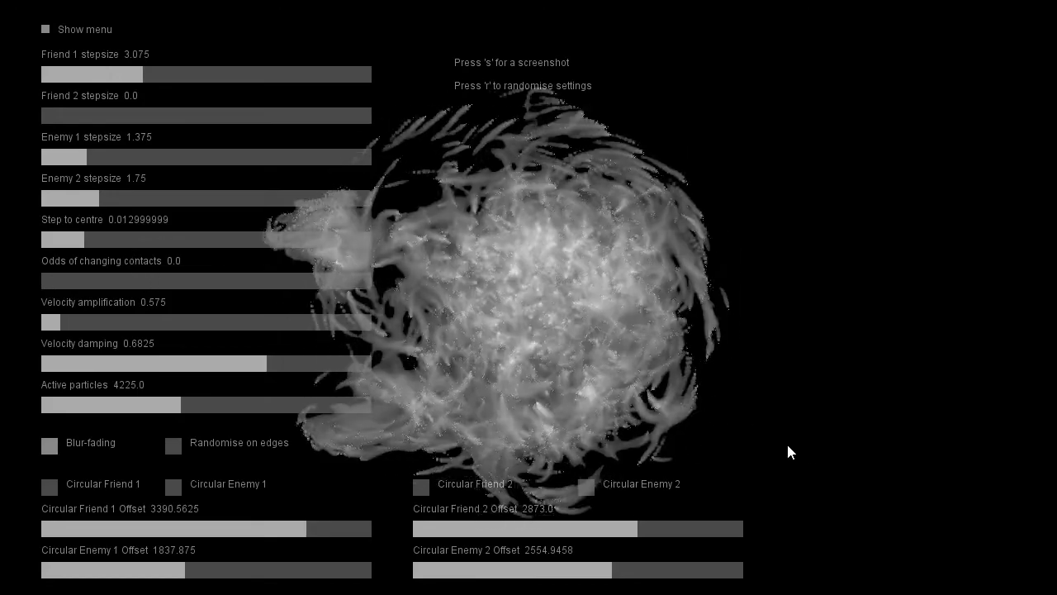
Hide the settings panel to view the collapsed swarm, then show it again
{"action": "left_click", "coordinate": [45, 29]}
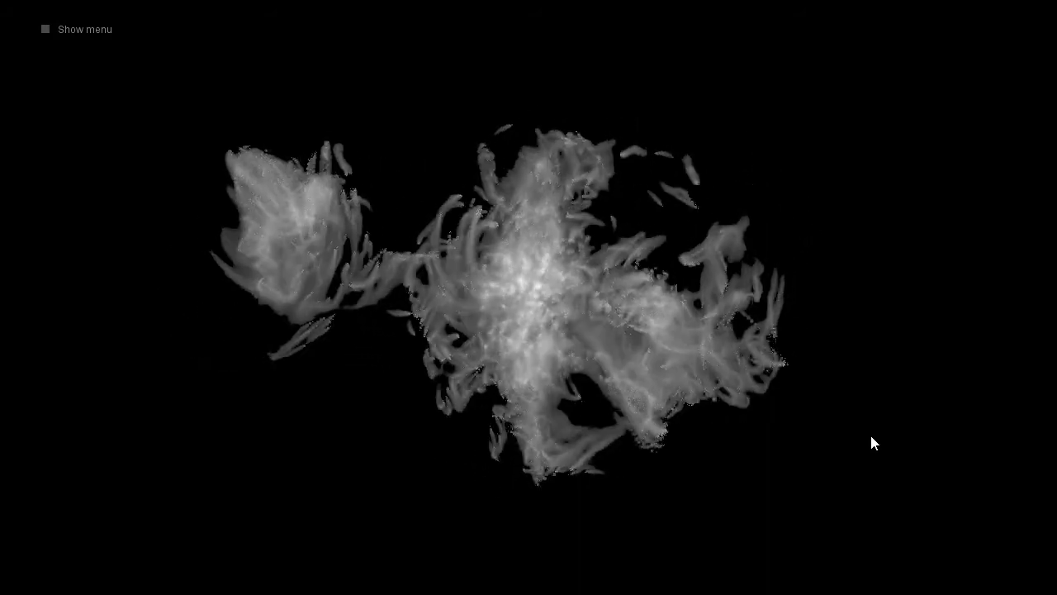
{"action": "left_click", "coordinate": [45, 29]}
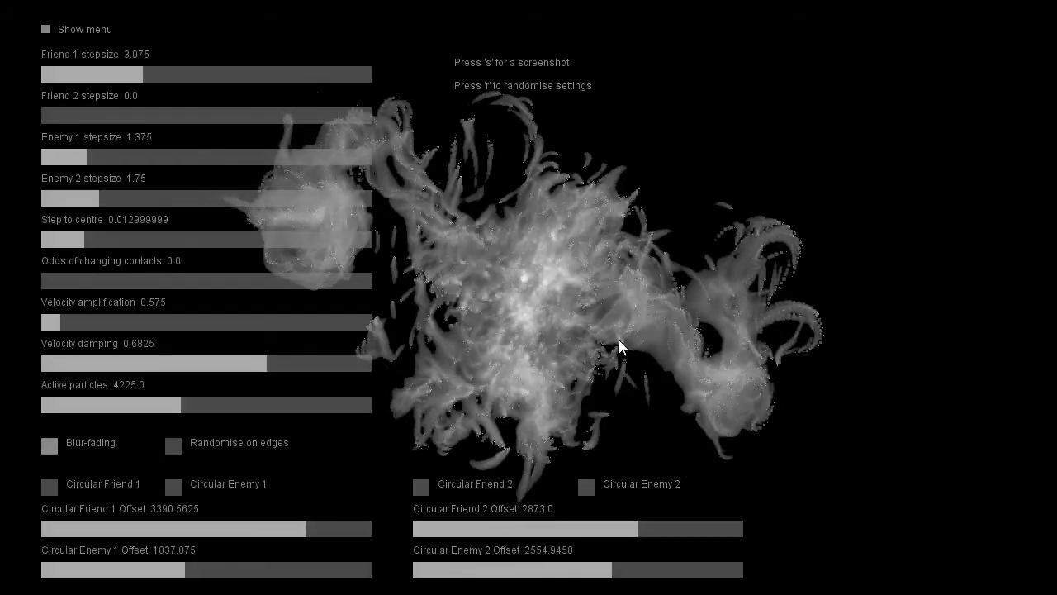
{"action": "mouse_move", "coordinate": [616, 338]}
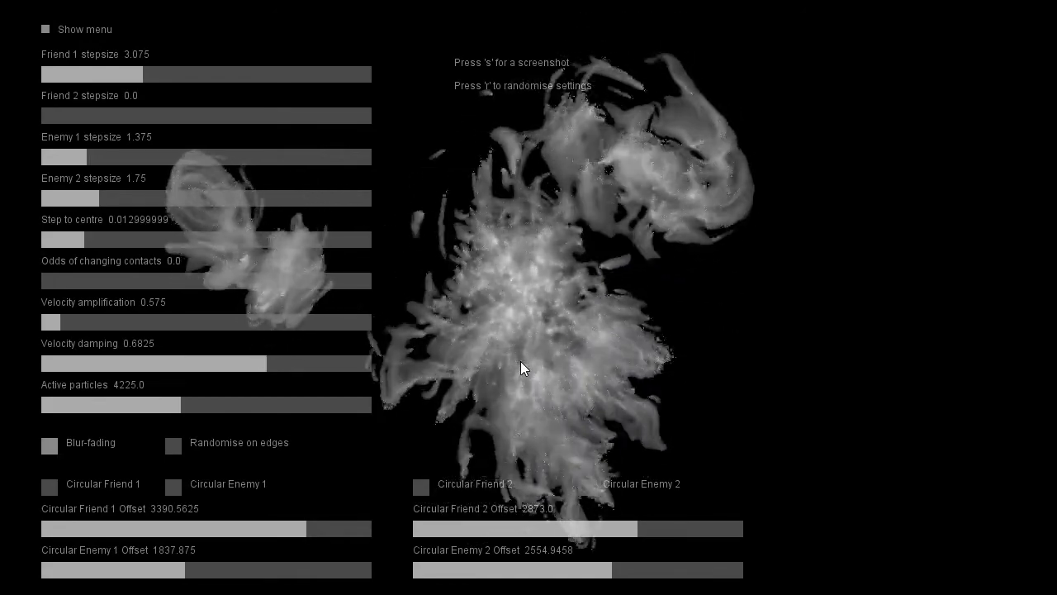
{"action": "mouse_move", "coordinate": [531, 349]}
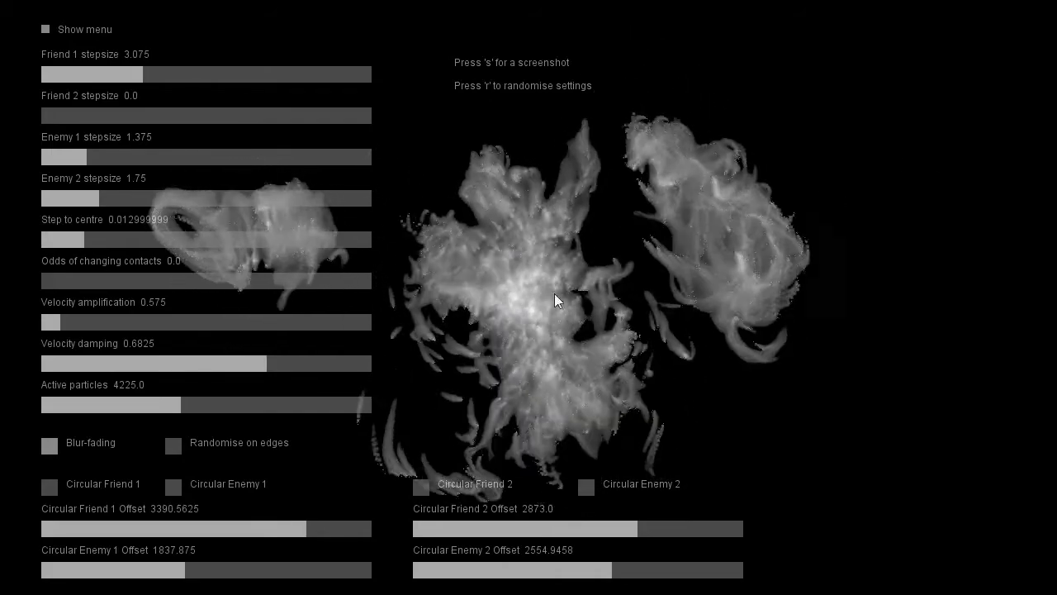
{"action": "mouse_move", "coordinate": [657, 207]}
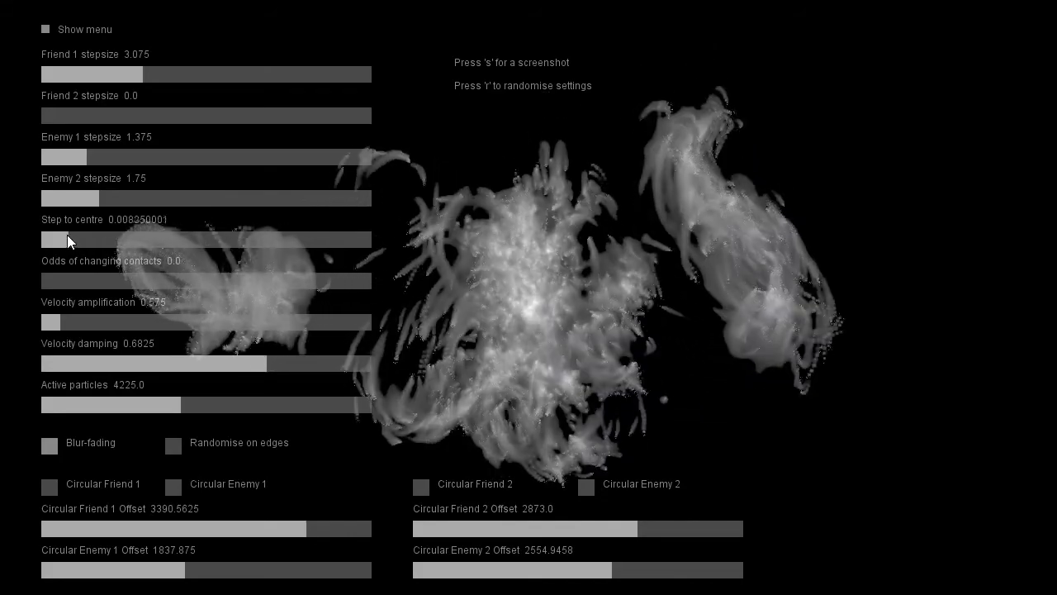
Raise Step to centre to about 0.027, merging the side clusters into one ball
{"action": "left_click_drag", "start_coordinate": [75, 240], "coordinate": [45, 239]}
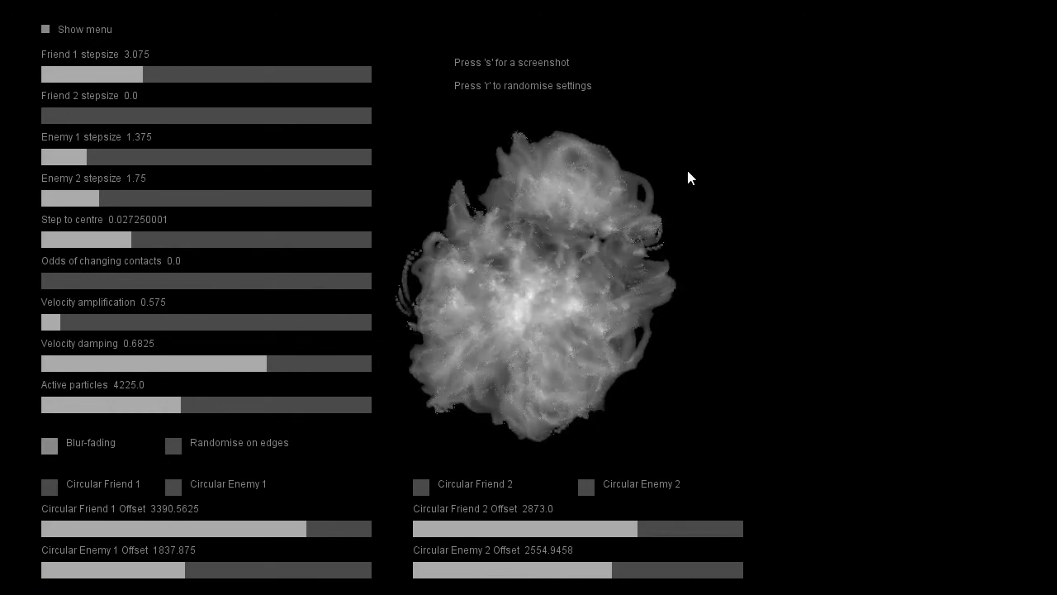
{"action": "mouse_move", "coordinate": [704, 2]}
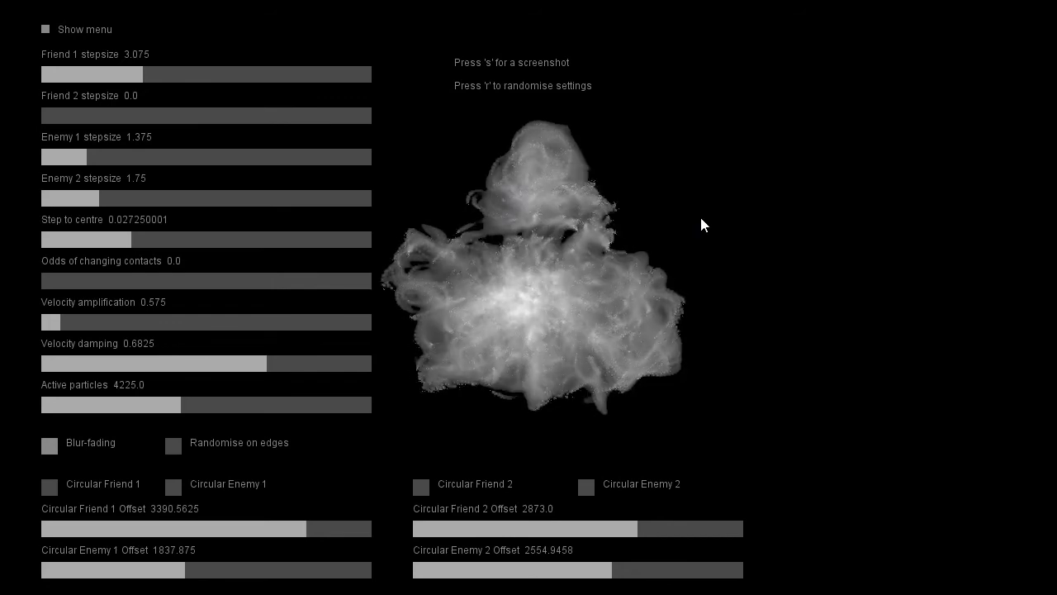
{"action": "mouse_move", "coordinate": [807, 264]}
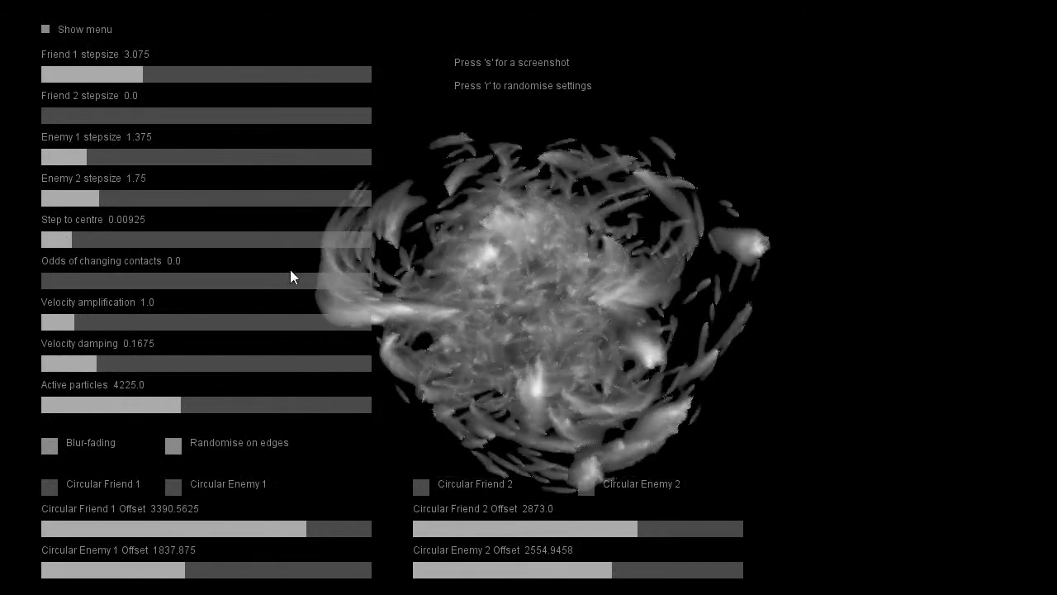
{"action": "mouse_move", "coordinate": [876, 301]}
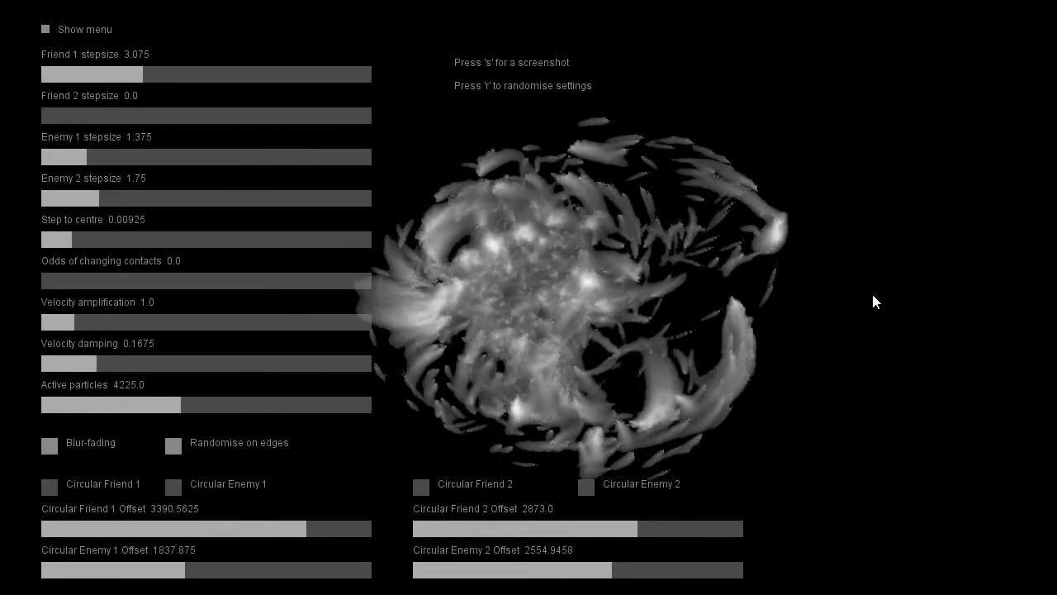
{"action": "mouse_move", "coordinate": [823, 336]}
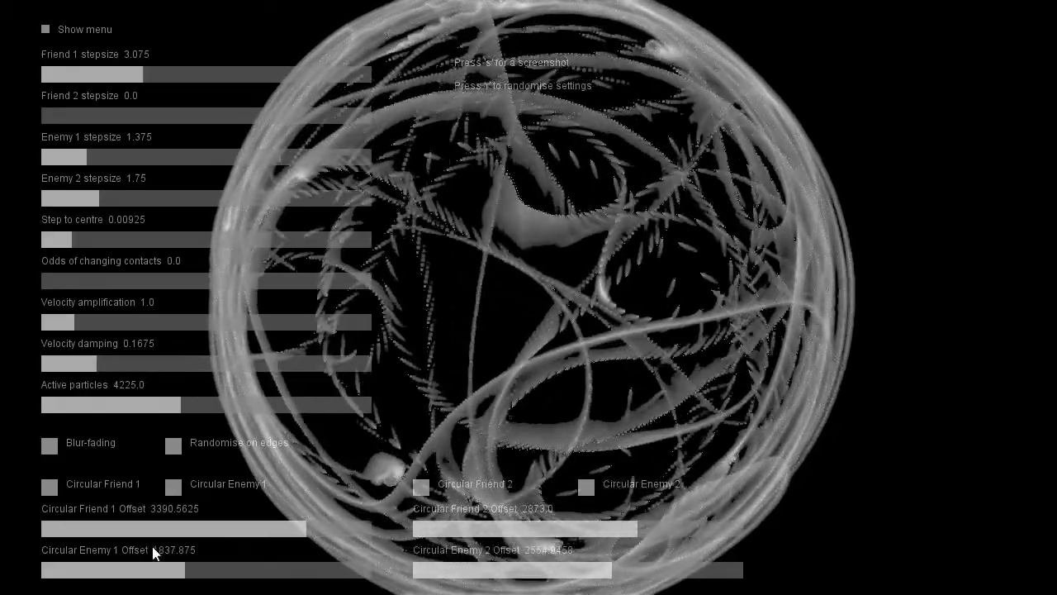
Hide and re-show the slider menu, then swing velocity damping to 0.385 and back to 0.18
{"action": "left_click", "coordinate": [45, 29]}
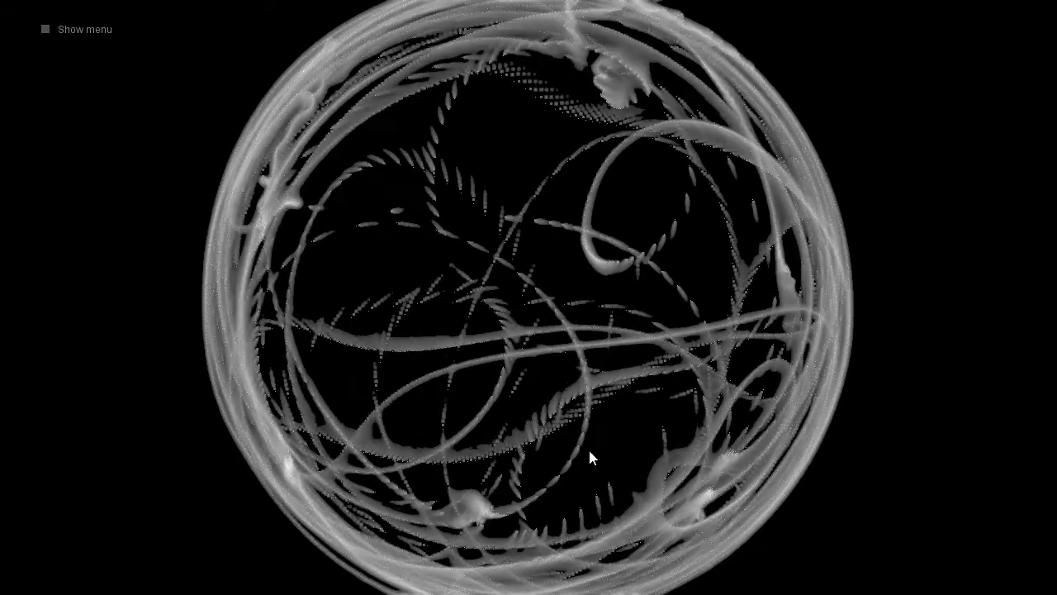
{"action": "left_click", "coordinate": [44, 29]}
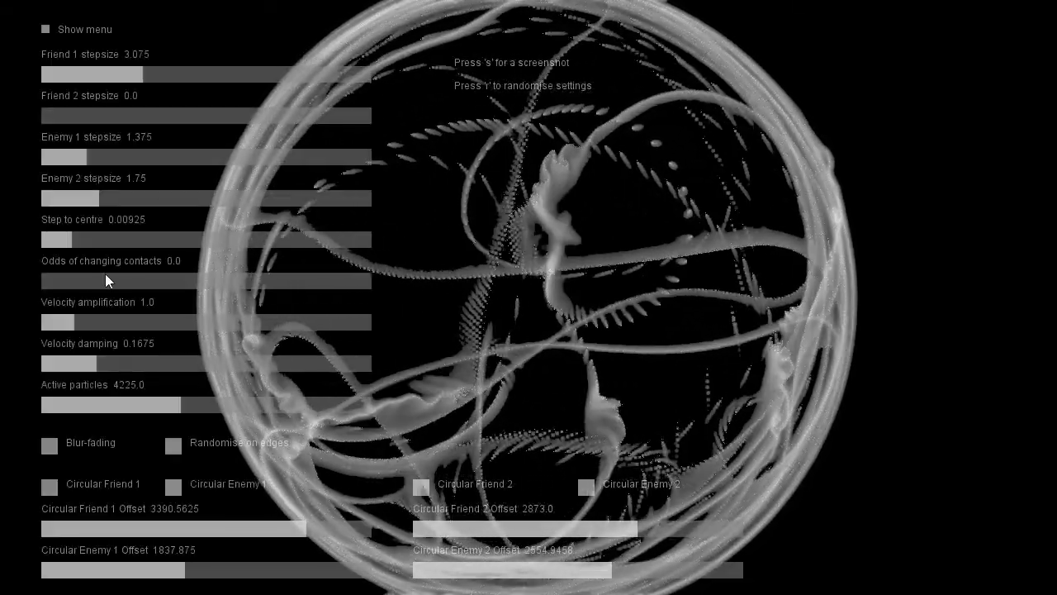
{"action": "left_click_drag", "start_coordinate": [69, 363], "coordinate": [171, 364]}
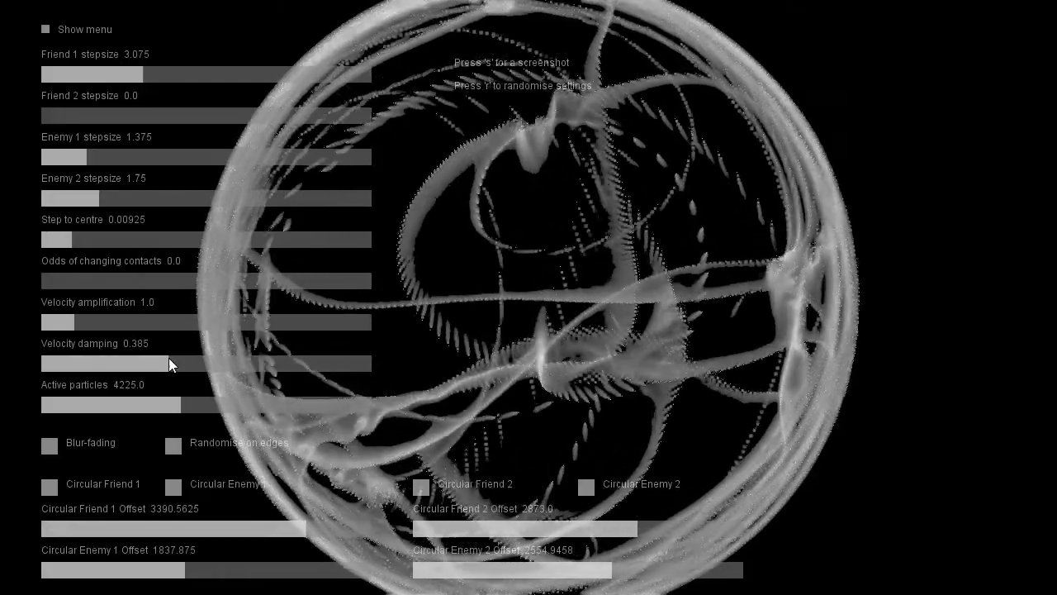
{"action": "left_click_drag", "start_coordinate": [170, 363], "coordinate": [78, 364]}
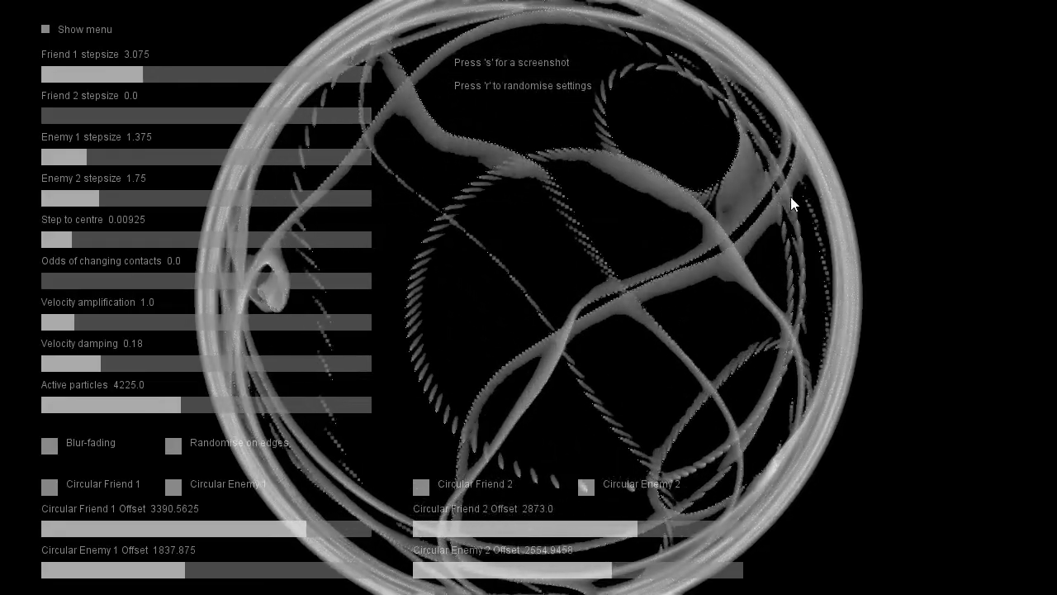
{"action": "mouse_move", "coordinate": [665, 281]}
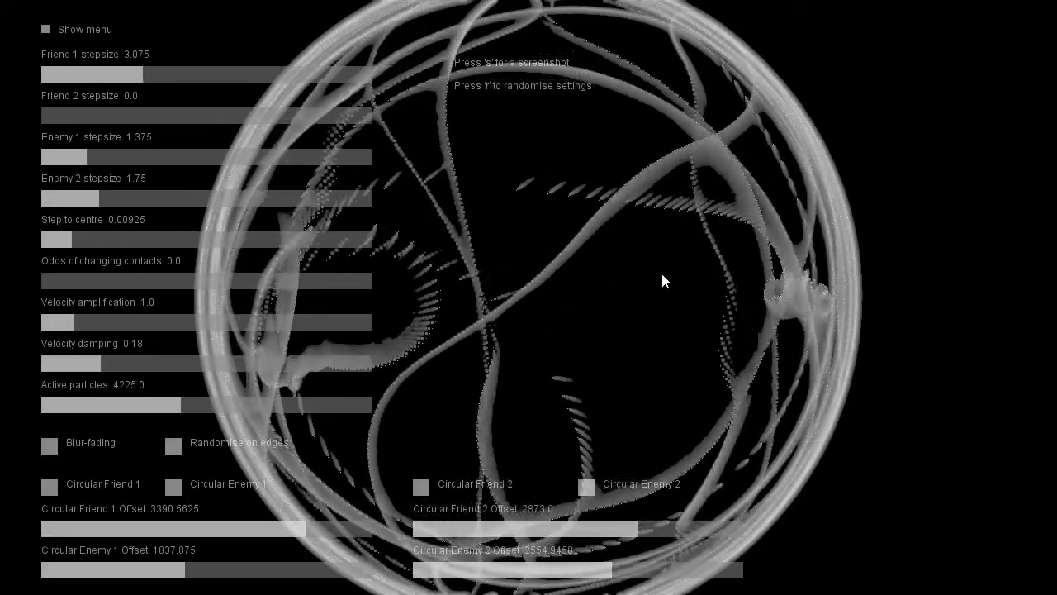
{"action": "mouse_move", "coordinate": [93, 299]}
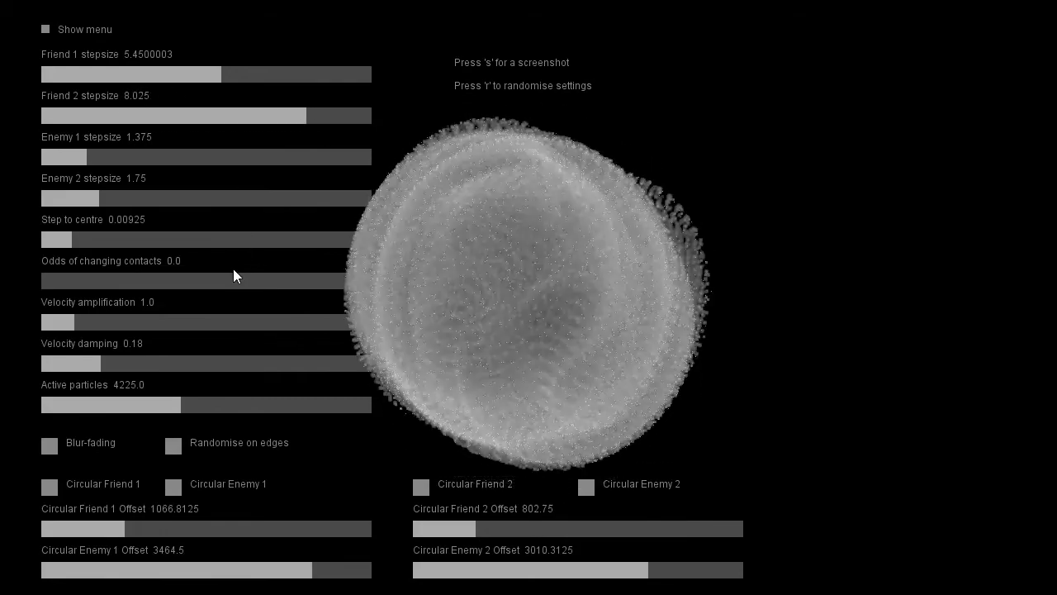
Retune the stepsize sliders, raising Enemy 1 to 2.875 and Enemy 2 to 2.3
{"action": "key", "text": "alt+tab"}
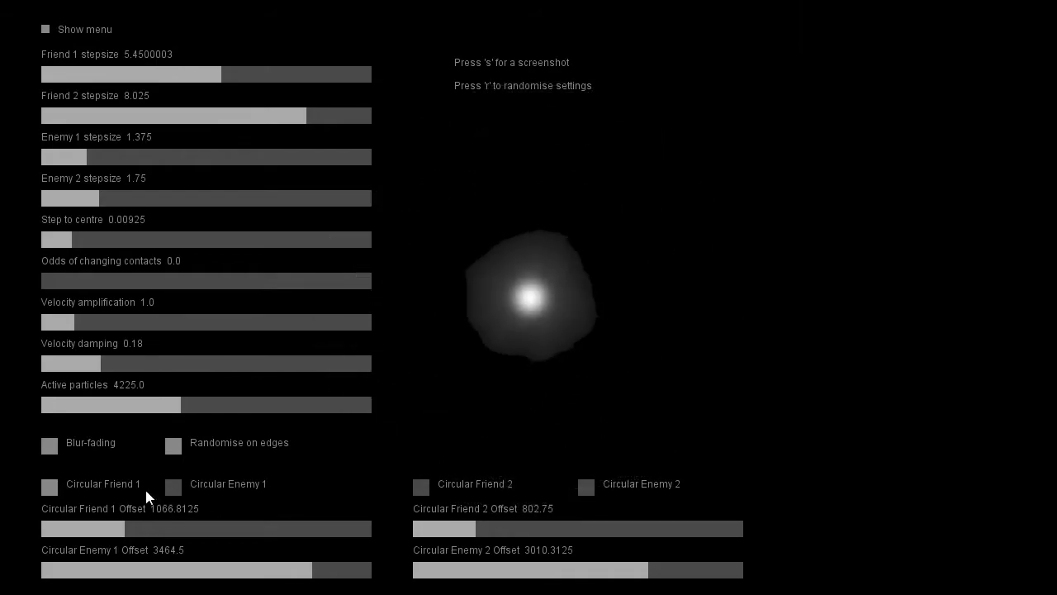
{"action": "left_click_drag", "start_coordinate": [70, 198], "coordinate": [58, 199]}
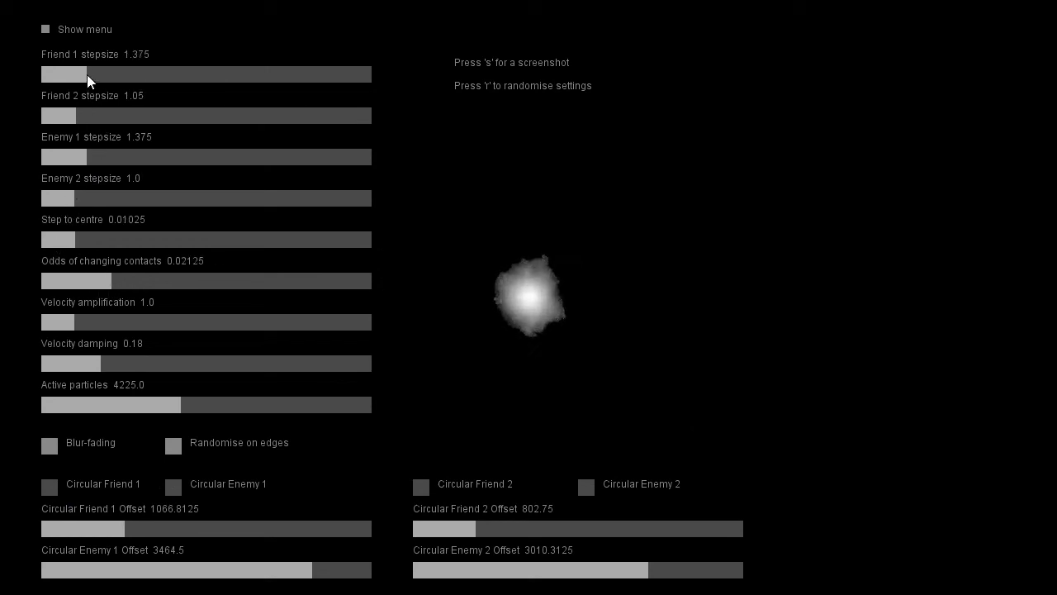
{"action": "left_click_drag", "start_coordinate": [86, 74], "coordinate": [153, 74]}
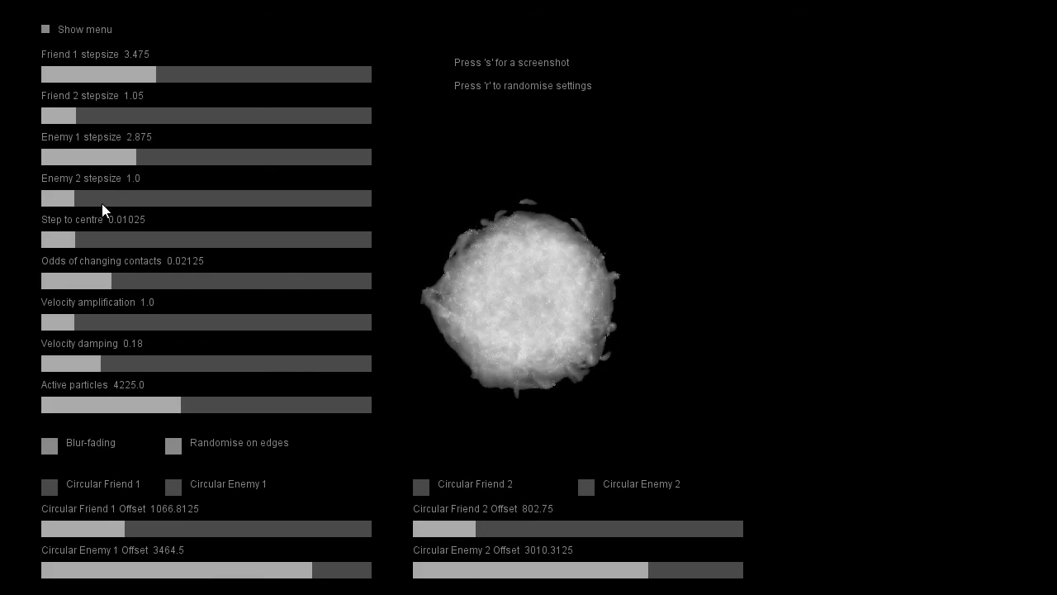
{"action": "left_click_drag", "start_coordinate": [58, 199], "coordinate": [118, 199]}
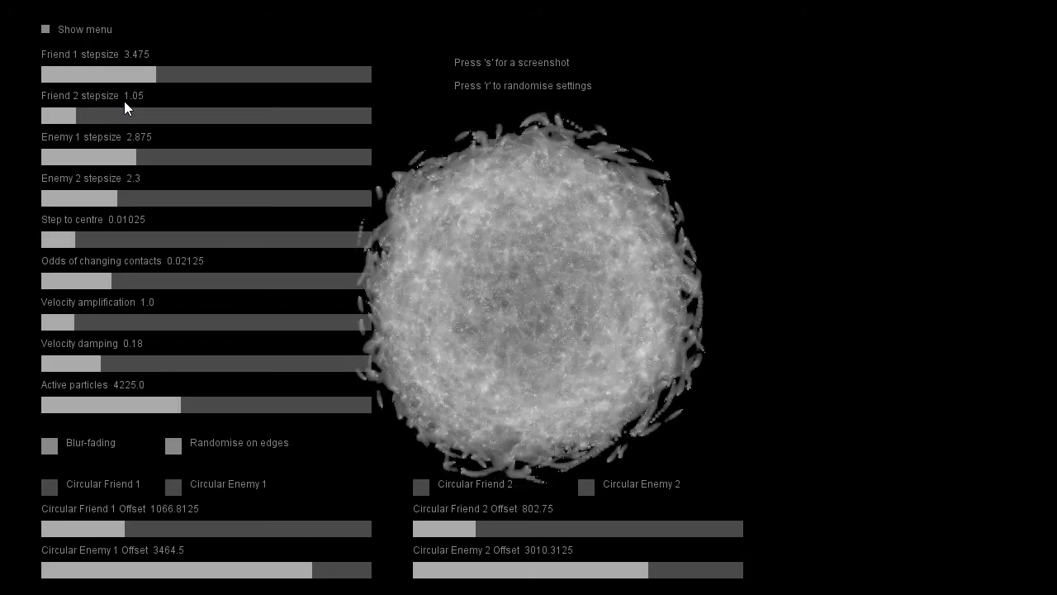
Push Friend 1 stepsize up to about 6.4 and cut active particles to 1350
{"action": "left_click_drag", "start_coordinate": [98, 74], "coordinate": [222, 74]}
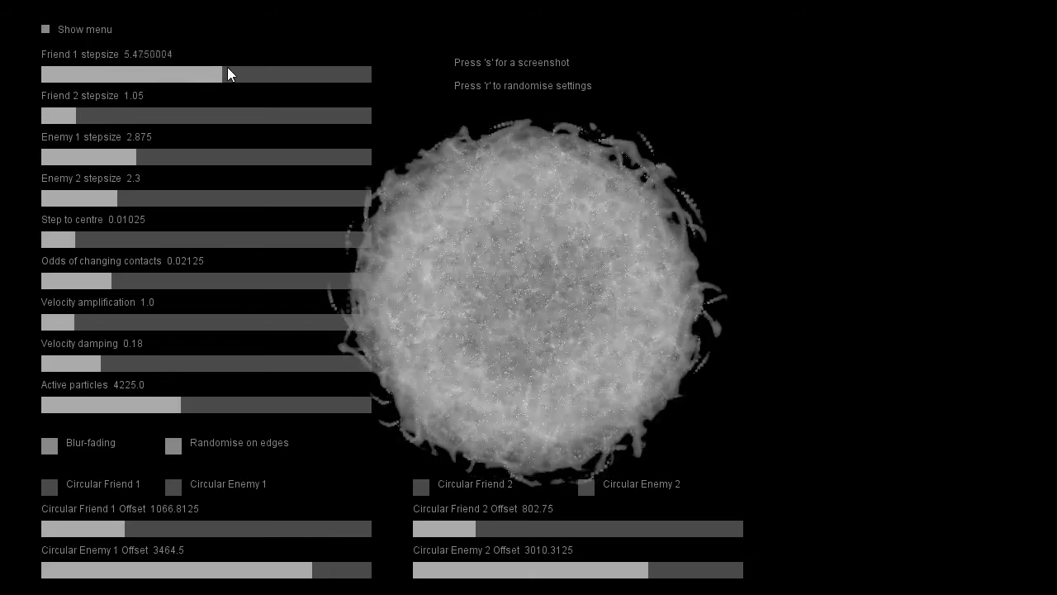
{"action": "left_click_drag", "start_coordinate": [222, 74], "coordinate": [254, 74]}
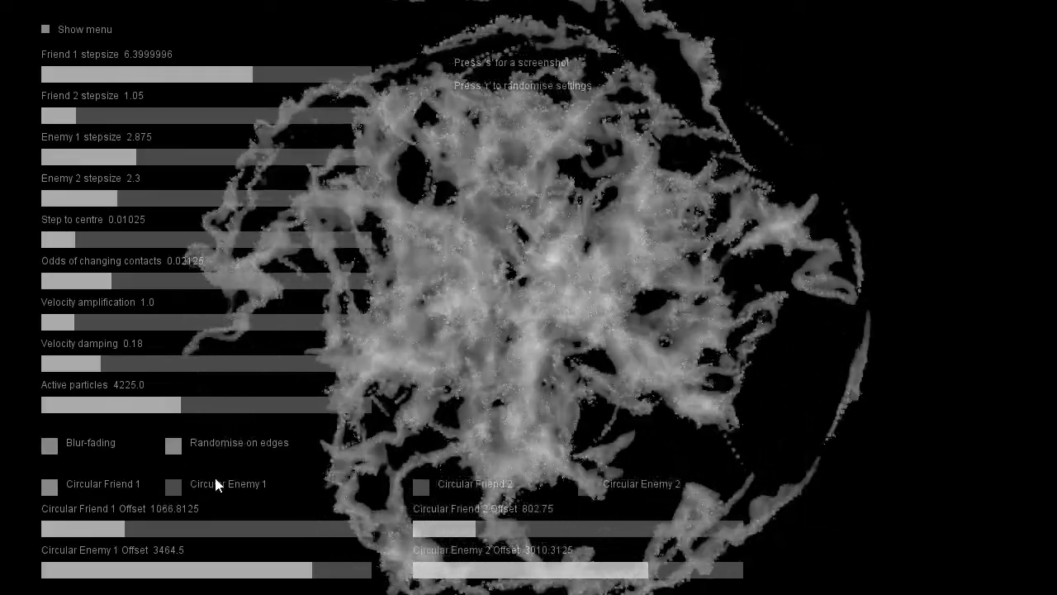
{"action": "left_click_drag", "start_coordinate": [111, 405], "coordinate": [64, 405]}
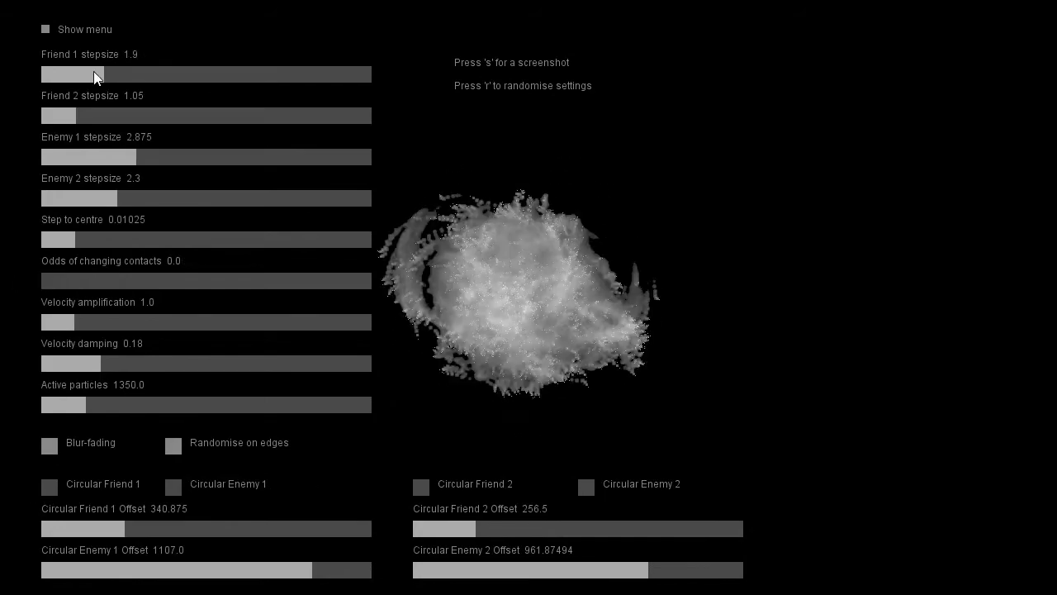
Zero the other stepsizes, max Friend 1 stepsize at 10, and raise velocity damping to 0.405
{"action": "left_click_drag", "start_coordinate": [95, 74], "coordinate": [71, 74]}
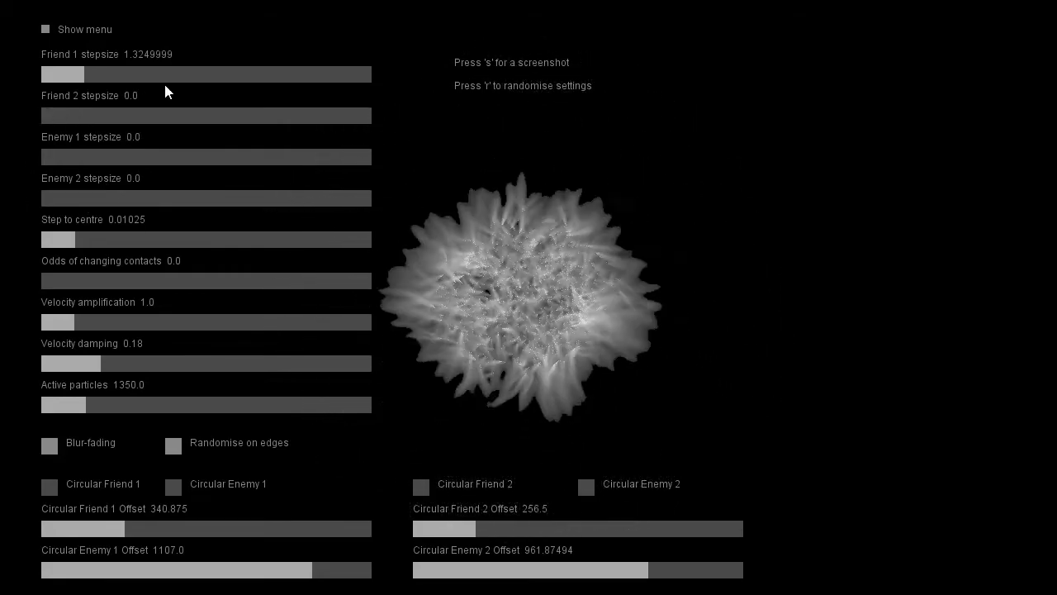
{"action": "left_click_drag", "start_coordinate": [62, 75], "coordinate": [371, 74]}
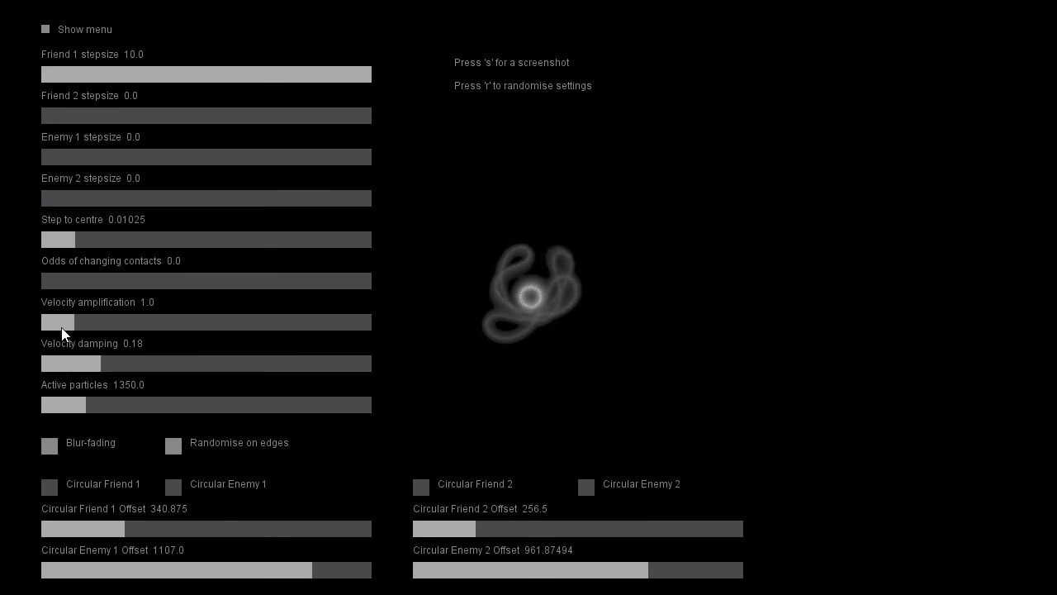
{"action": "left_click_drag", "start_coordinate": [71, 364], "coordinate": [174, 364]}
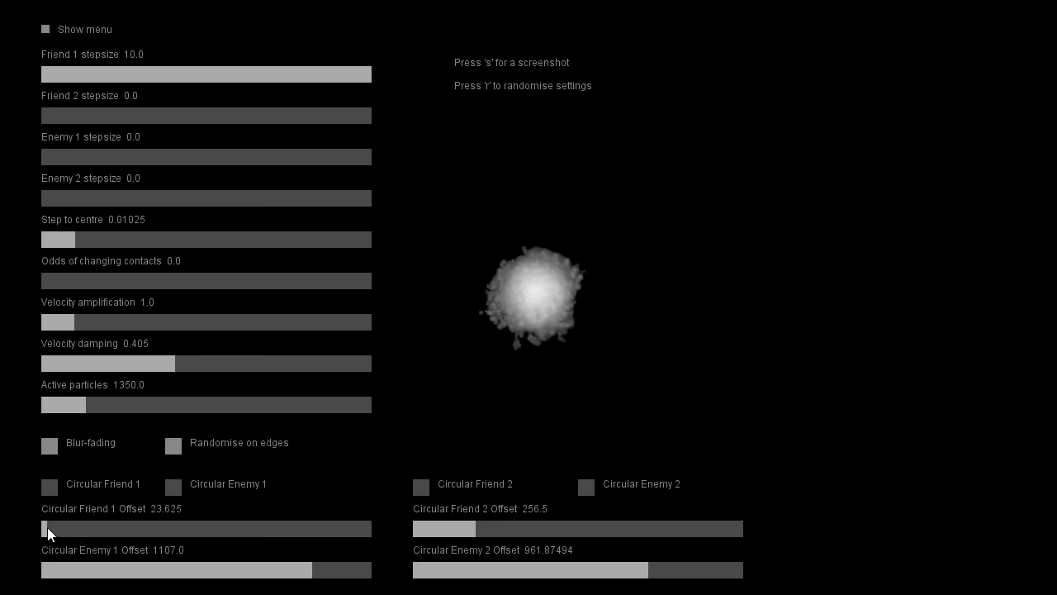
Sweep Circular Friend 1 Offset from near zero to near maximum and back down
{"action": "left_click_drag", "start_coordinate": [47, 528], "coordinate": [41, 528]}
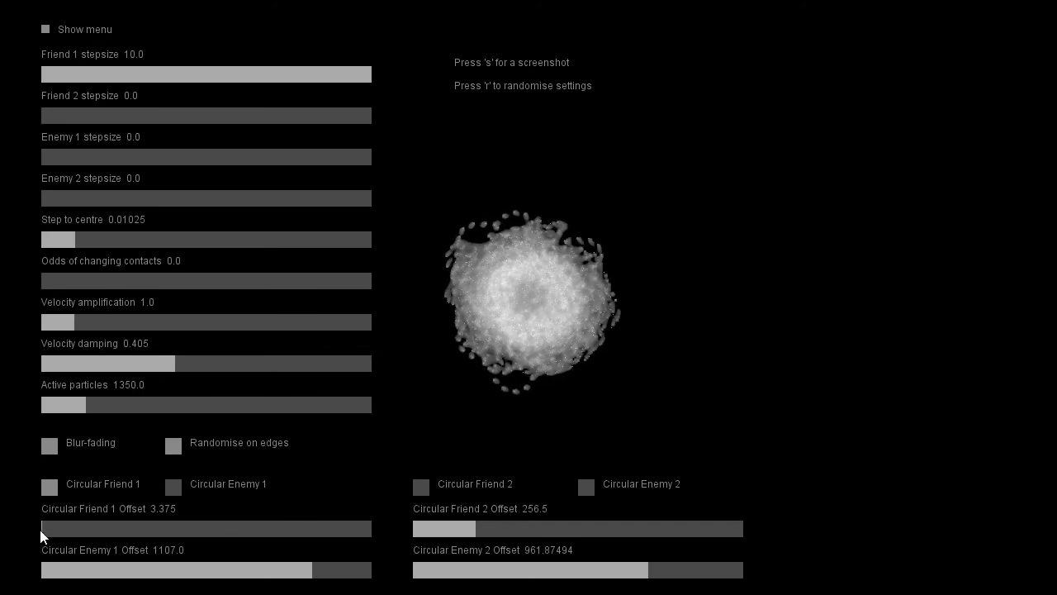
{"action": "left_click_drag", "start_coordinate": [42, 529], "coordinate": [73, 528]}
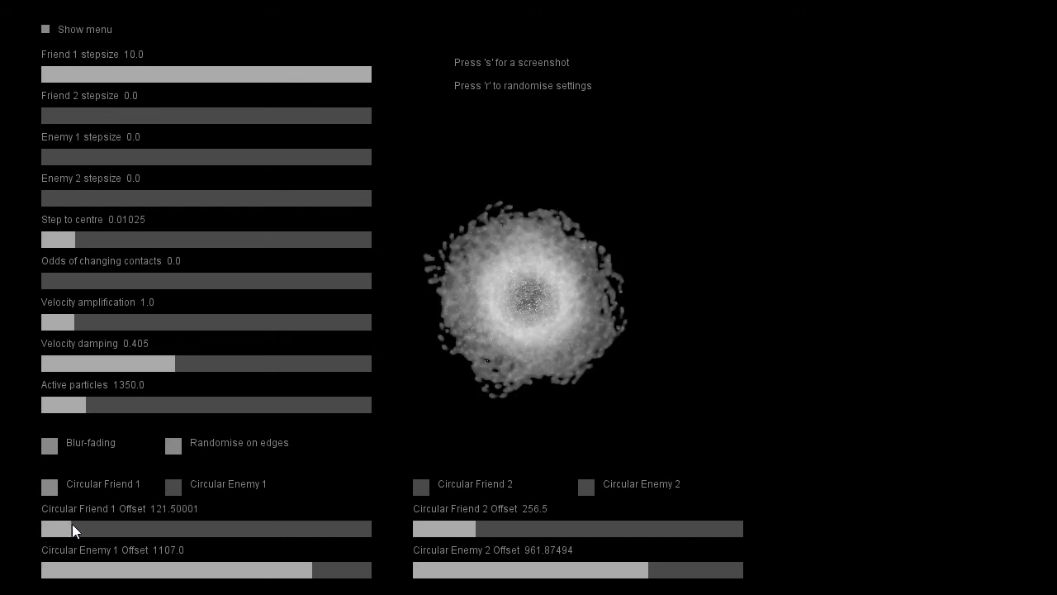
{"action": "left_click_drag", "start_coordinate": [75, 529], "coordinate": [368, 529]}
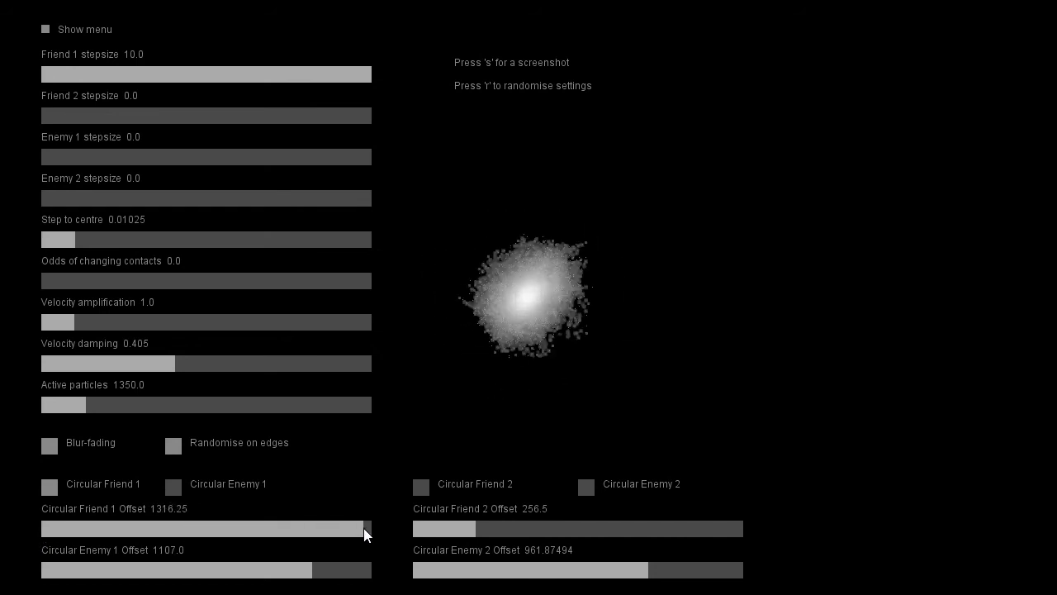
{"action": "left_click_drag", "start_coordinate": [366, 528], "coordinate": [46, 528]}
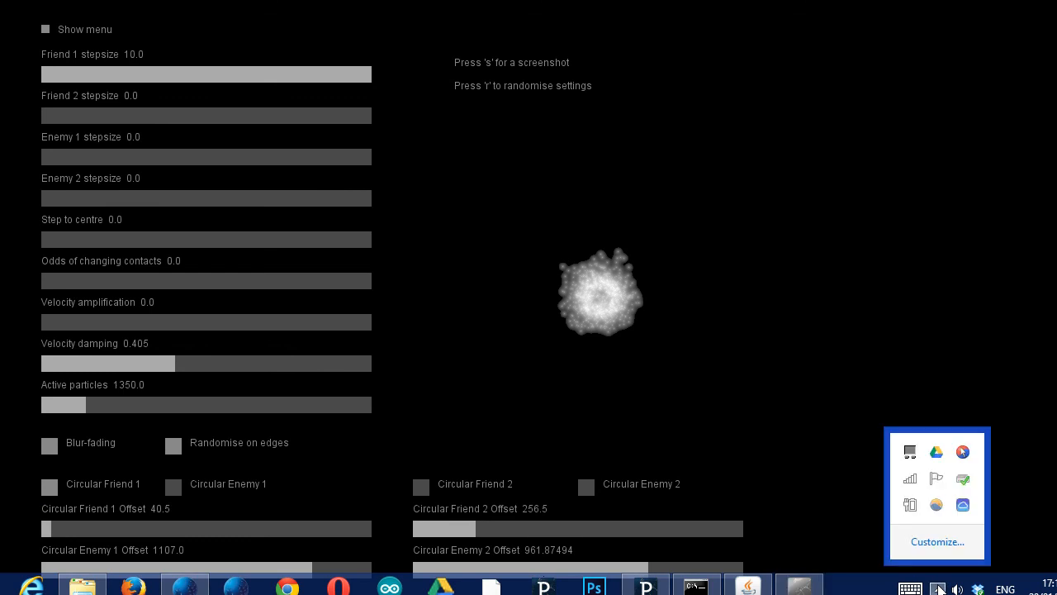
{"action": "left_click", "coordinate": [936, 504]}
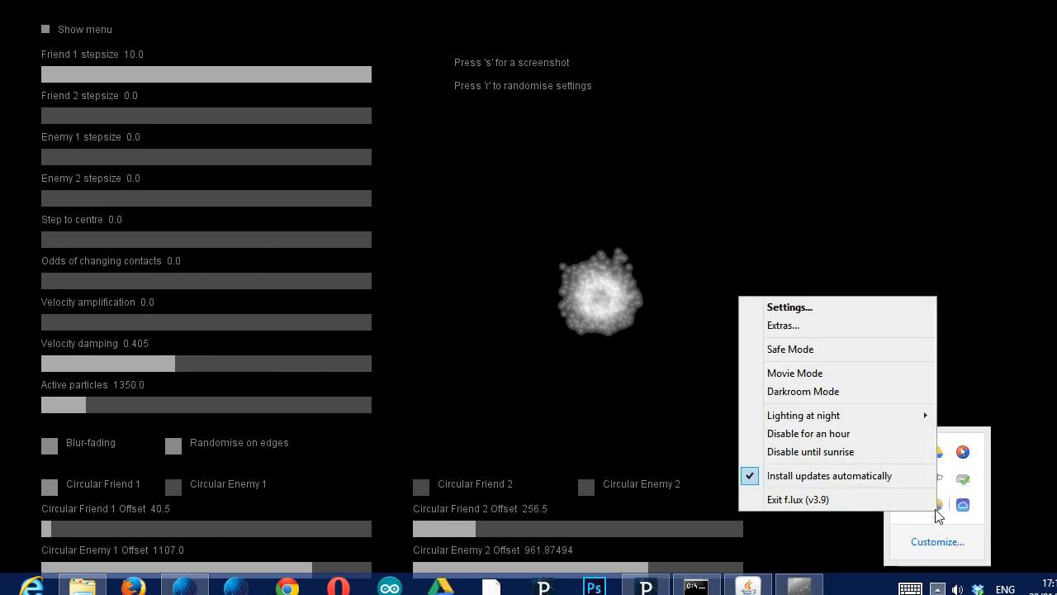
{"action": "mouse_move", "coordinate": [804, 407]}
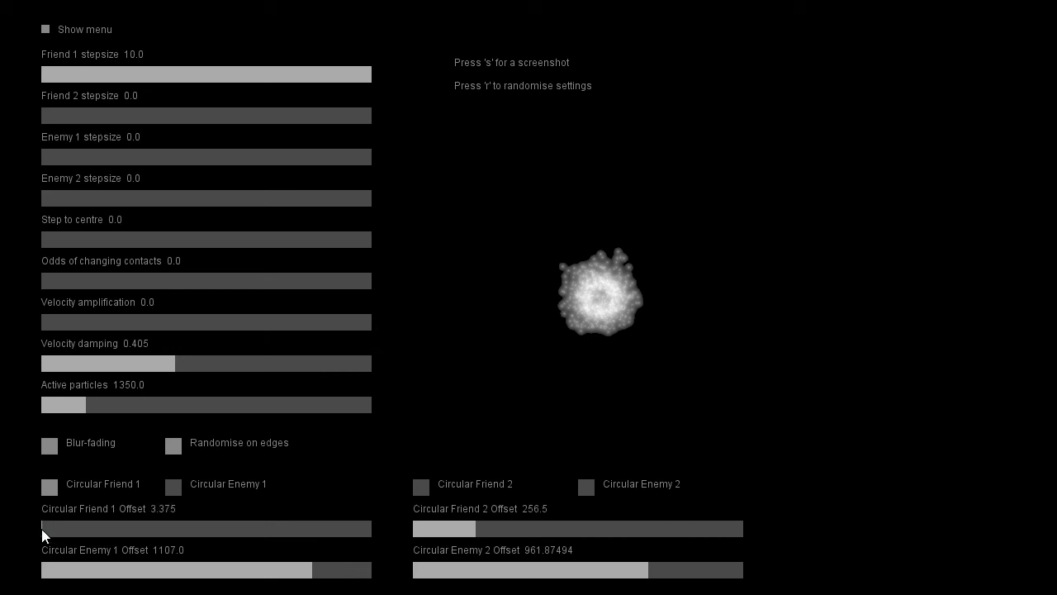
Sweep Circular Friend 1 Offset, drop particles to 125 and Friend 1 stepsize to 1.025
{"action": "left_click_drag", "start_coordinate": [42, 529], "coordinate": [45, 529]}
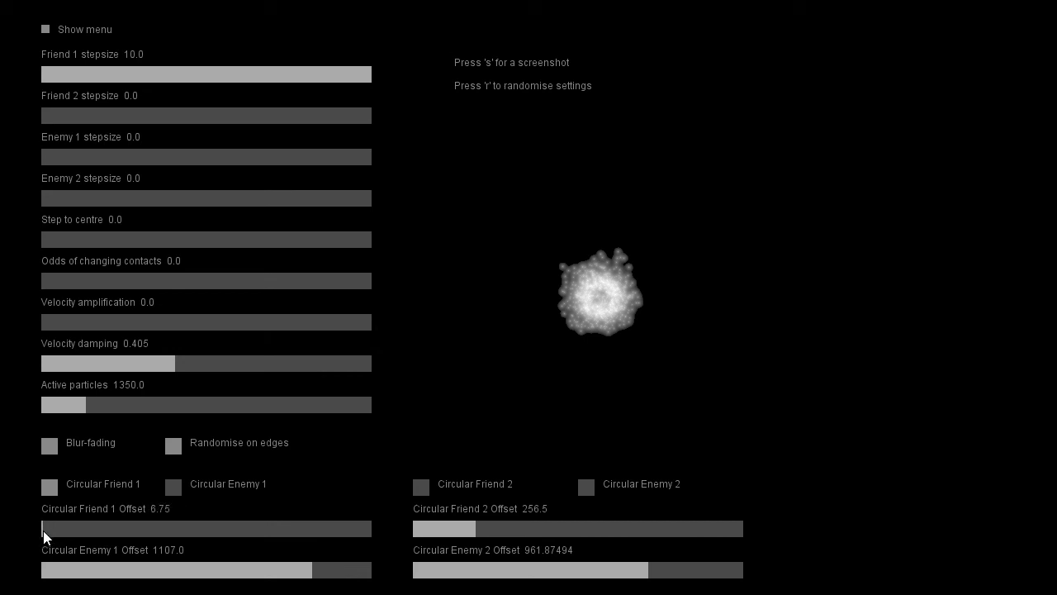
{"action": "left_click_drag", "start_coordinate": [43, 528], "coordinate": [314, 528]}
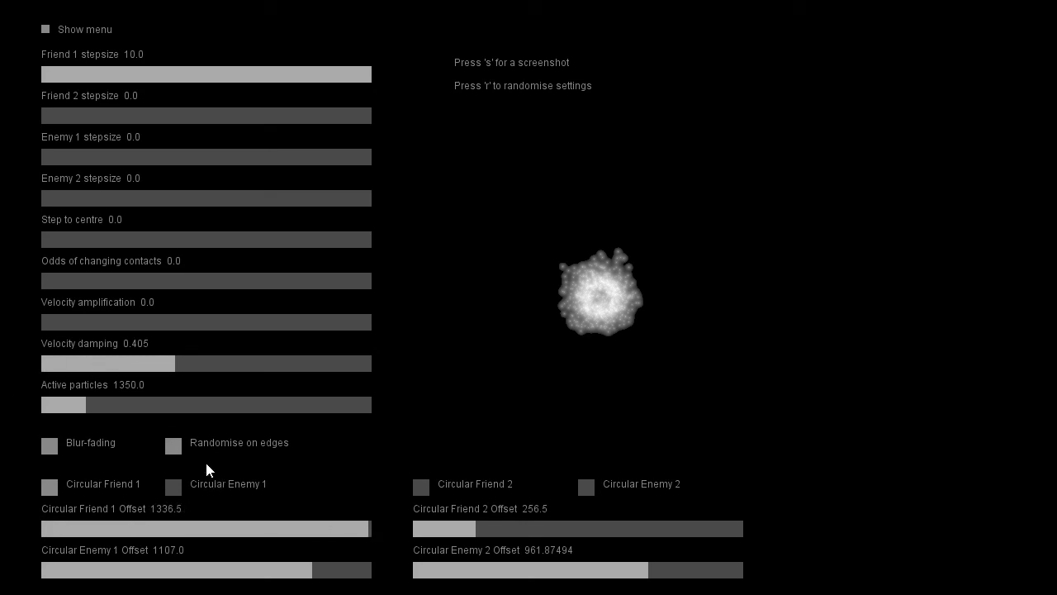
{"action": "left_click_drag", "start_coordinate": [64, 405], "coordinate": [45, 405]}
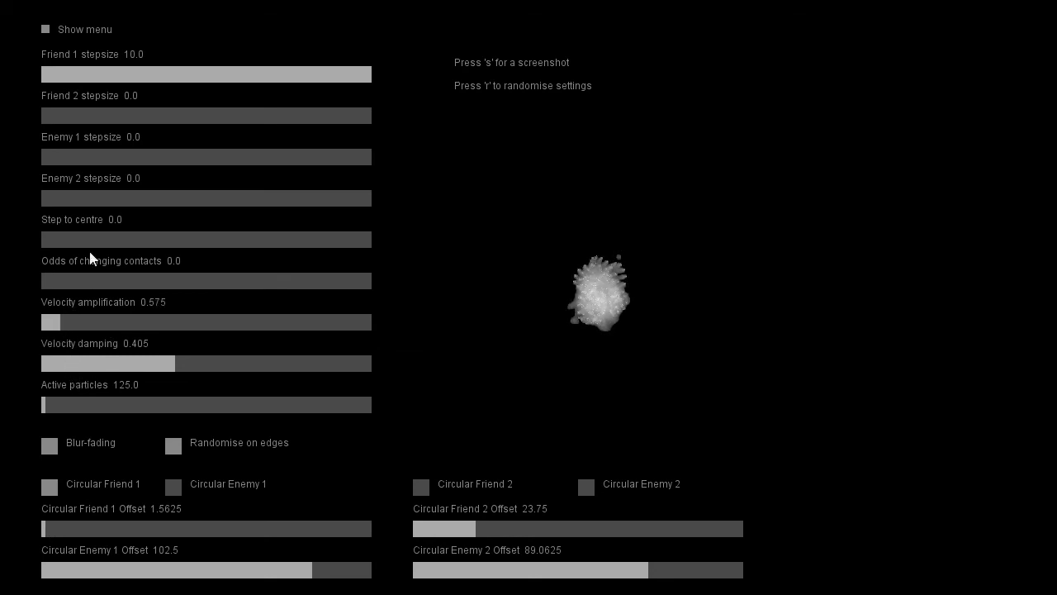
{"action": "left_click_drag", "start_coordinate": [371, 74], "coordinate": [71, 75]}
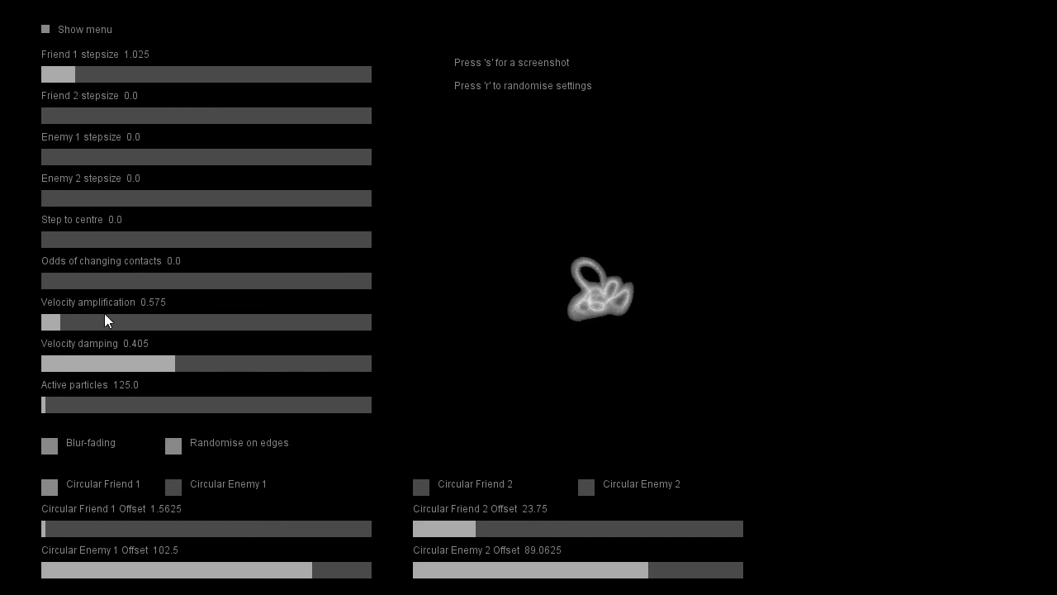
Try velocity amplification around 6 and 1.15, settling near 1.775
{"action": "left_click_drag", "start_coordinate": [52, 322], "coordinate": [116, 322]}
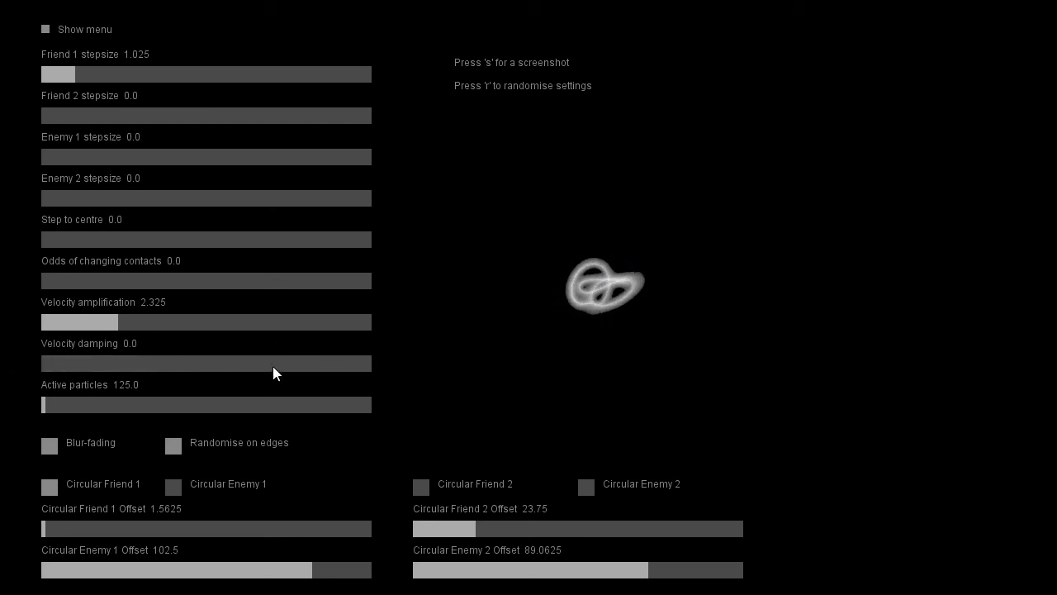
{"action": "left_click_drag", "start_coordinate": [106, 322], "coordinate": [243, 322]}
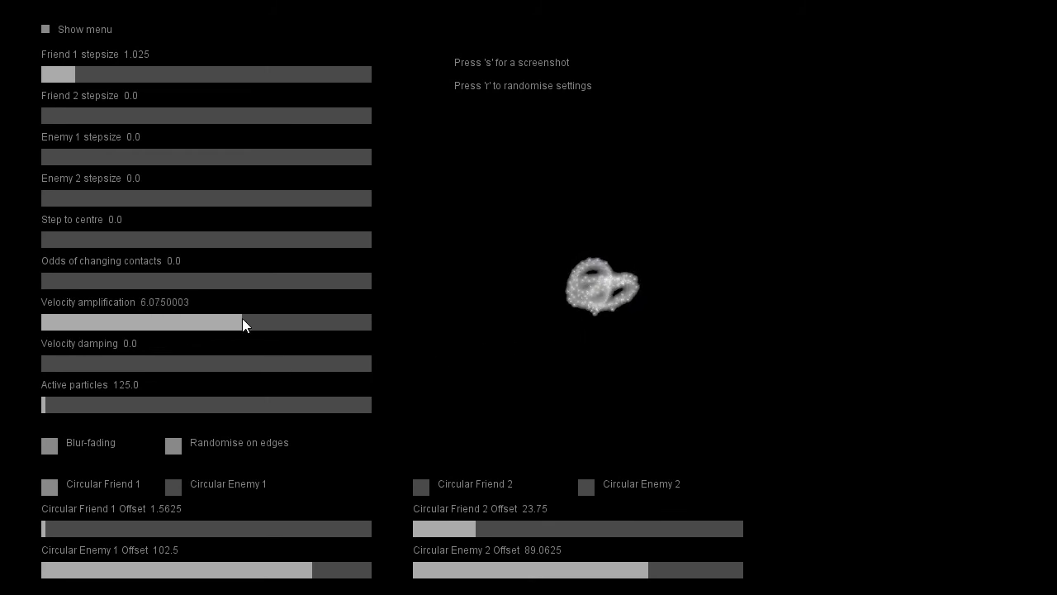
{"action": "left_click_drag", "start_coordinate": [244, 322], "coordinate": [81, 322]}
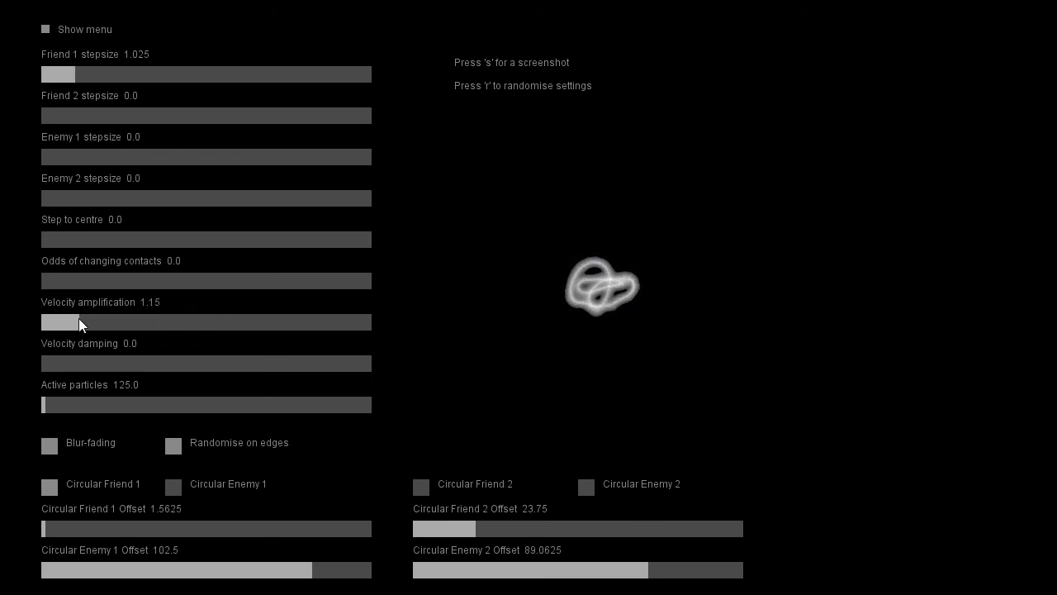
{"action": "left_click_drag", "start_coordinate": [78, 322], "coordinate": [99, 322]}
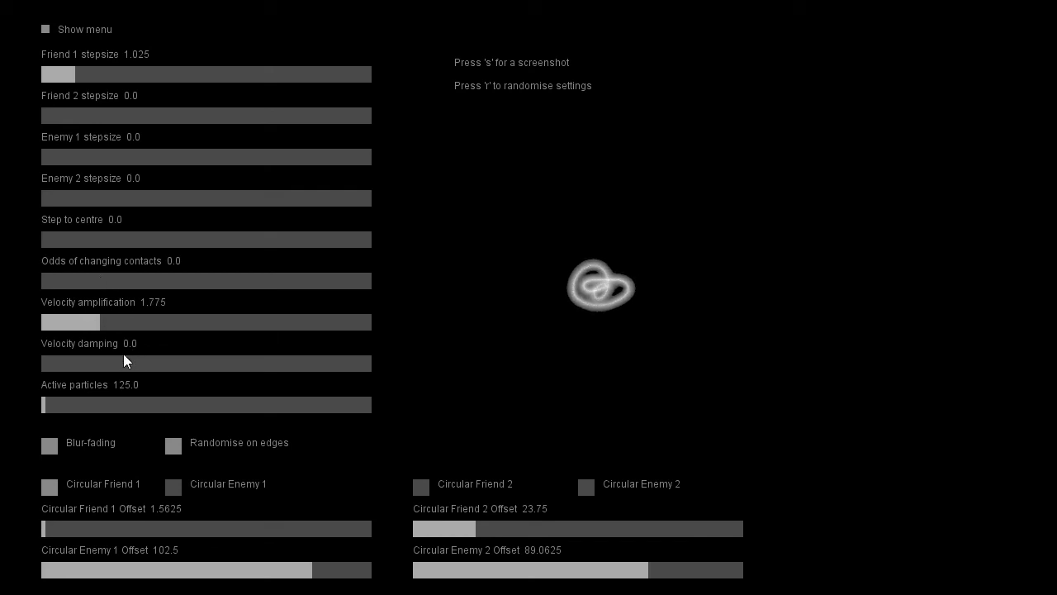
Settle velocity damping around 0.57 and give Enemy 1 a small stepsize of about 0.4
{"action": "left_click_drag", "start_coordinate": [41, 364], "coordinate": [236, 364]}
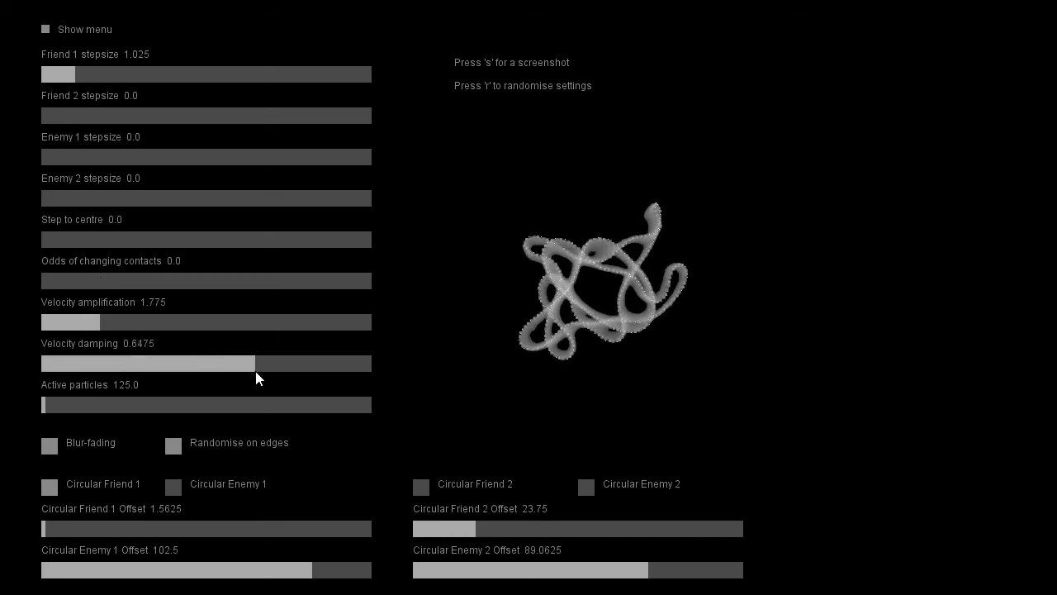
{"action": "left_click_drag", "start_coordinate": [256, 364], "coordinate": [244, 363]}
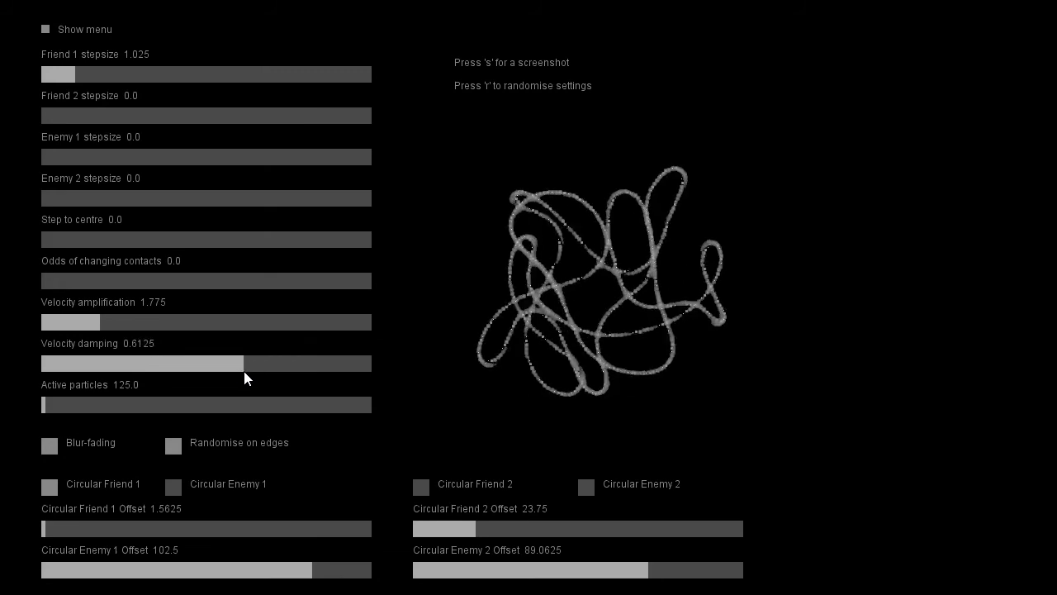
{"action": "left_click_drag", "start_coordinate": [244, 364], "coordinate": [229, 364]}
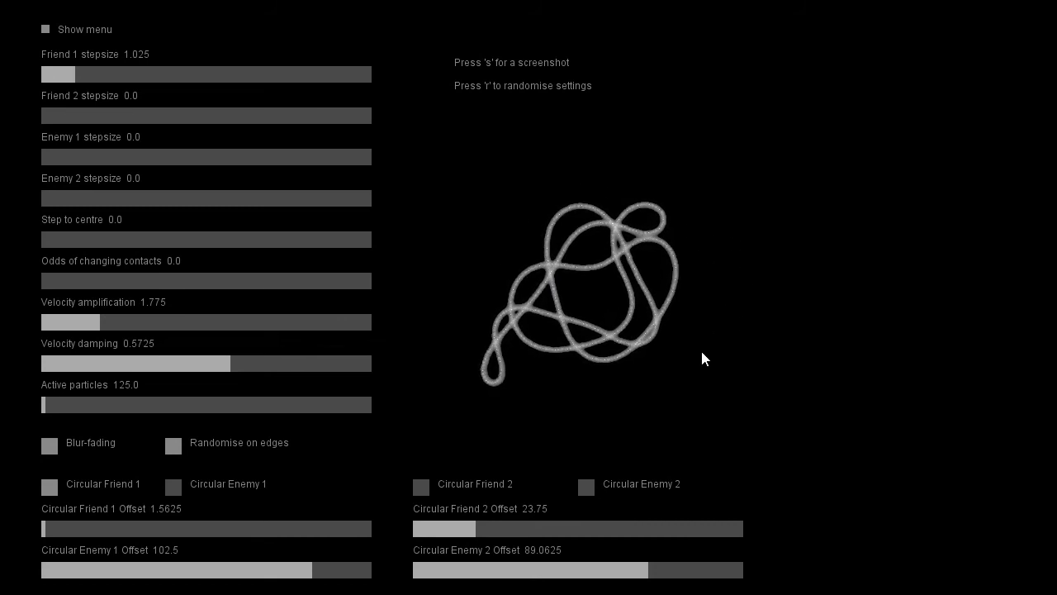
{"action": "mouse_move", "coordinate": [424, 355]}
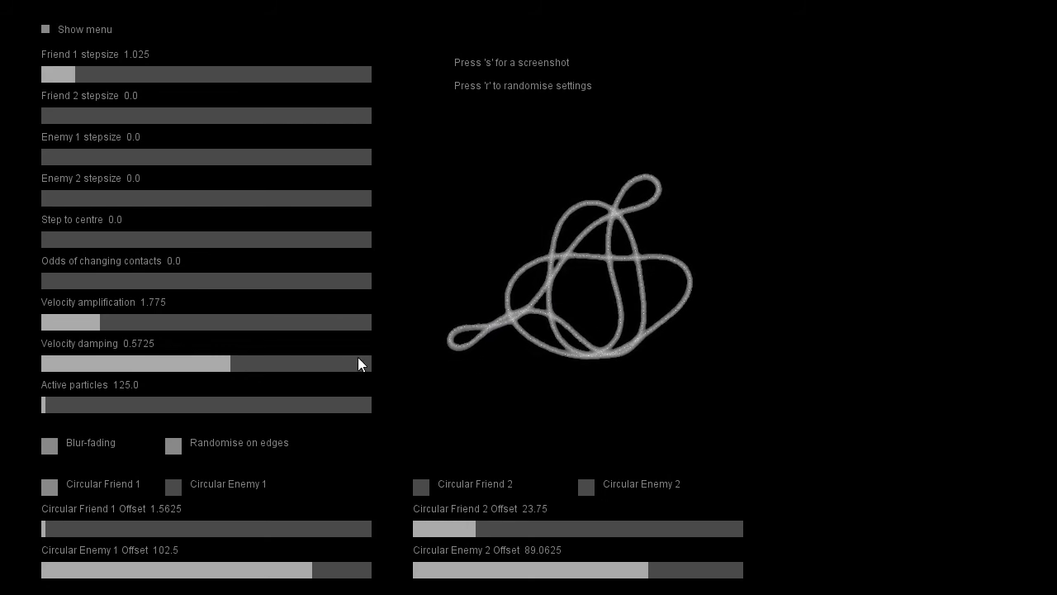
{"action": "mouse_move", "coordinate": [332, 360]}
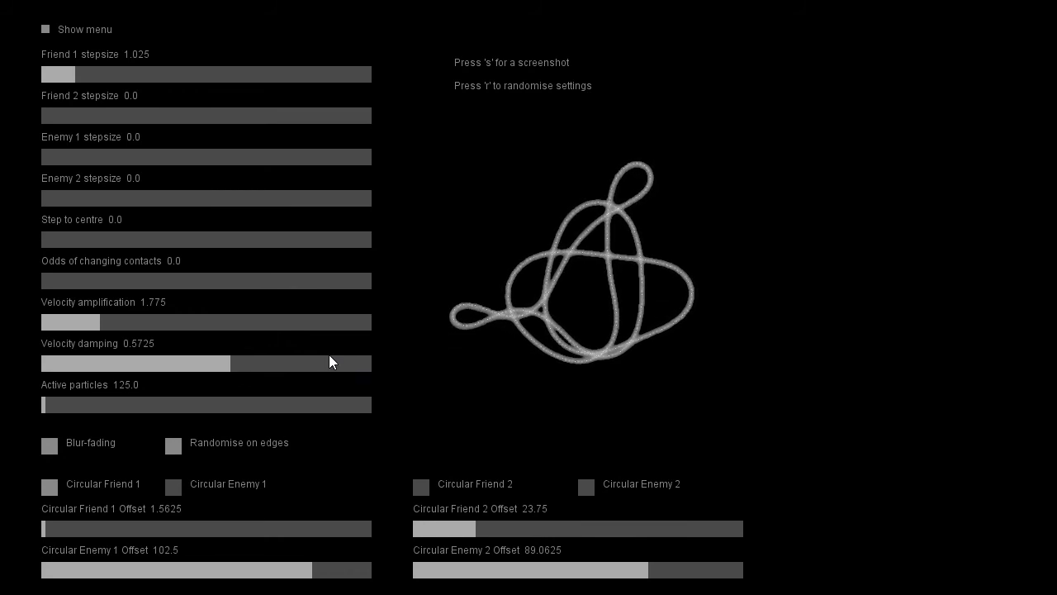
{"action": "mouse_move", "coordinate": [375, 368]}
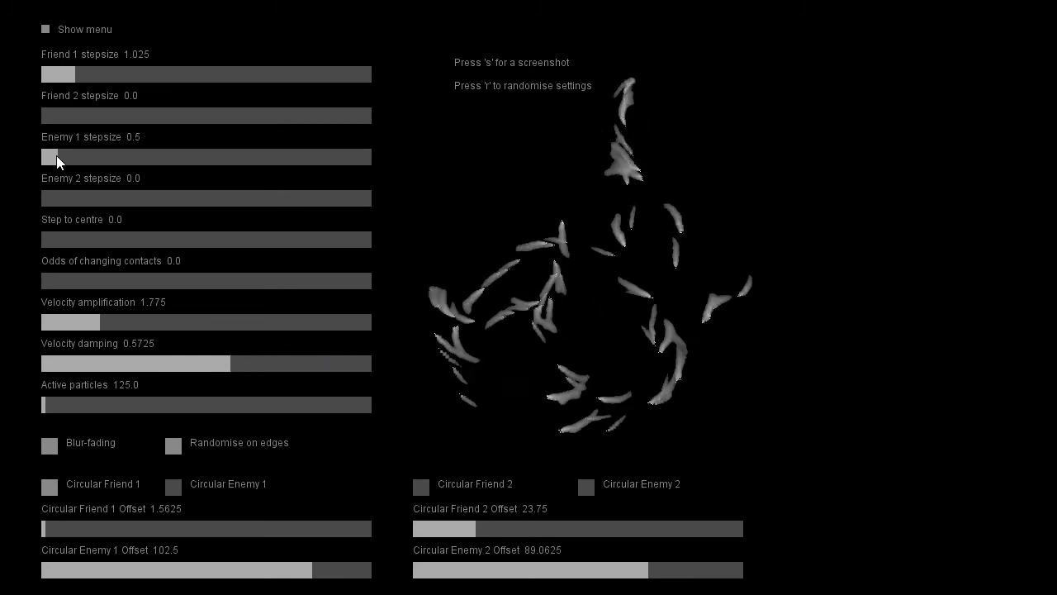
{"action": "left_click_drag", "start_coordinate": [58, 157], "coordinate": [49, 157]}
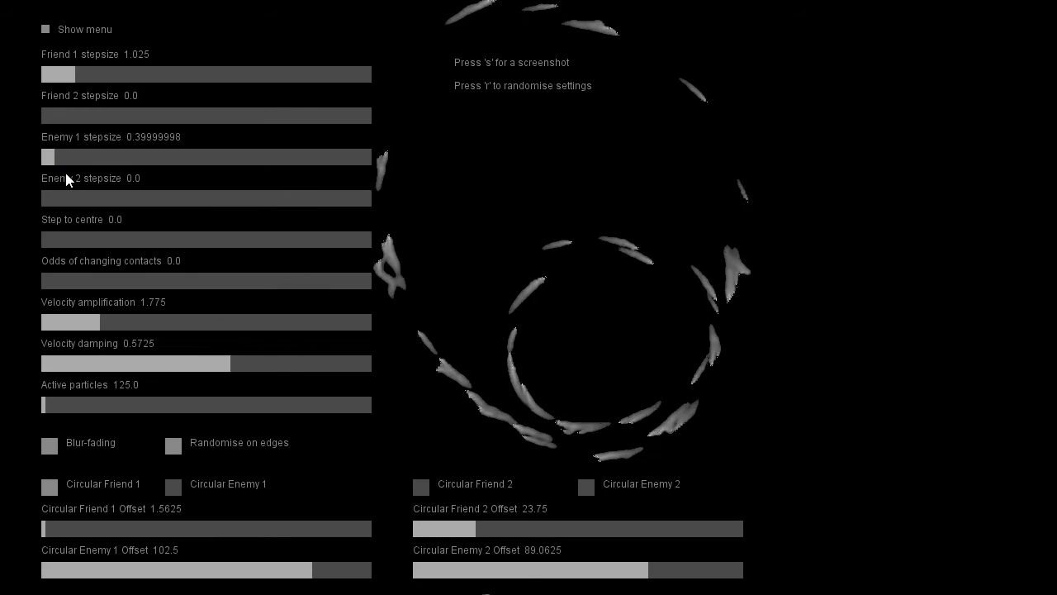
{"action": "mouse_move", "coordinate": [74, 197]}
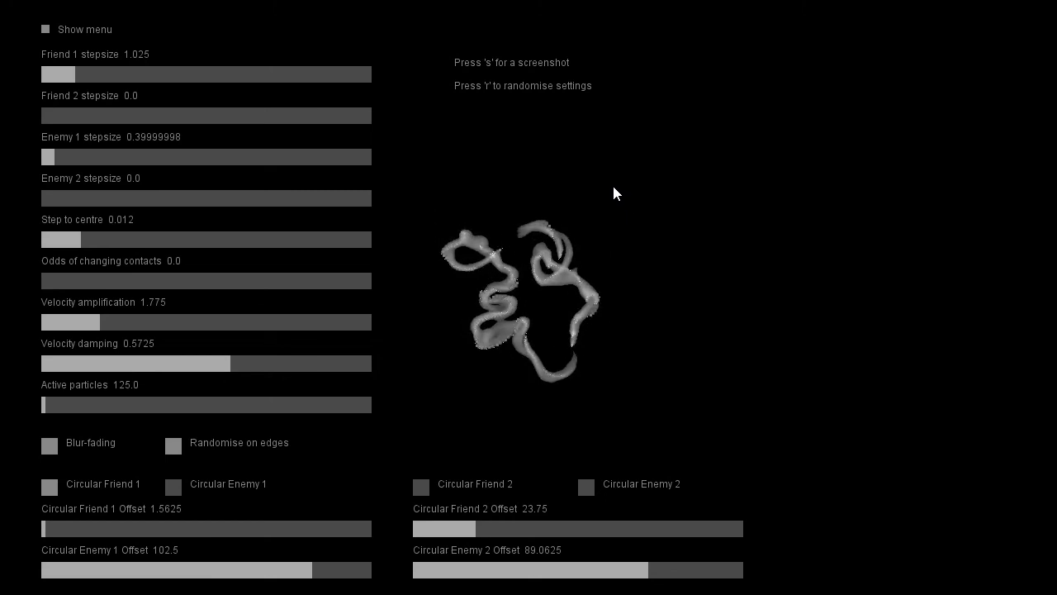
{"action": "mouse_move", "coordinate": [607, 190]}
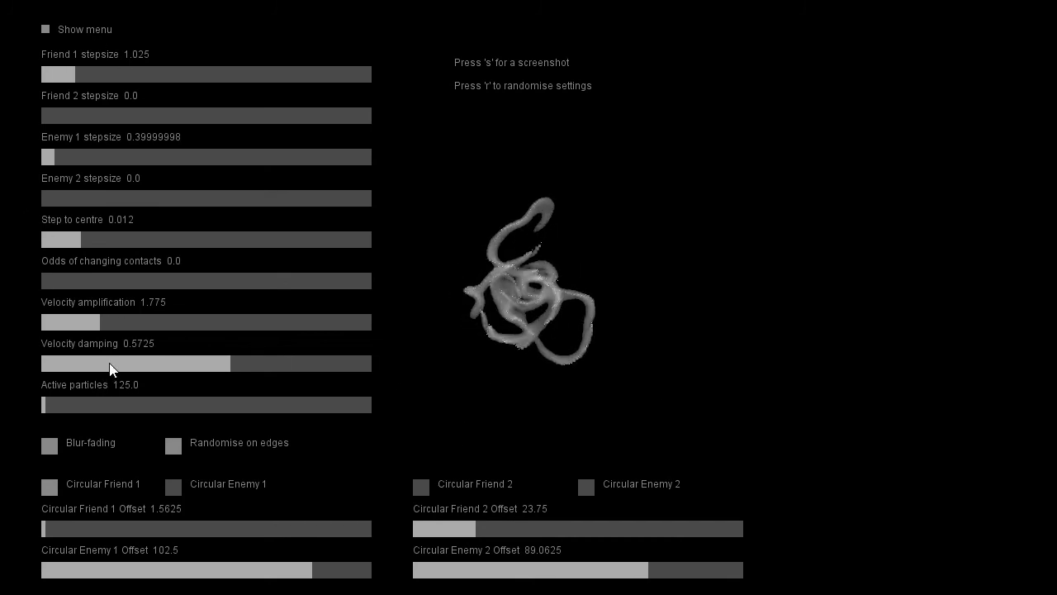
Turn off Circular Friend 1 and set velocity amplification to about 3.57
{"action": "left_click", "coordinate": [48, 485]}
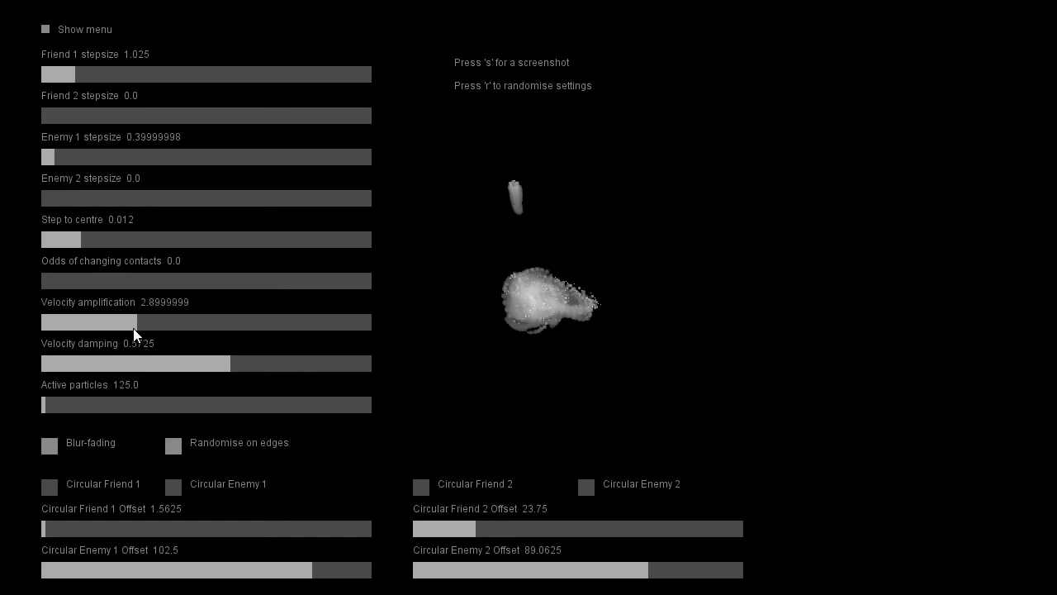
{"action": "left_click_drag", "start_coordinate": [87, 322], "coordinate": [198, 321]}
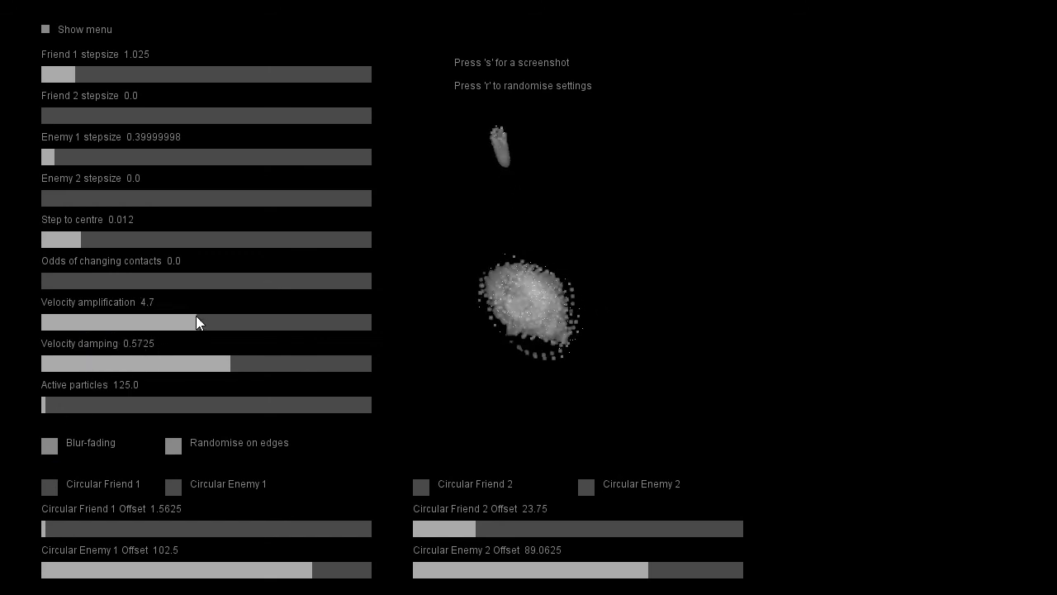
{"action": "left_click_drag", "start_coordinate": [199, 322], "coordinate": [160, 322]}
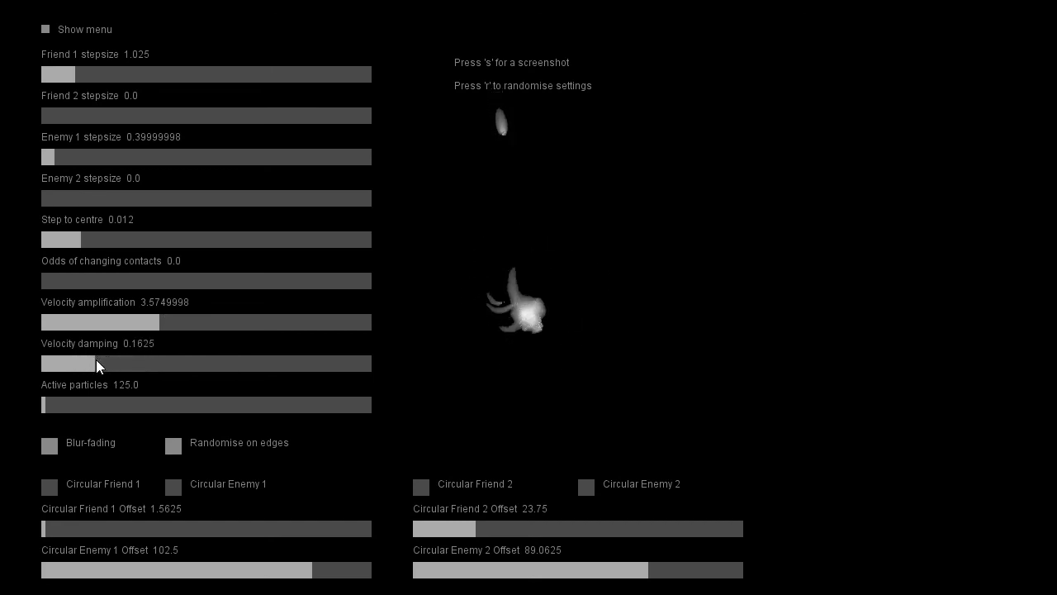
Set velocity damping to about 0.56 and hide the slider menu
{"action": "left_click_drag", "start_coordinate": [98, 364], "coordinate": [276, 364]}
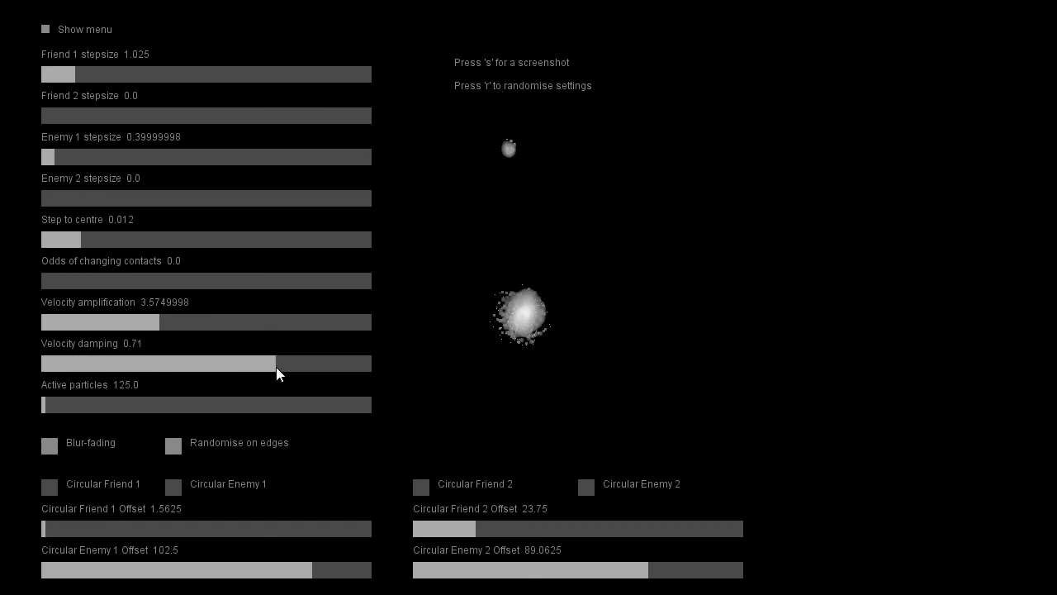
{"action": "left_click_drag", "start_coordinate": [277, 363], "coordinate": [222, 364]}
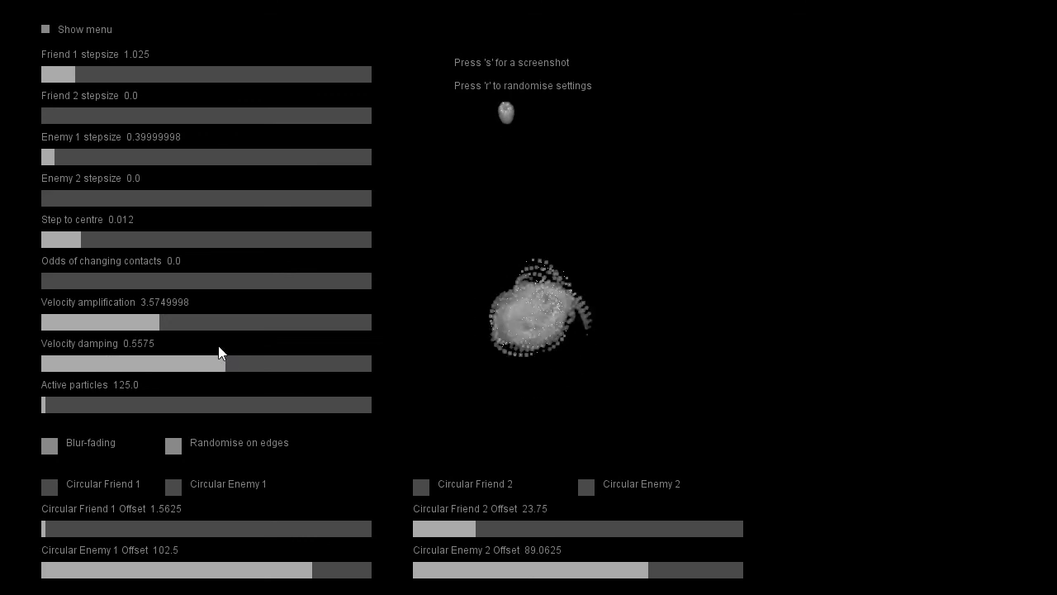
{"action": "left_click", "coordinate": [45, 29]}
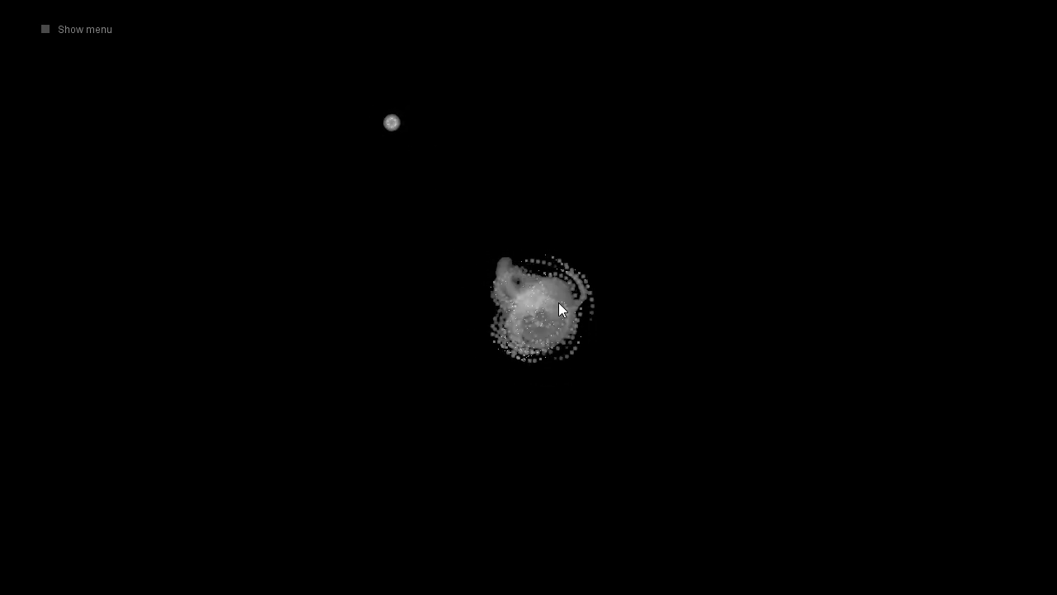
Toggle the slider menu off and on, then lower velocity amplification to 0.375
{"action": "left_click", "coordinate": [45, 28]}
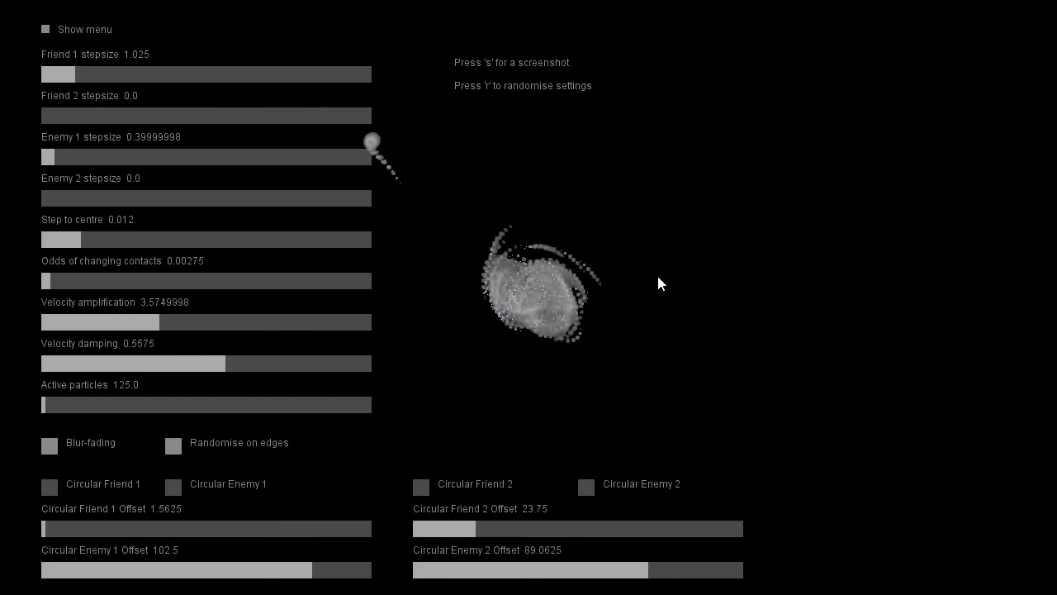
{"action": "left_click", "coordinate": [45, 29]}
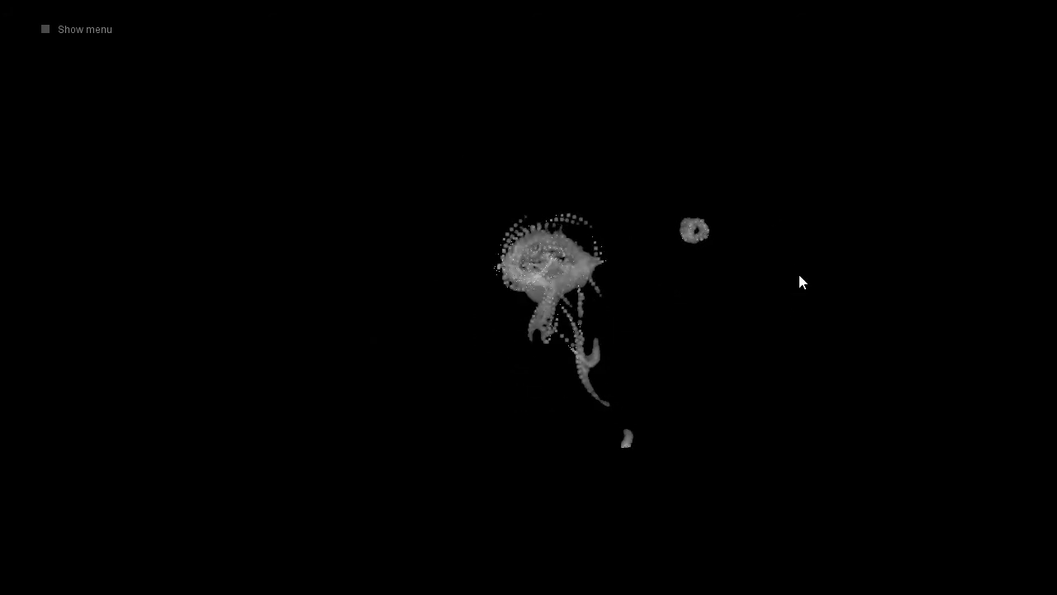
{"action": "left_click", "coordinate": [45, 29]}
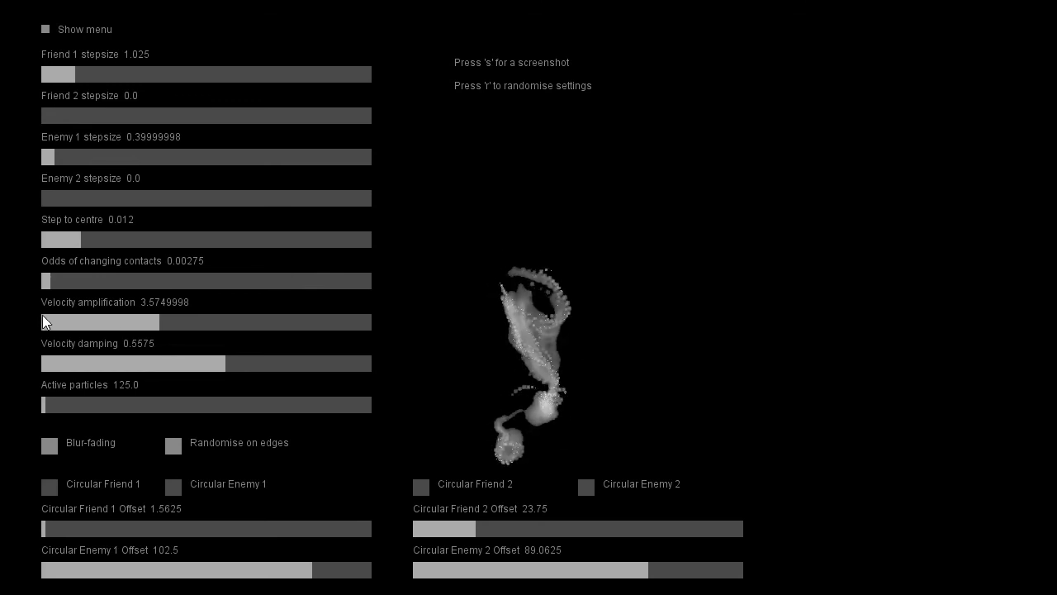
{"action": "left_click_drag", "start_coordinate": [157, 323], "coordinate": [50, 322]}
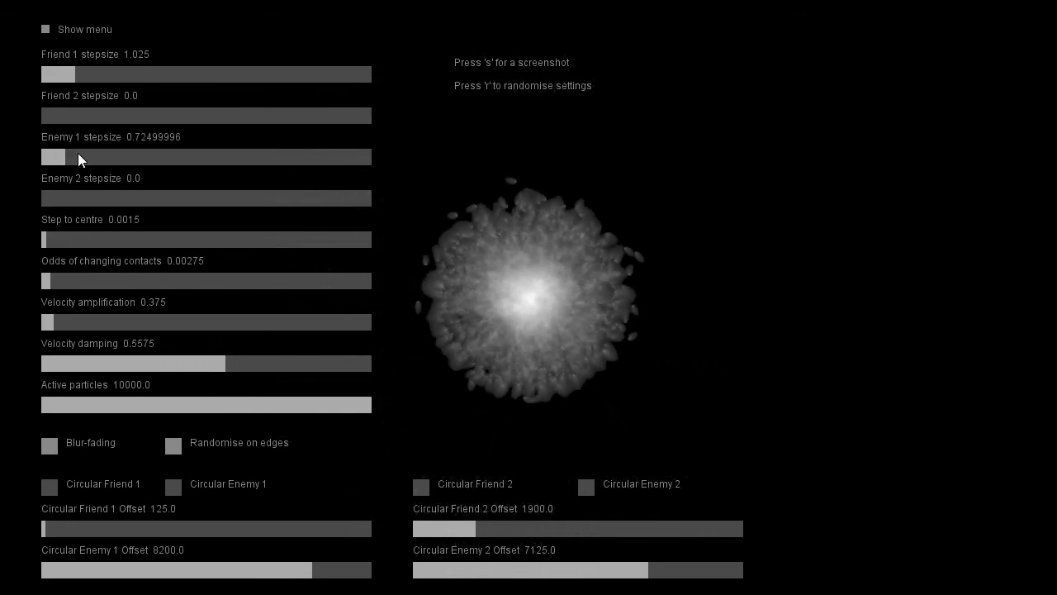
Set Enemy 1 stepsize to about 1.125, raise Circular Enemy 1 Offset, and strengthen centre pull
{"action": "left_click_drag", "start_coordinate": [53, 157], "coordinate": [84, 157]}
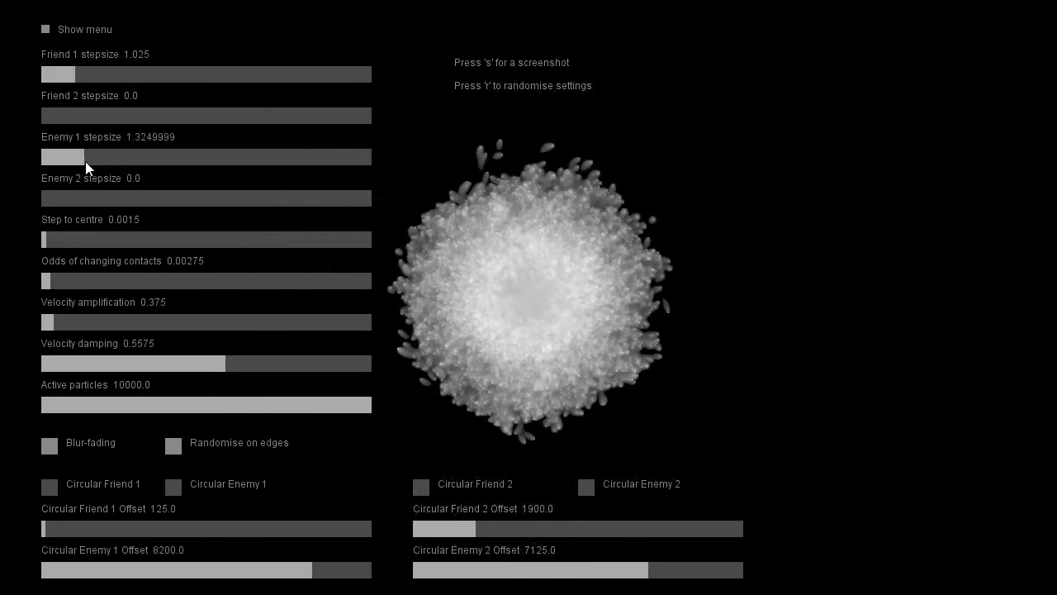
{"action": "left_click_drag", "start_coordinate": [78, 157], "coordinate": [64, 157]}
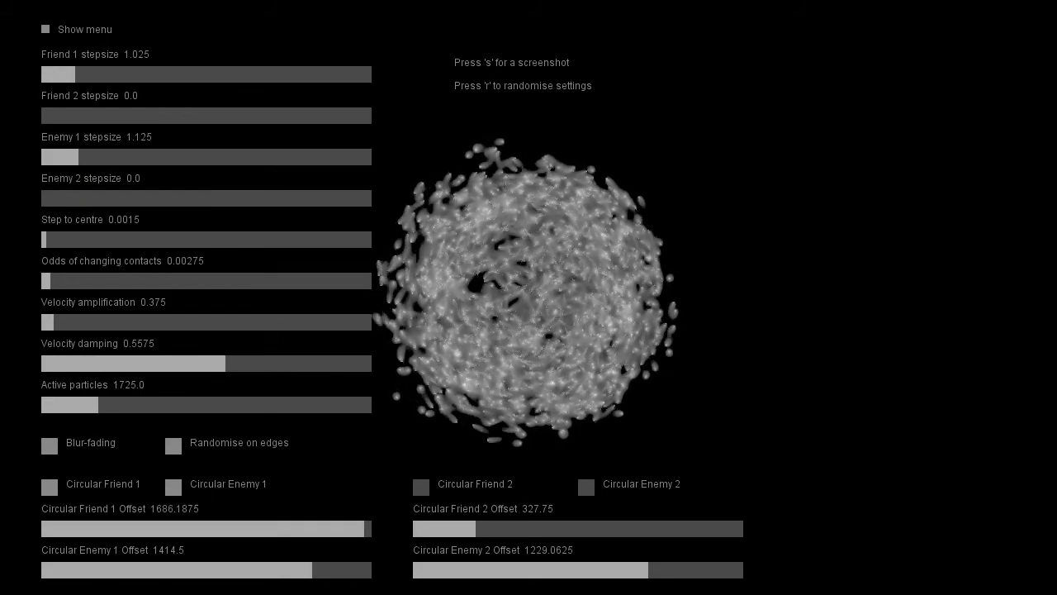
{"action": "left_click_drag", "start_coordinate": [310, 570], "coordinate": [363, 570]}
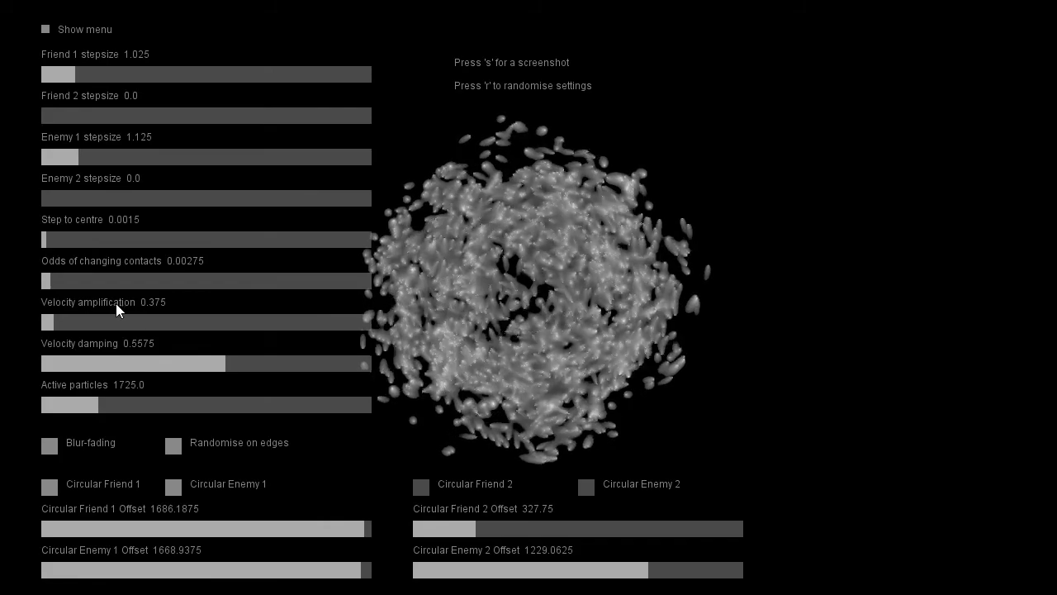
{"action": "left_click_drag", "start_coordinate": [47, 322], "coordinate": [70, 322]}
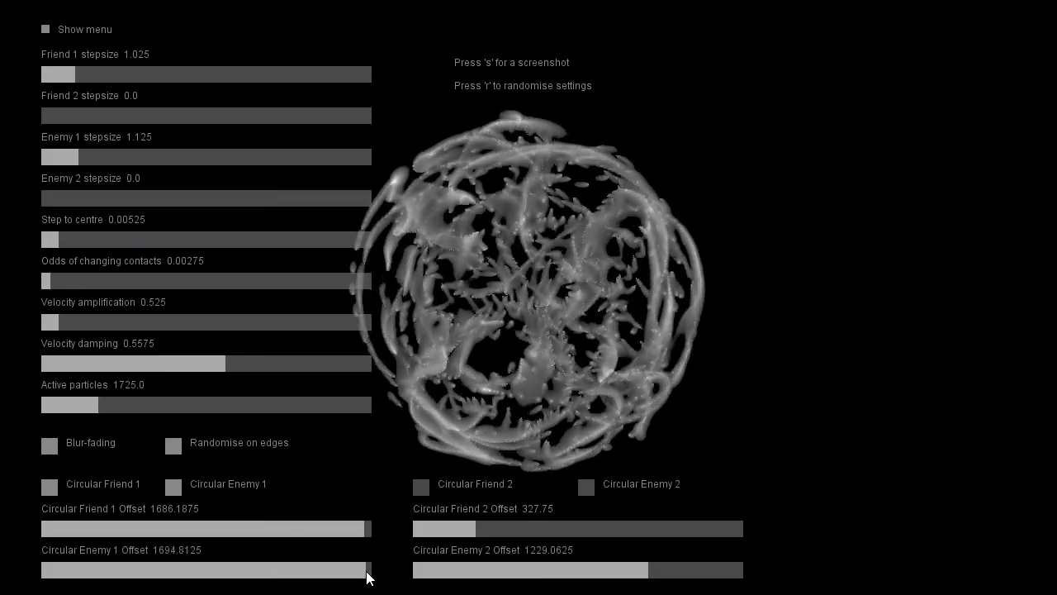
Fine-tune the circular offsets, zero the contact-change odds, and raise step to centre
{"action": "left_click_drag", "start_coordinate": [370, 570], "coordinate": [365, 570]}
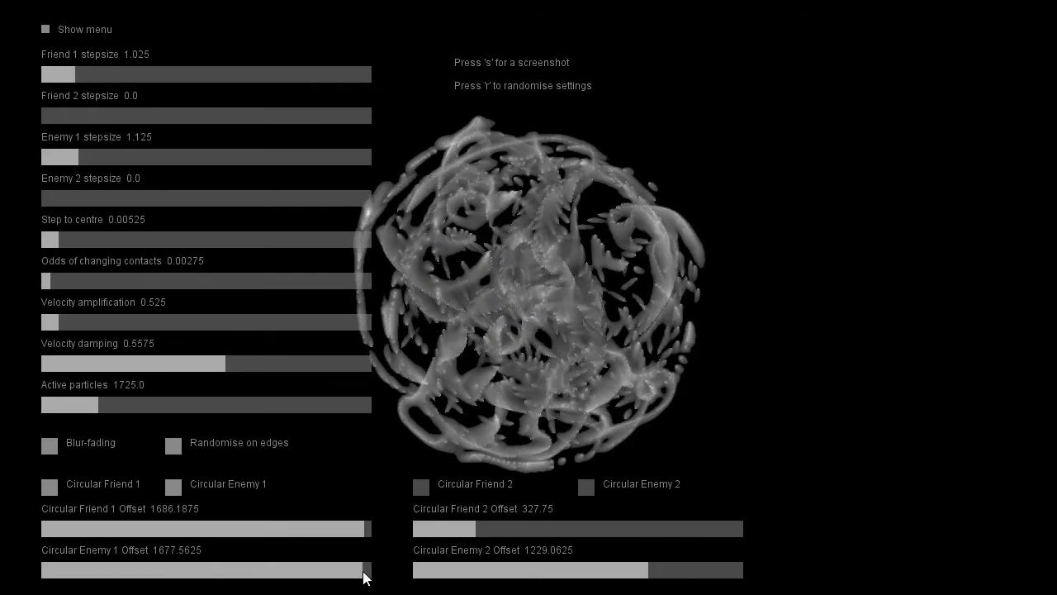
{"action": "left_click_drag", "start_coordinate": [366, 570], "coordinate": [369, 541]}
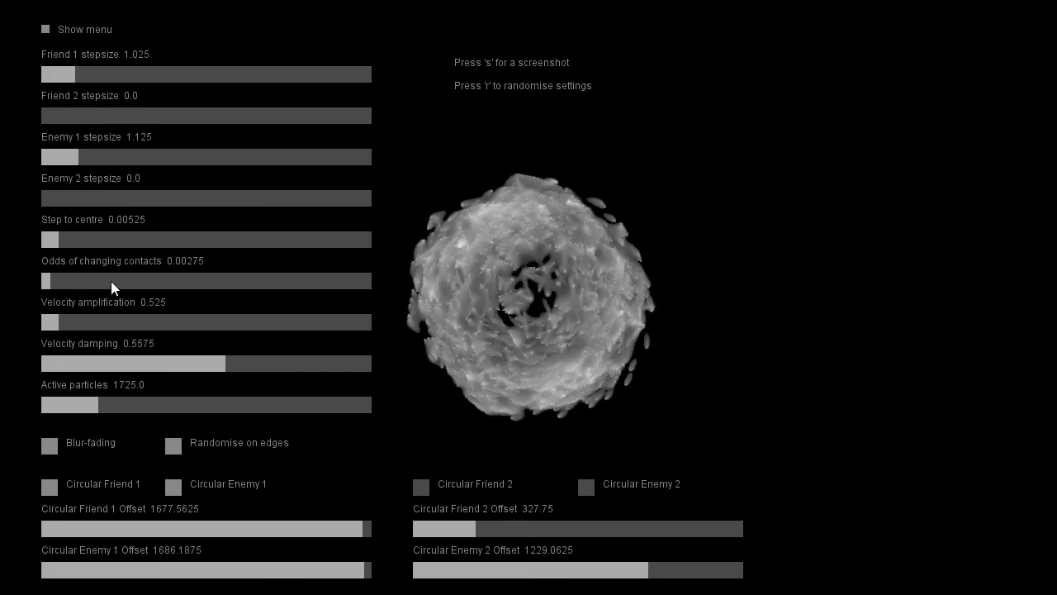
{"action": "left_click_drag", "start_coordinate": [46, 281], "coordinate": [39, 281]}
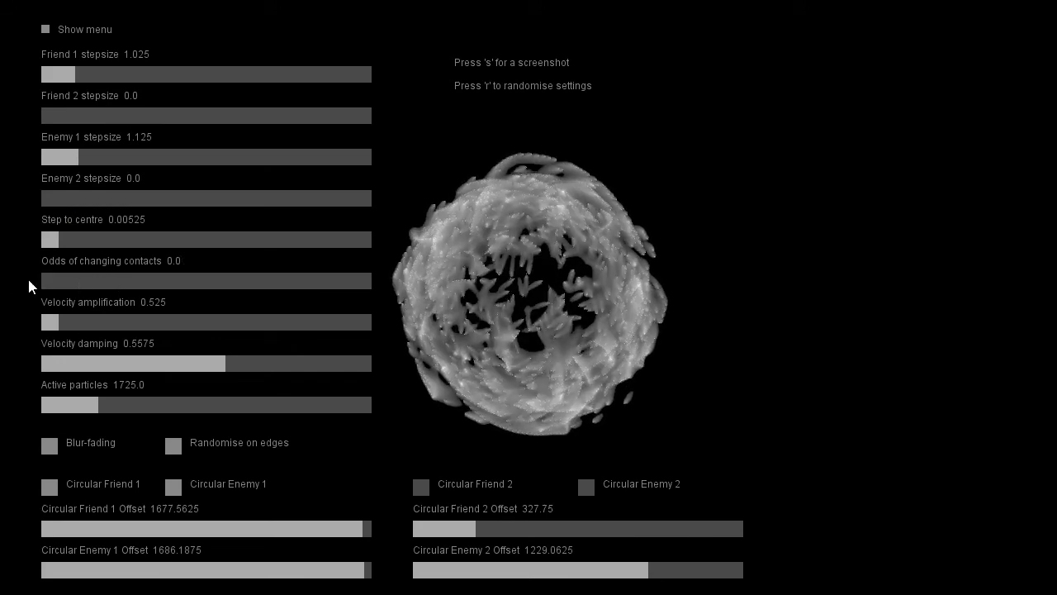
{"action": "left_click_drag", "start_coordinate": [50, 323], "coordinate": [90, 322]}
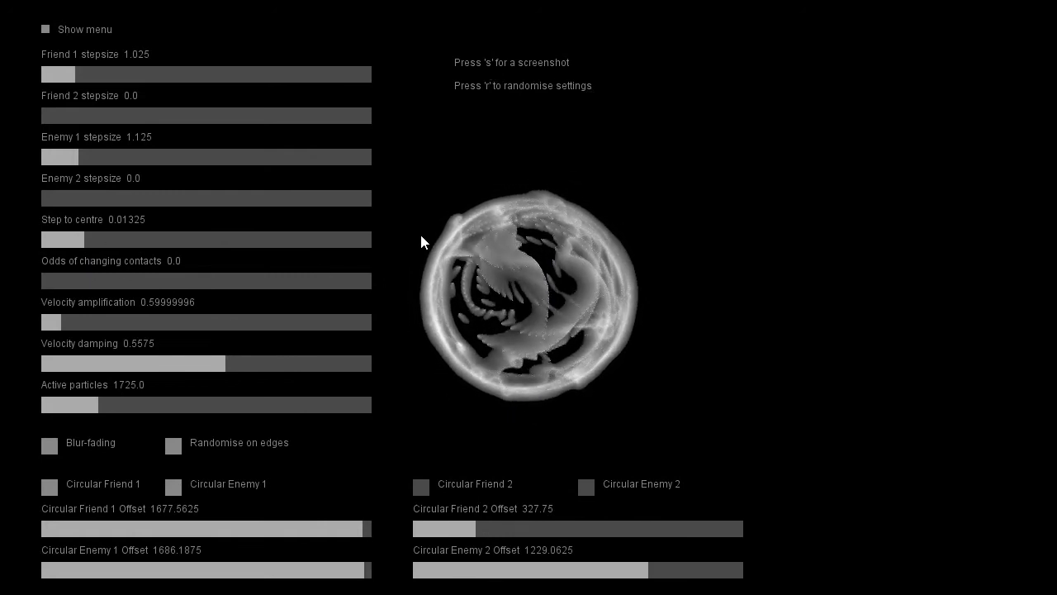
{"action": "mouse_move", "coordinate": [669, 212]}
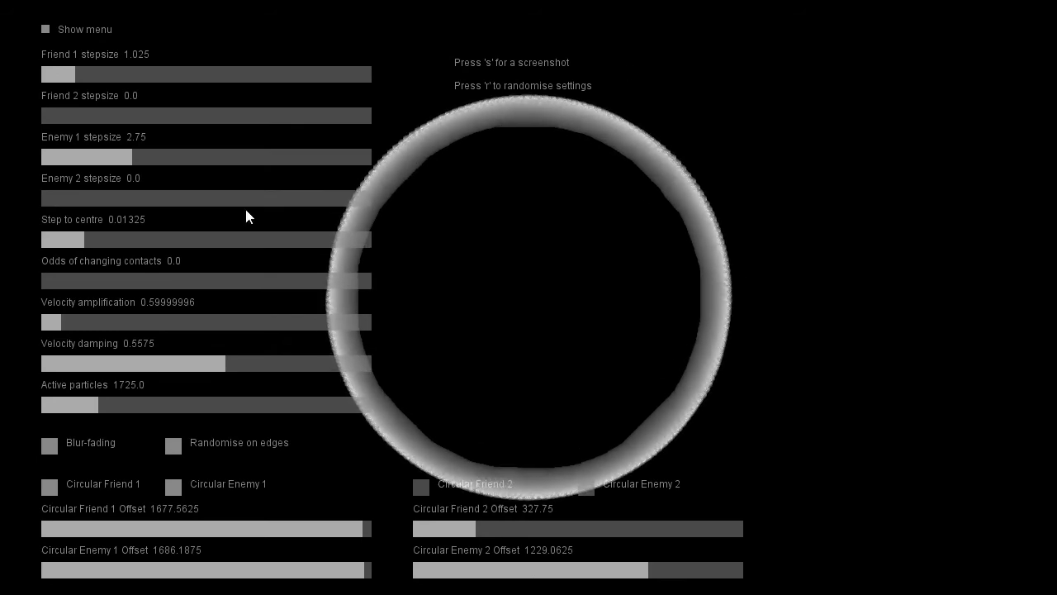
Adjust centre pull and damping, zero Enemy 1 stepsize, and max Friend 1 stepsize at 10
{"action": "left_click_drag", "start_coordinate": [62, 238], "coordinate": [190, 239]}
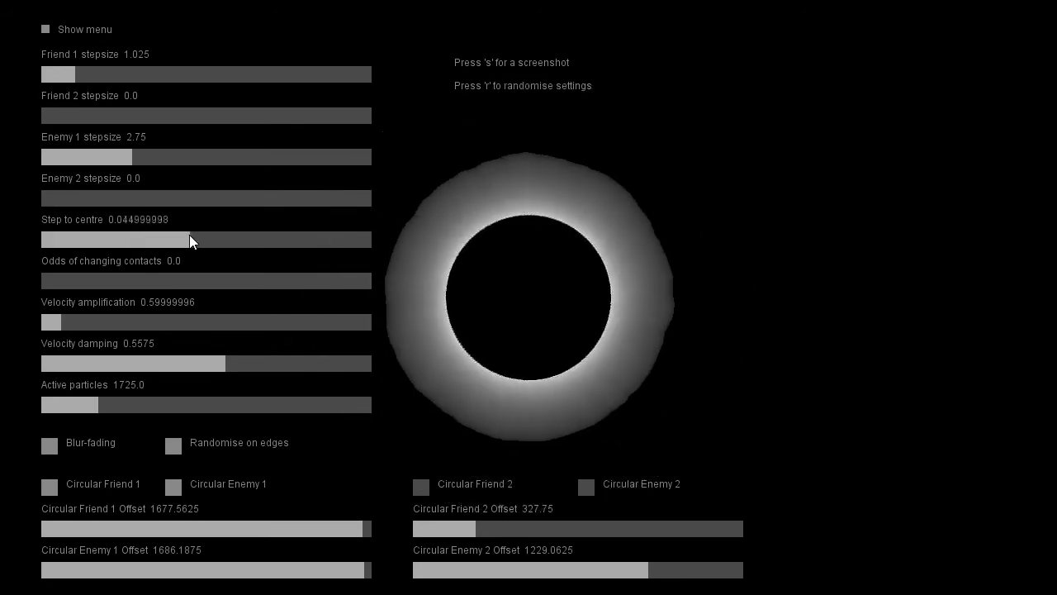
{"action": "left_click_drag", "start_coordinate": [190, 239], "coordinate": [138, 239]}
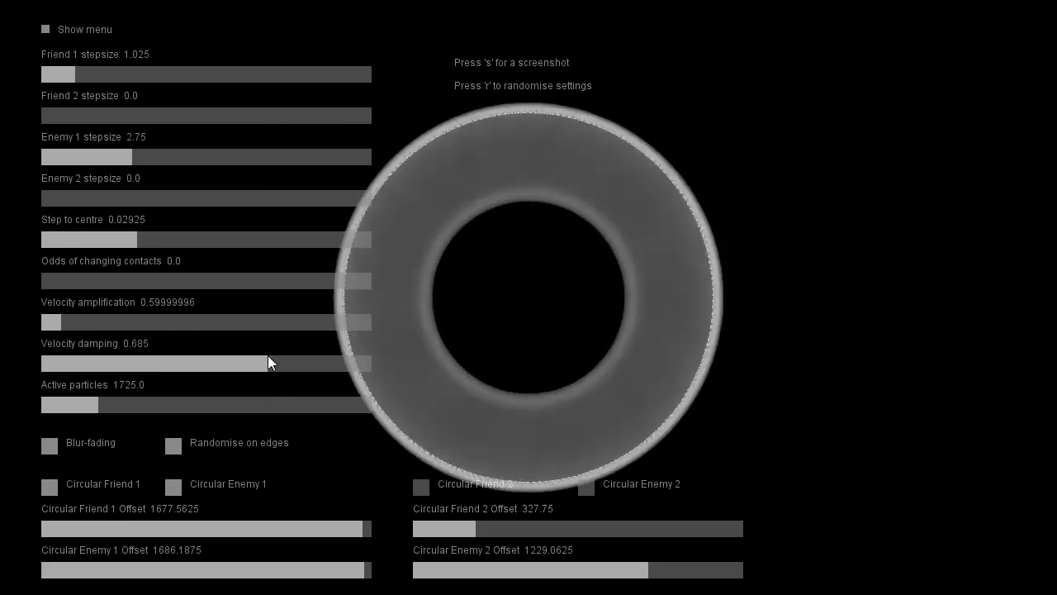
{"action": "left_click_drag", "start_coordinate": [269, 363], "coordinate": [239, 363]}
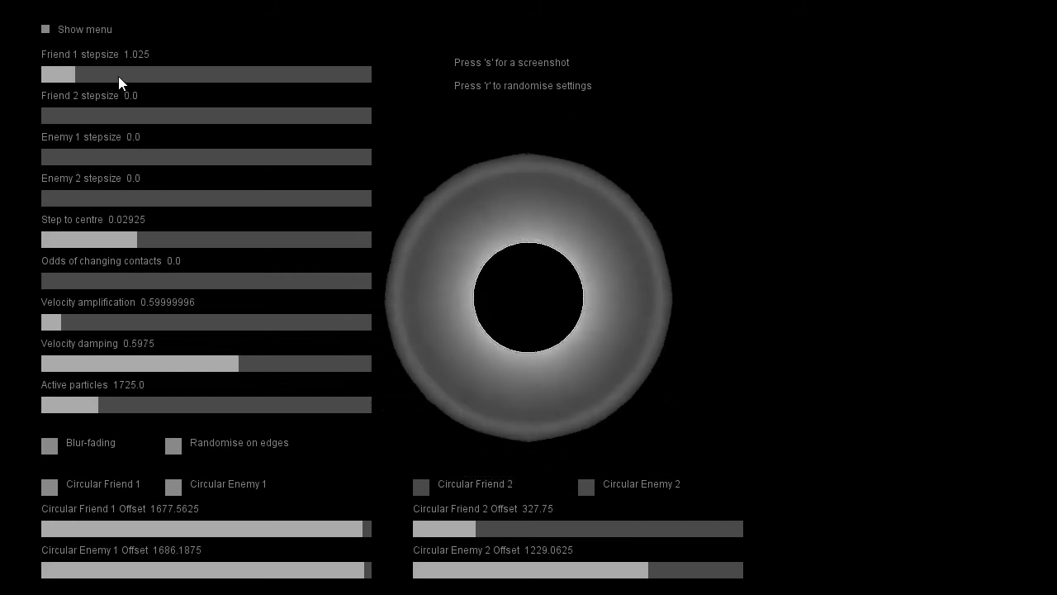
{"action": "left_click_drag", "start_coordinate": [58, 74], "coordinate": [370, 75]}
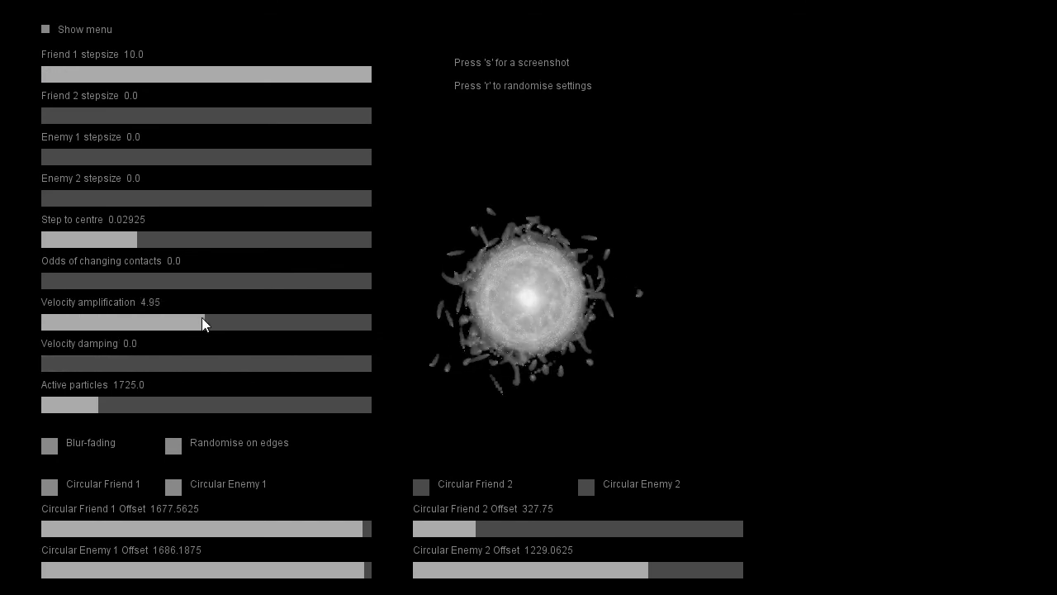
Tune the Velocity amplification slider to about 5.17
{"action": "left_click_drag", "start_coordinate": [205, 322], "coordinate": [199, 322]}
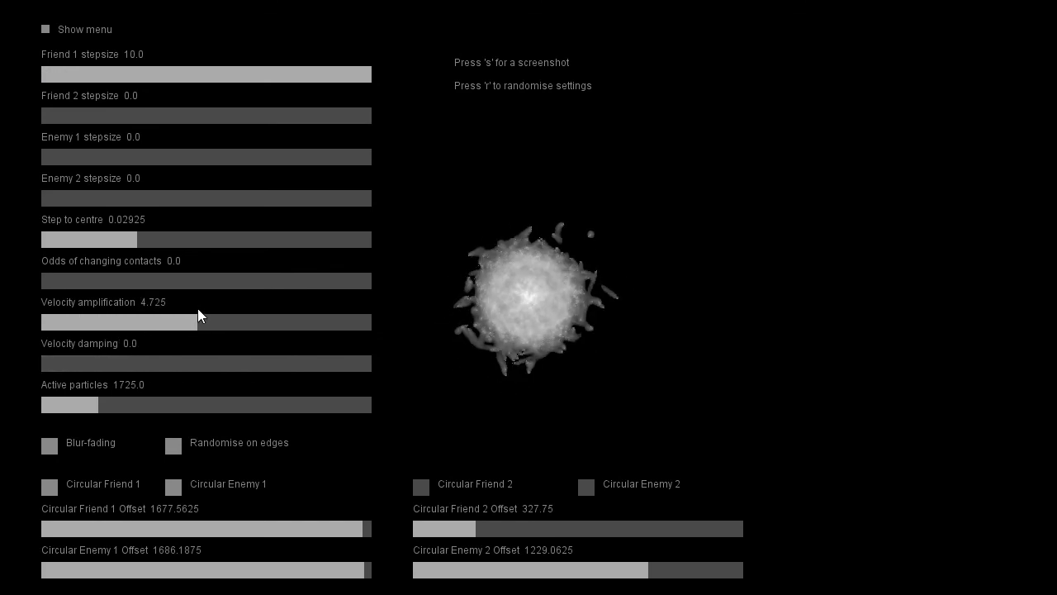
{"action": "left_click_drag", "start_coordinate": [199, 322], "coordinate": [170, 322]}
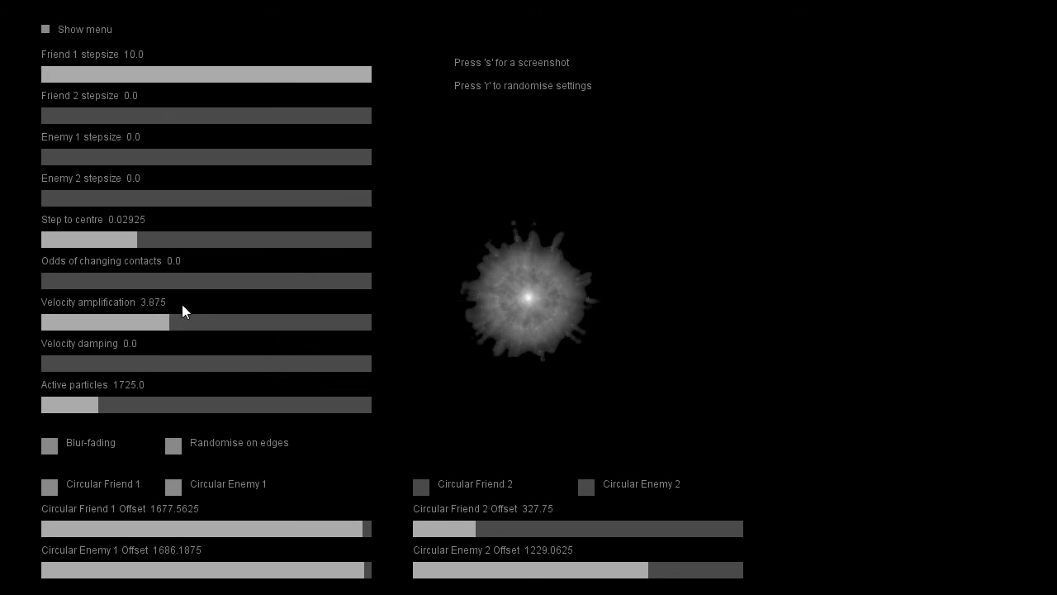
{"action": "left_click_drag", "start_coordinate": [171, 322], "coordinate": [213, 322]}
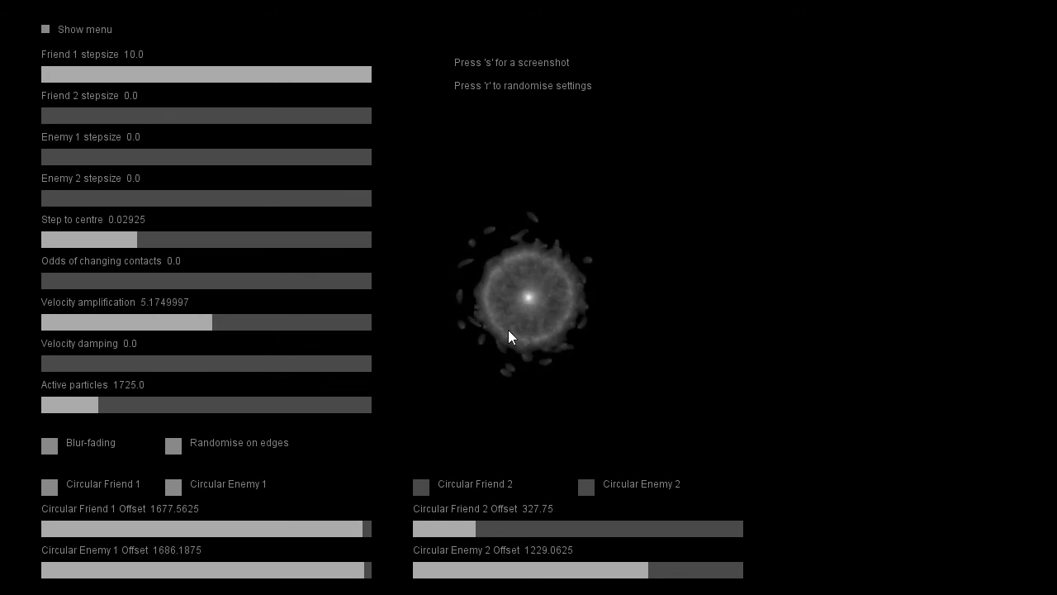
{"action": "mouse_move", "coordinate": [452, 238]}
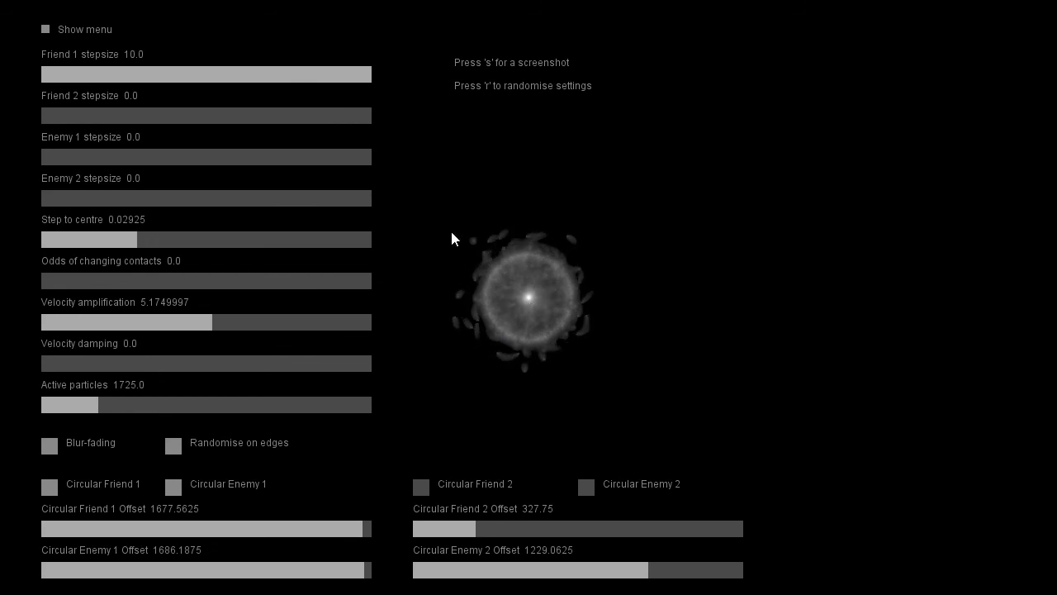
{"action": "mouse_move", "coordinate": [409, 325]}
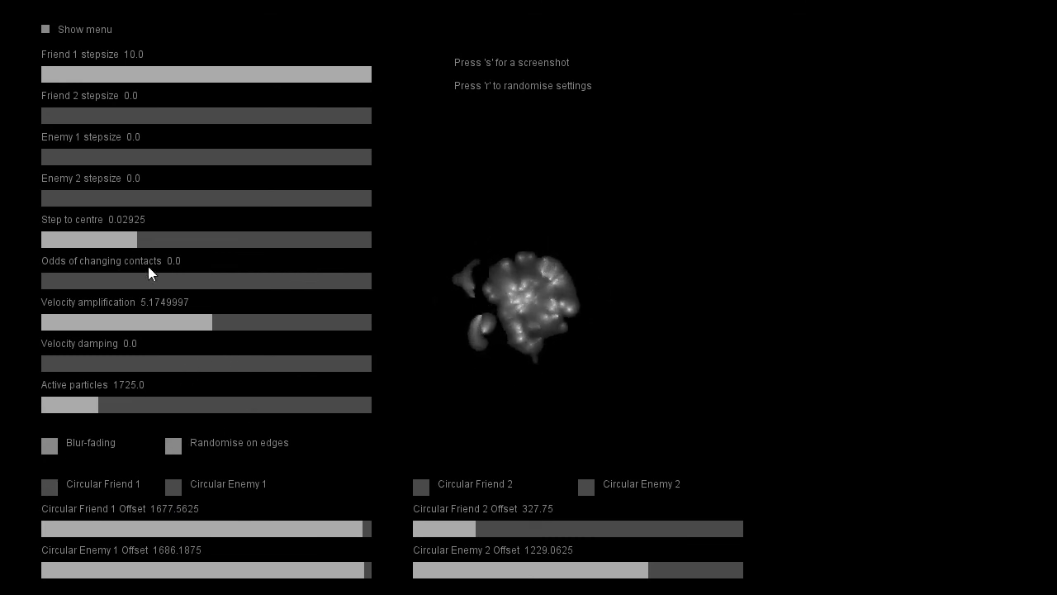
Lower contact-change odds to 0.00475 and raise Velocity damping to 0.14
{"action": "left_click", "coordinate": [43, 281]}
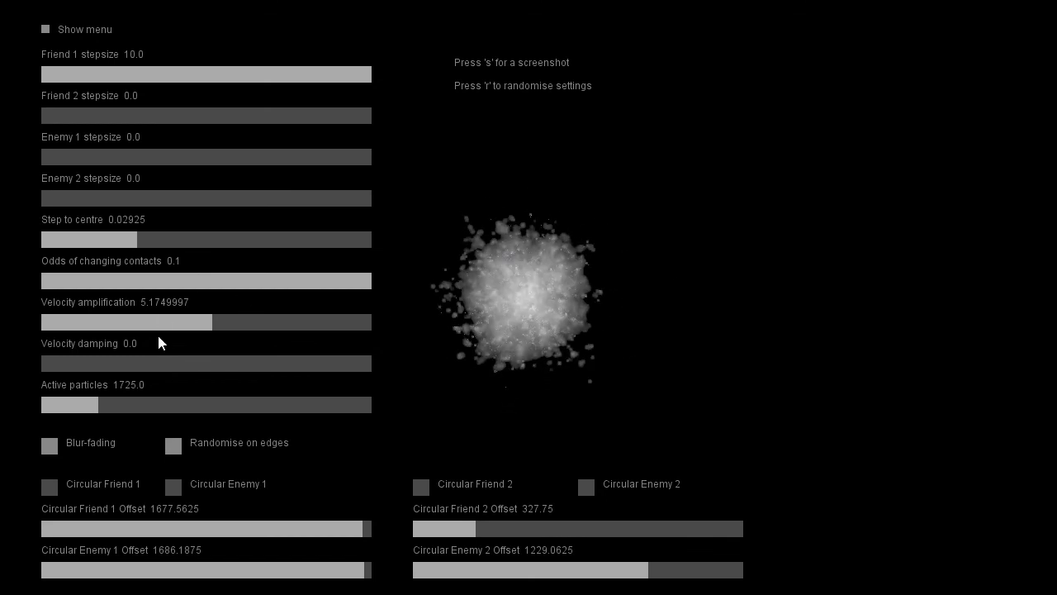
{"action": "left_click", "coordinate": [43, 281]}
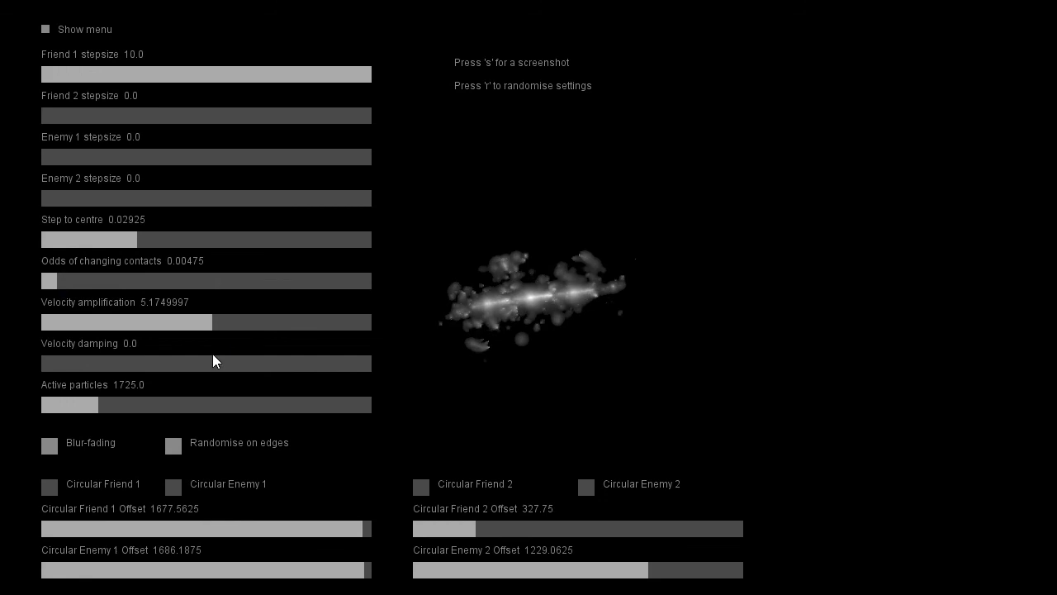
{"action": "mouse_move", "coordinate": [97, 362]}
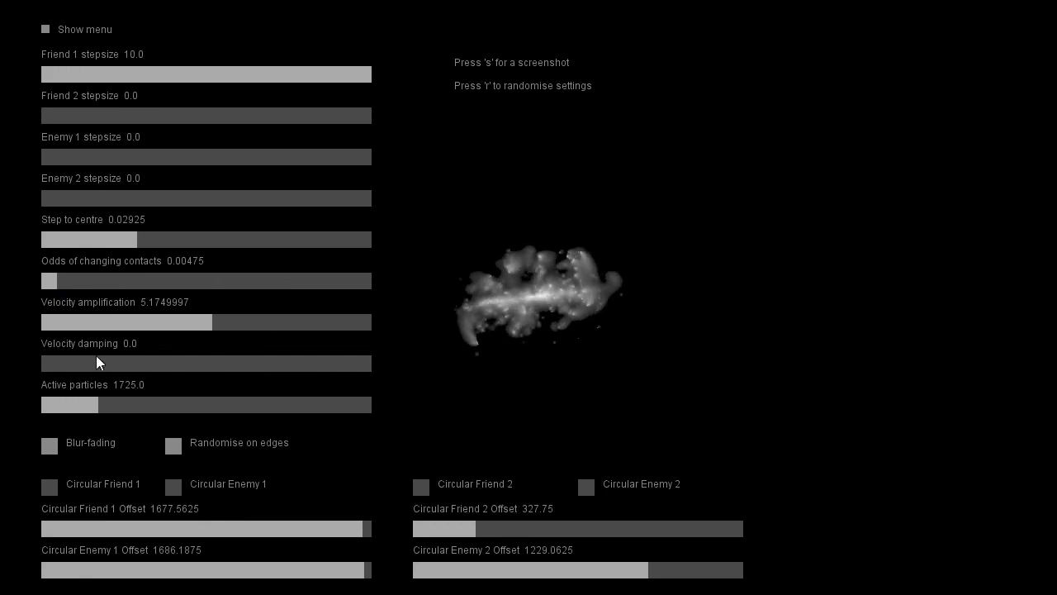
{"action": "left_click_drag", "start_coordinate": [42, 364], "coordinate": [87, 363]}
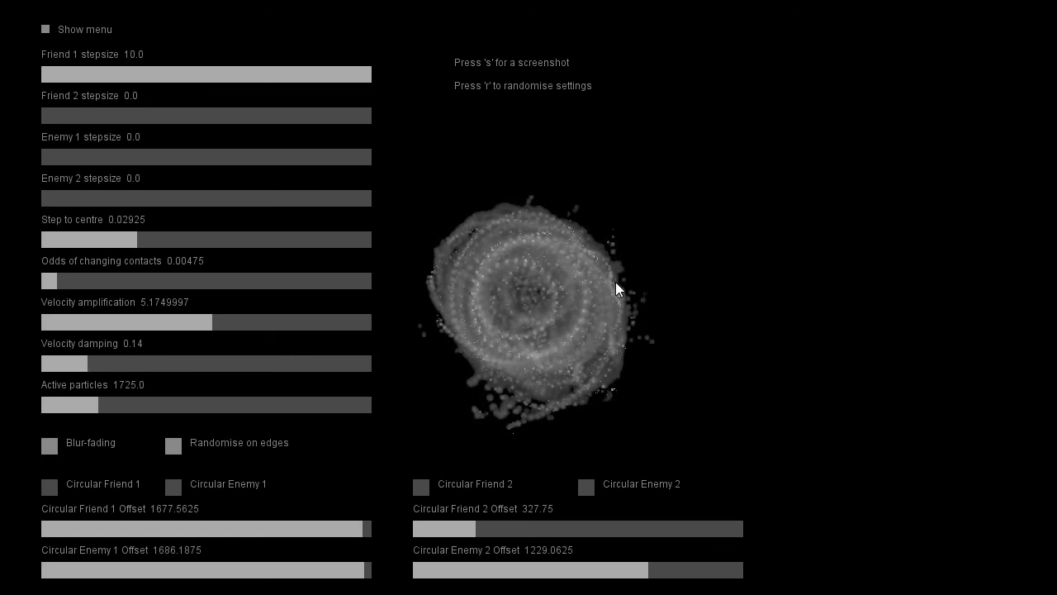
{"action": "mouse_move", "coordinate": [730, 313]}
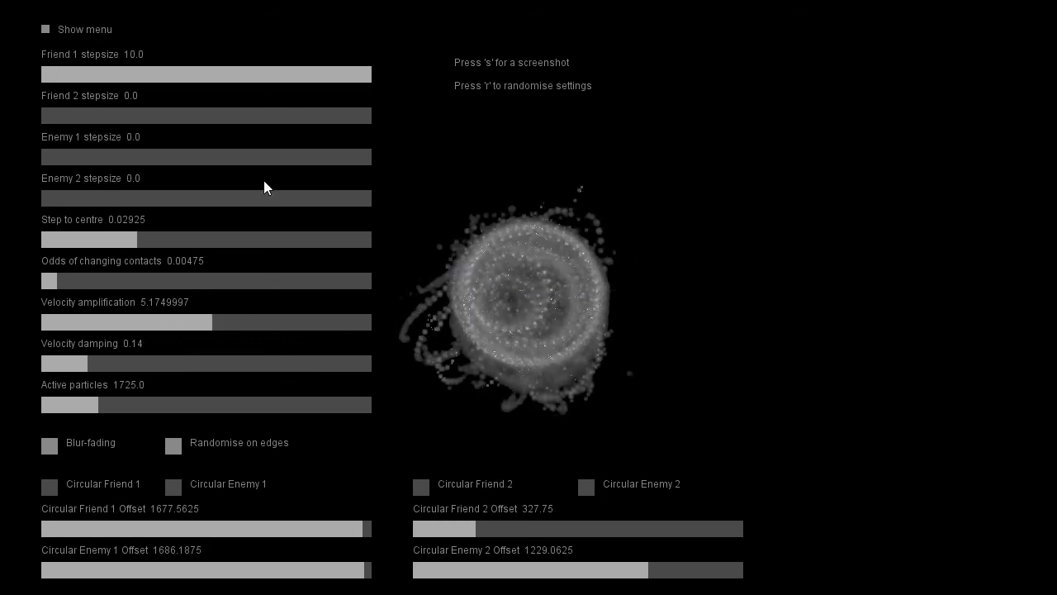
Raise Friend 2 stepsize to about 6.9, lower amplification to 0.375, raise damping to 0.325
{"action": "left_click_drag", "start_coordinate": [41, 115], "coordinate": [248, 116]}
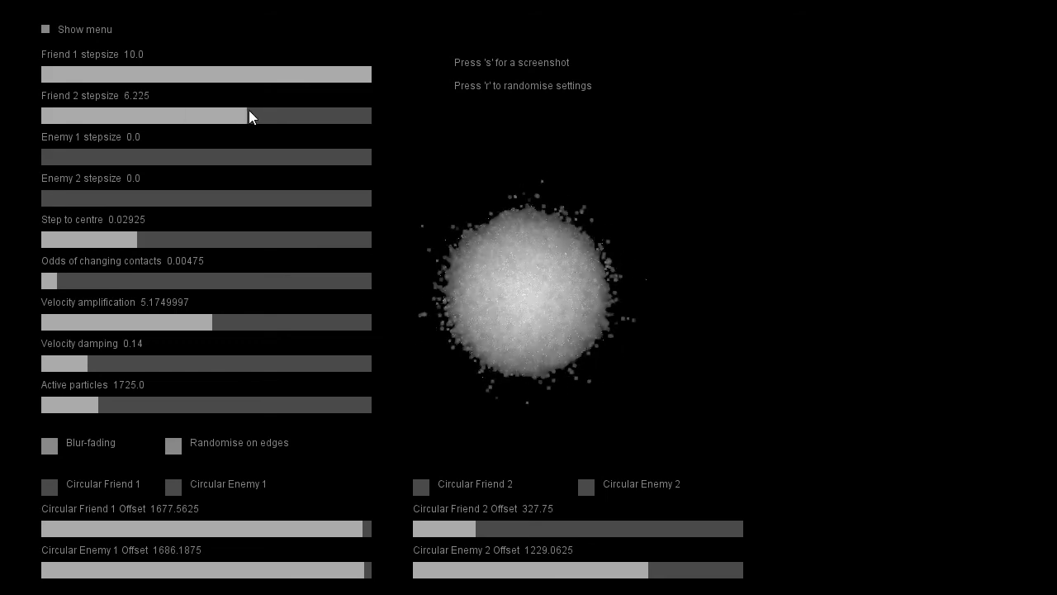
{"action": "left_click_drag", "start_coordinate": [248, 116], "coordinate": [268, 116]}
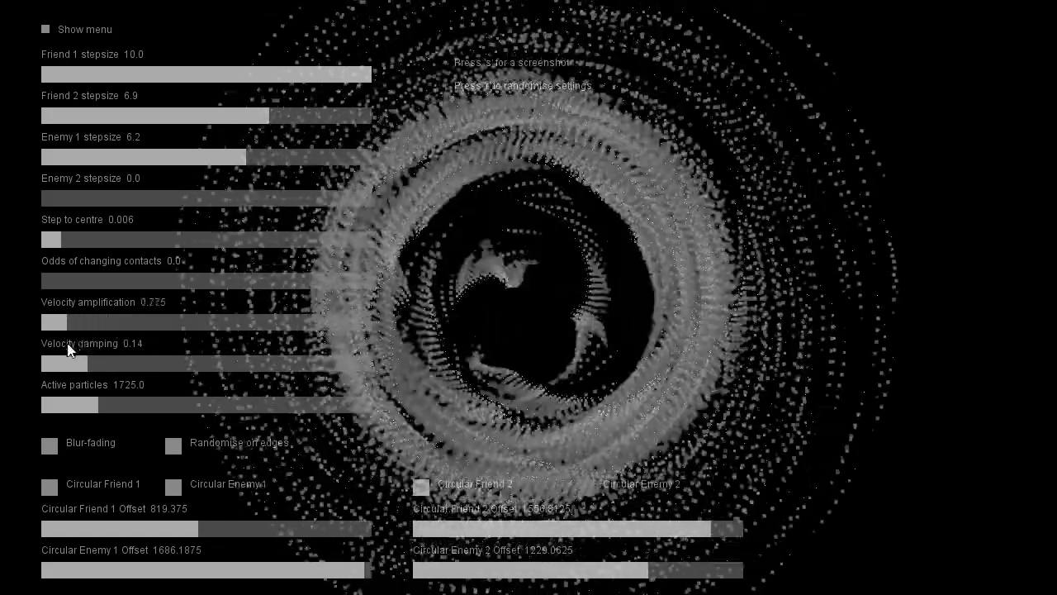
{"action": "left_click_drag", "start_coordinate": [53, 322], "coordinate": [45, 322]}
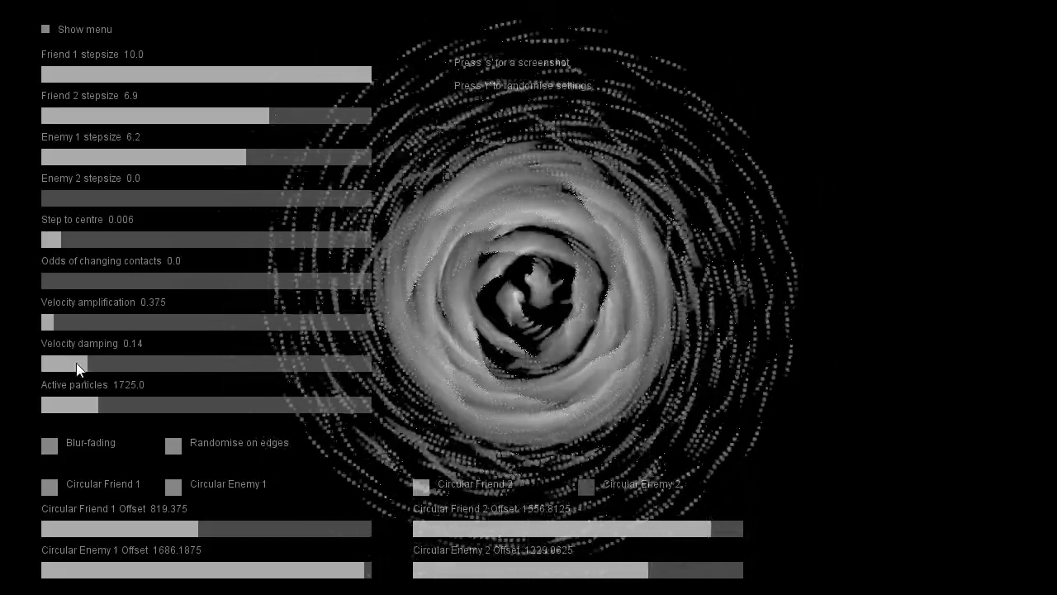
{"action": "left_click_drag", "start_coordinate": [63, 364], "coordinate": [95, 363]}
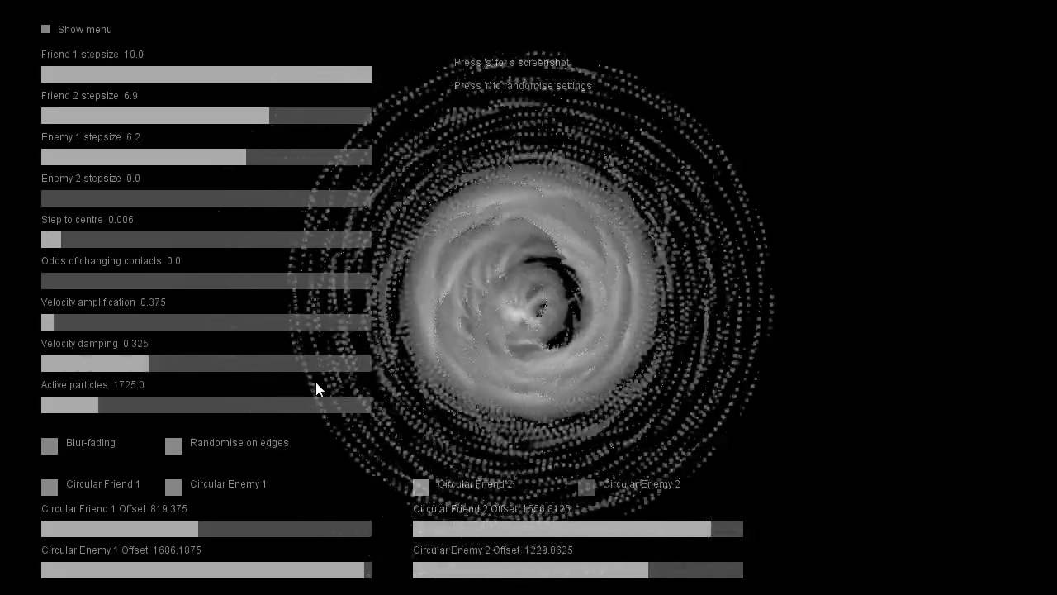
{"action": "mouse_move", "coordinate": [372, 378]}
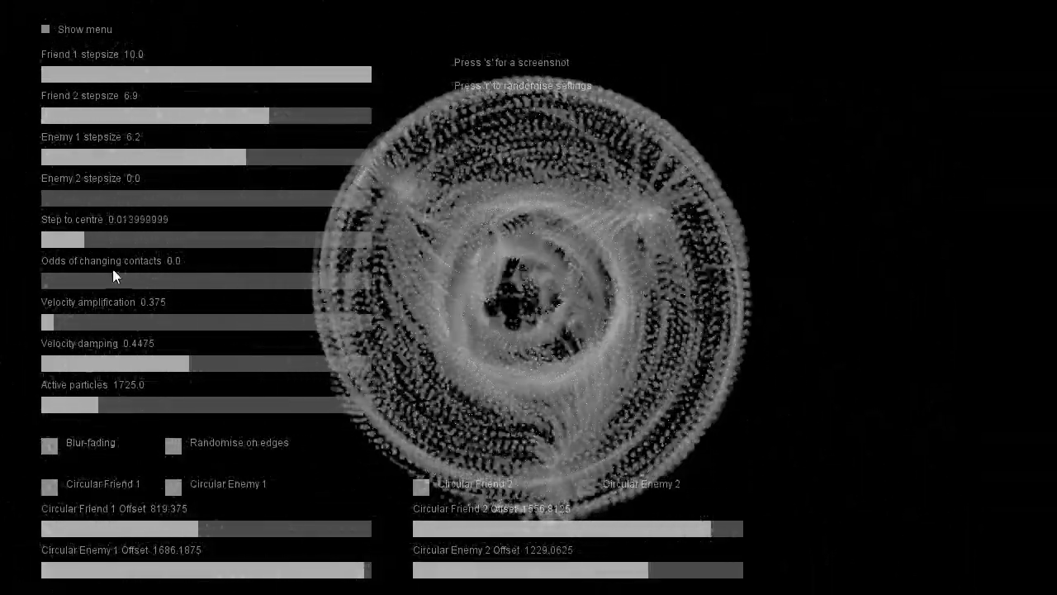
Hide and reshow the settings menu, then drag Friend 2 stepsize down to 1.9
{"action": "left_click", "coordinate": [45, 29]}
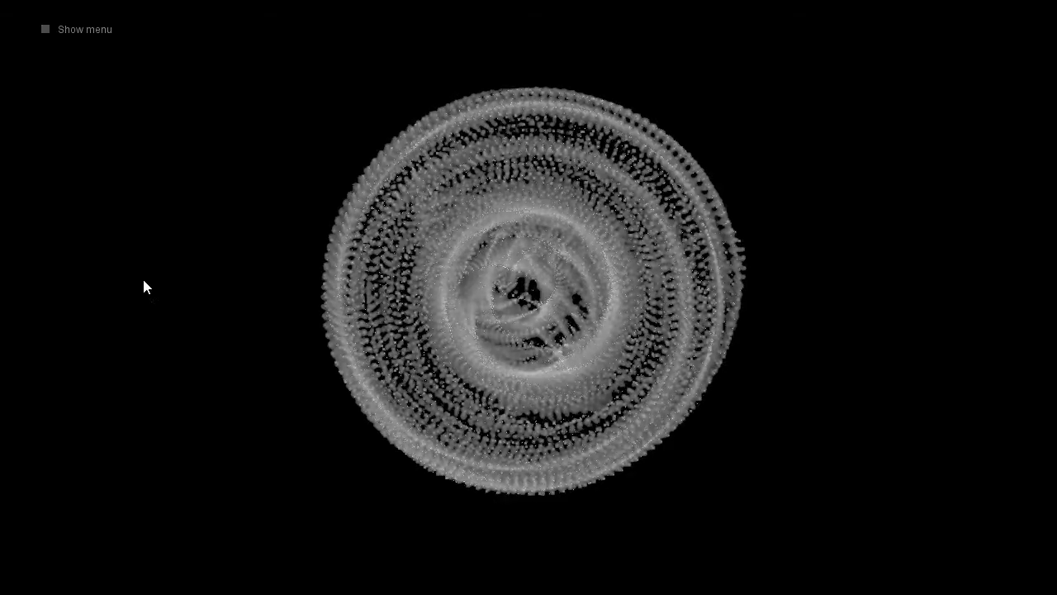
{"action": "left_click", "coordinate": [44, 29]}
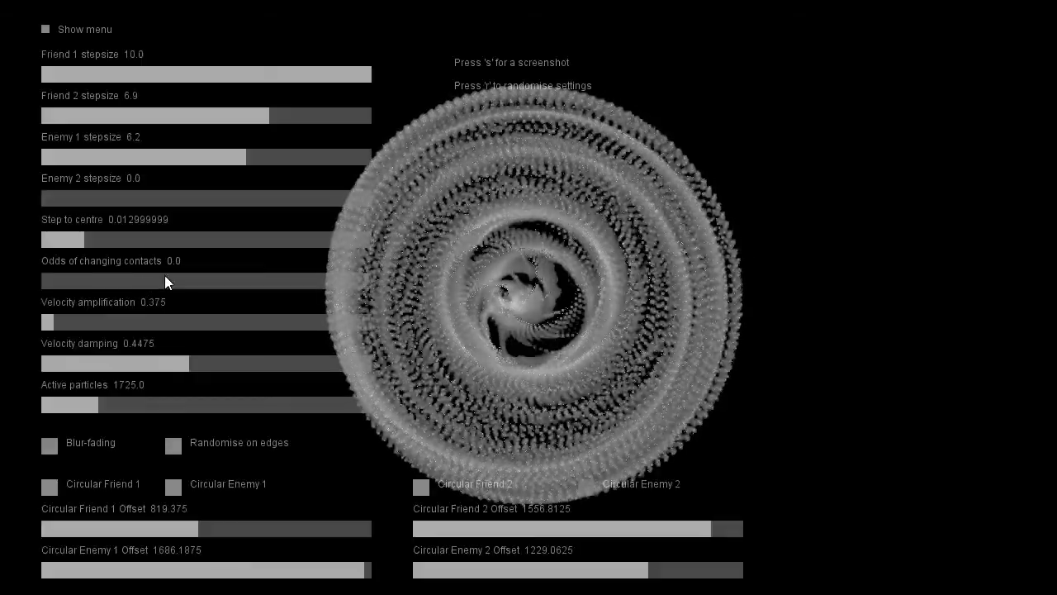
{"action": "left_click_drag", "start_coordinate": [268, 116], "coordinate": [62, 115]}
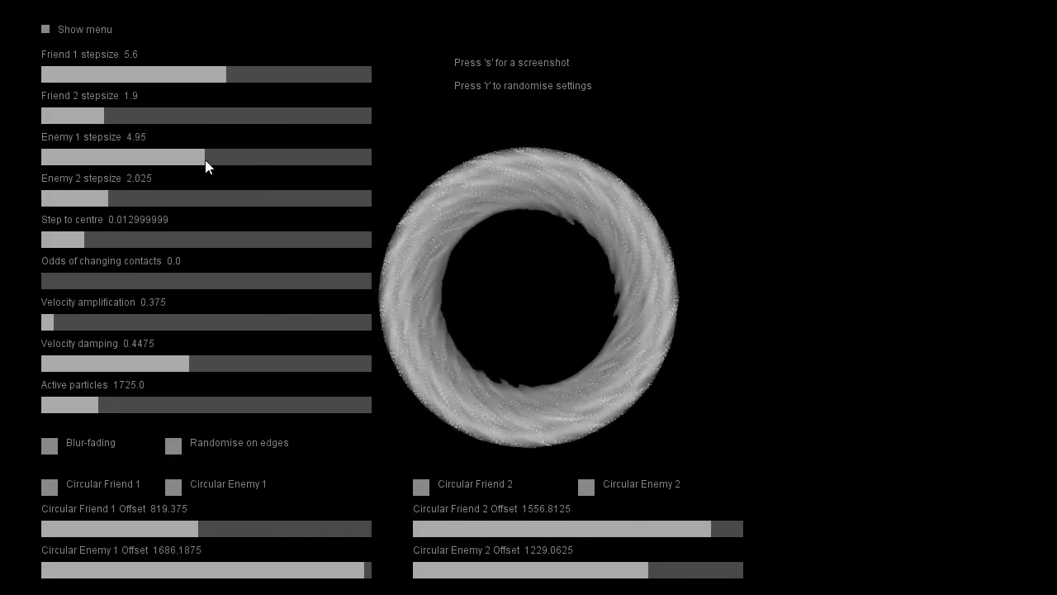
Nudge Enemy 1 stepsize to 5.1, retune the Circular Friend 2/Enemy 2 offsets, raise Friend 2 to 5.55
{"action": "left_click_drag", "start_coordinate": [205, 157], "coordinate": [211, 157]}
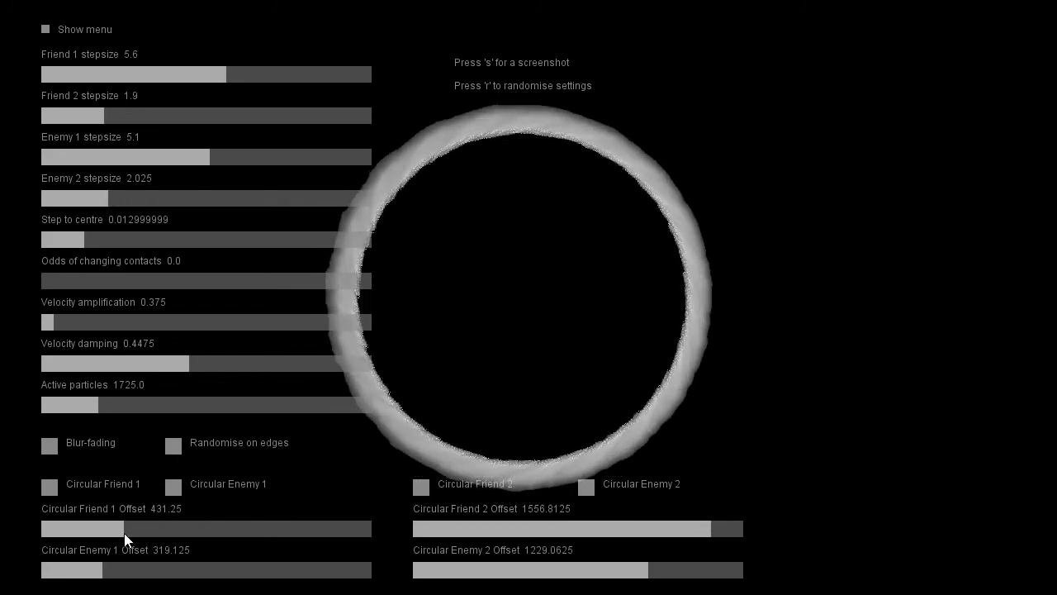
{"action": "left_click_drag", "start_coordinate": [719, 529], "coordinate": [425, 528]}
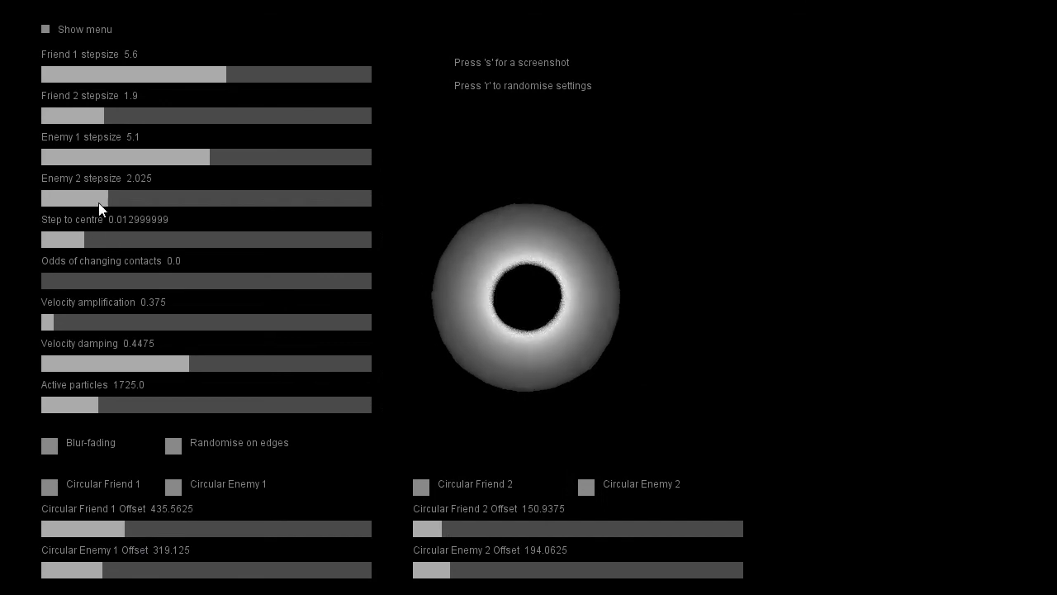
{"action": "left_click_drag", "start_coordinate": [428, 529], "coordinate": [661, 529]}
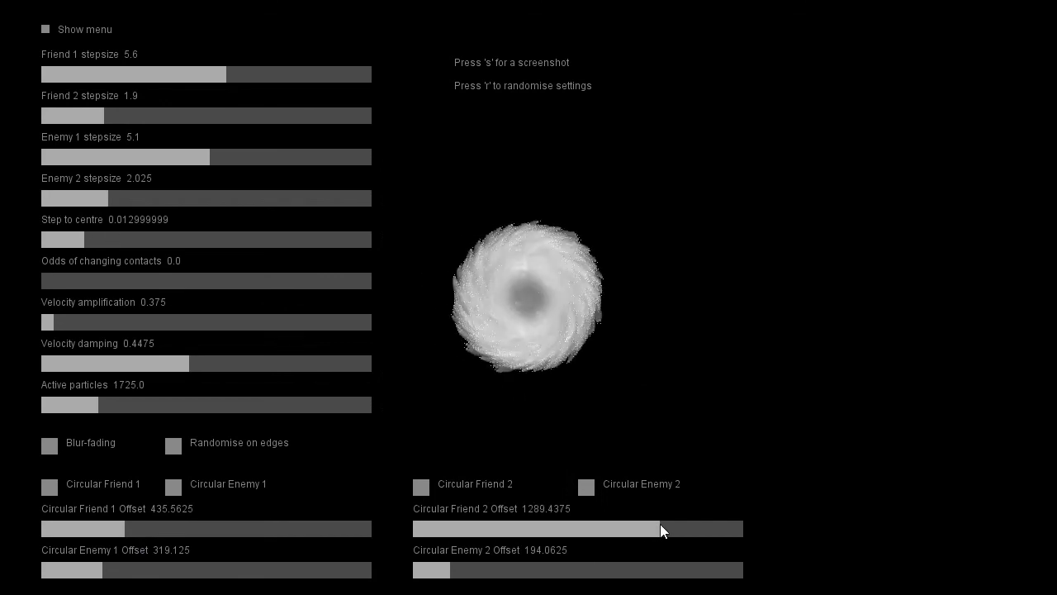
{"action": "left_click_drag", "start_coordinate": [660, 529], "coordinate": [682, 529]}
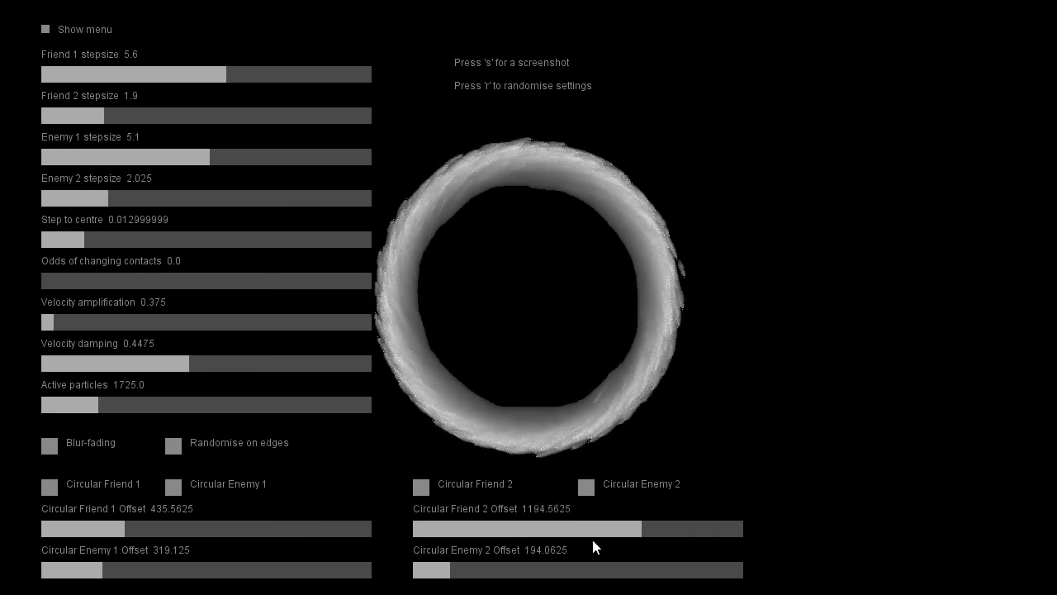
{"action": "left_click_drag", "start_coordinate": [653, 528], "coordinate": [644, 528]}
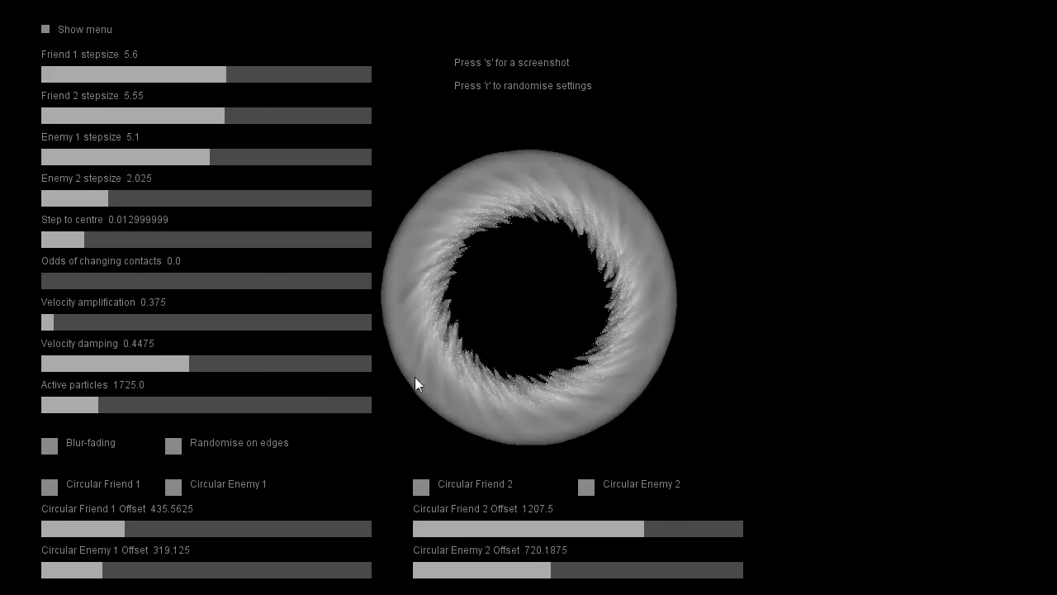
{"action": "left_click_drag", "start_coordinate": [652, 528], "coordinate": [449, 529]}
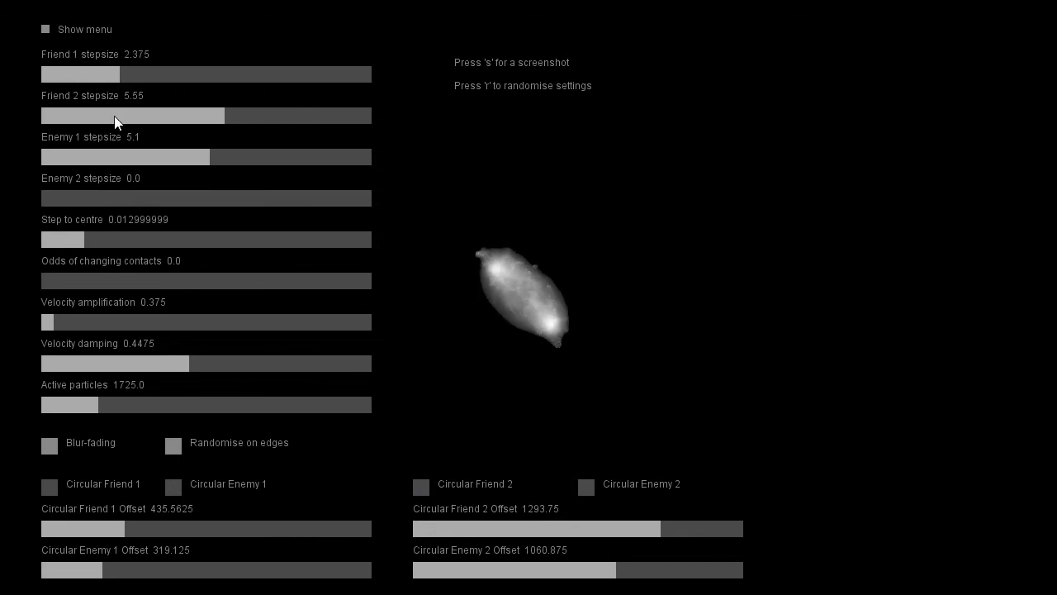
Set Friend 1 stepsize to 4.0 and Friend 2 to 4.1, and return contact odds to 0
{"action": "left_click_drag", "start_coordinate": [221, 116], "coordinate": [115, 115]}
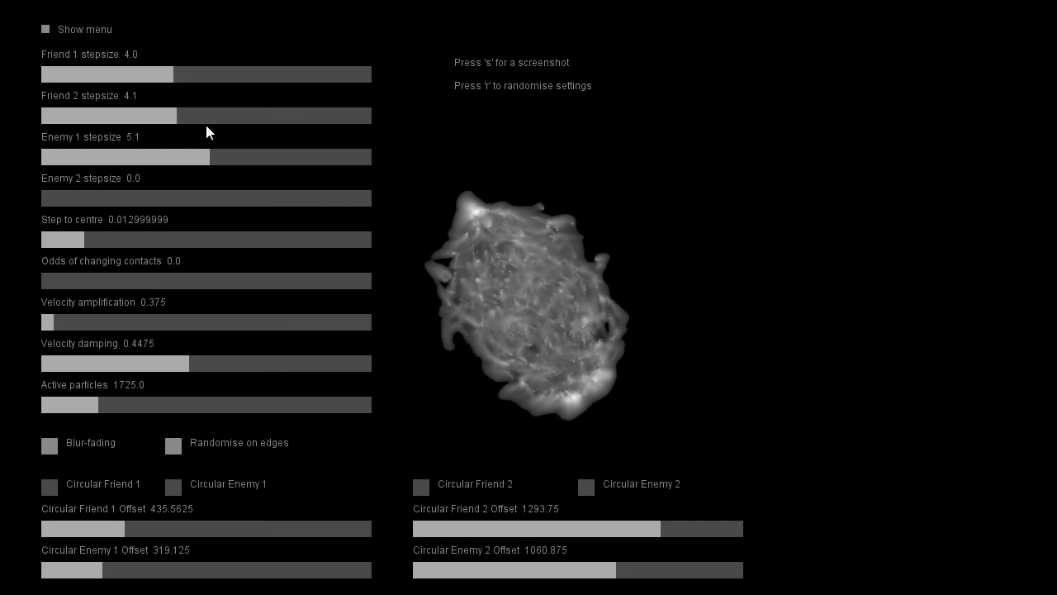
{"action": "mouse_move", "coordinate": [608, 365]}
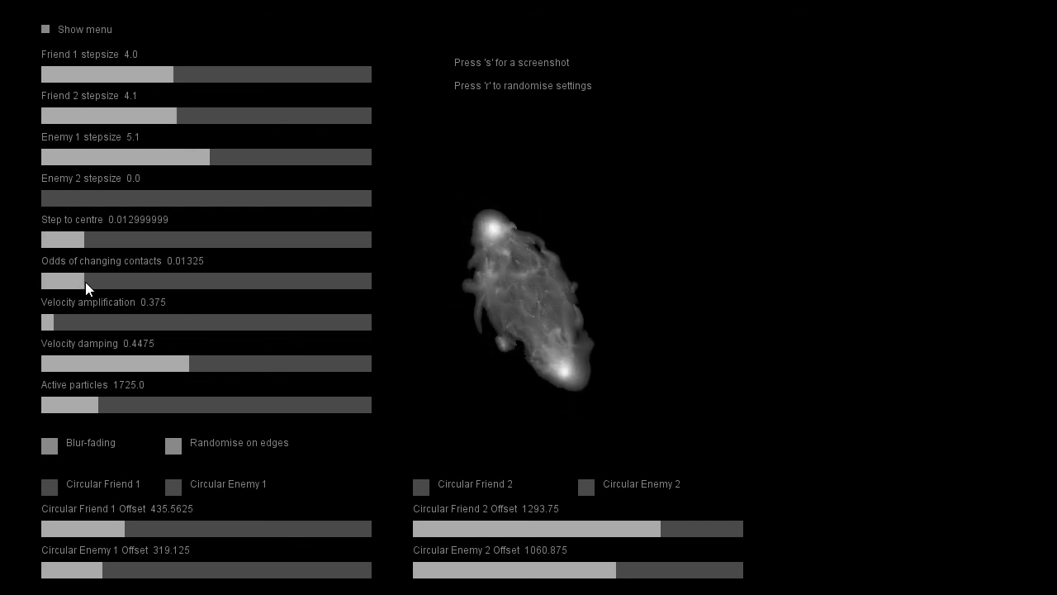
{"action": "left_click_drag", "start_coordinate": [62, 280], "coordinate": [144, 281]}
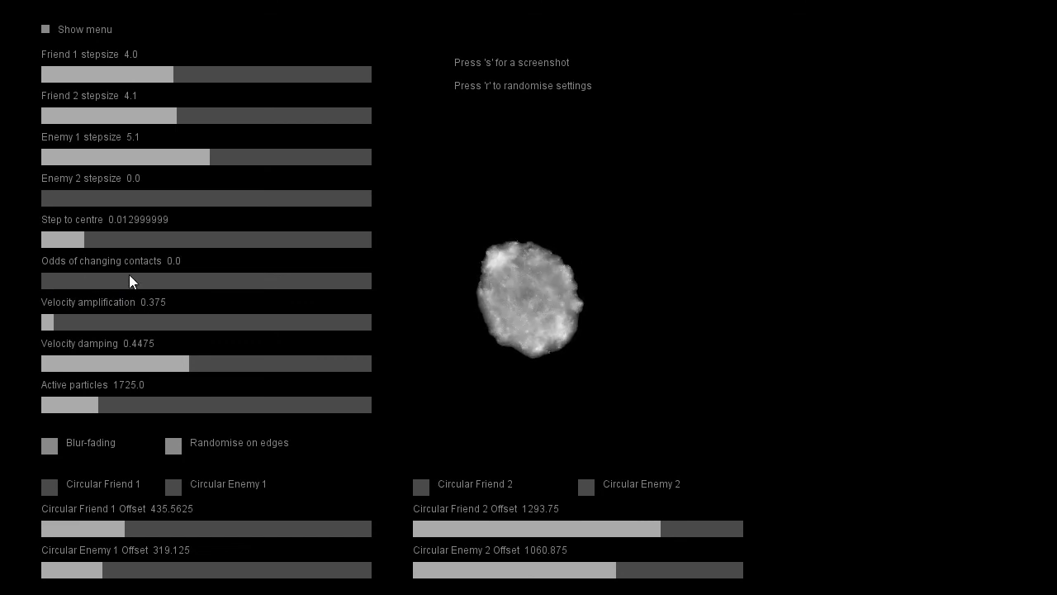
{"action": "mouse_move", "coordinate": [439, 271]}
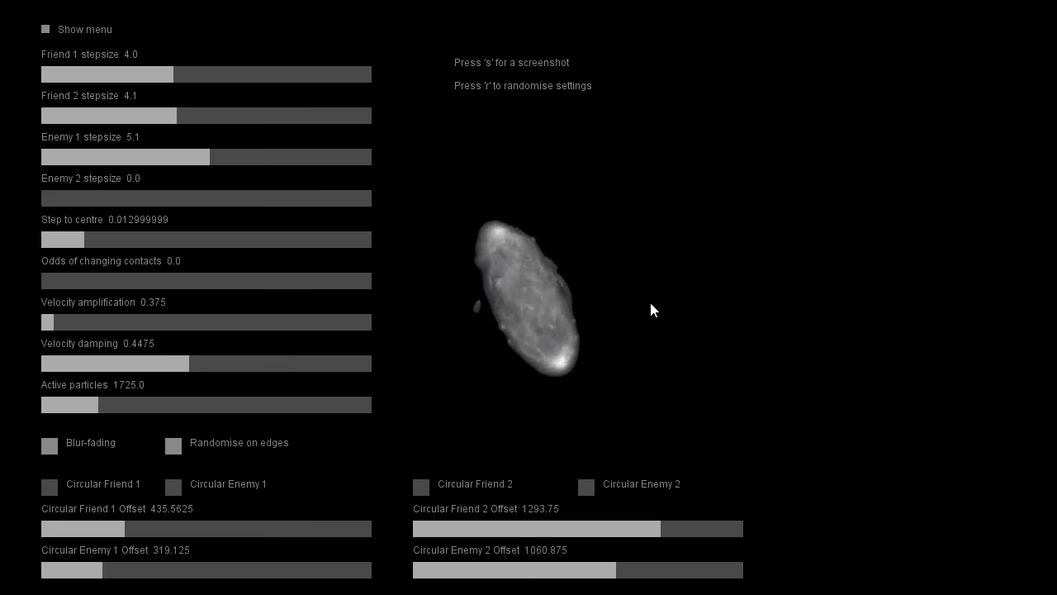
{"action": "mouse_move", "coordinate": [675, 255]}
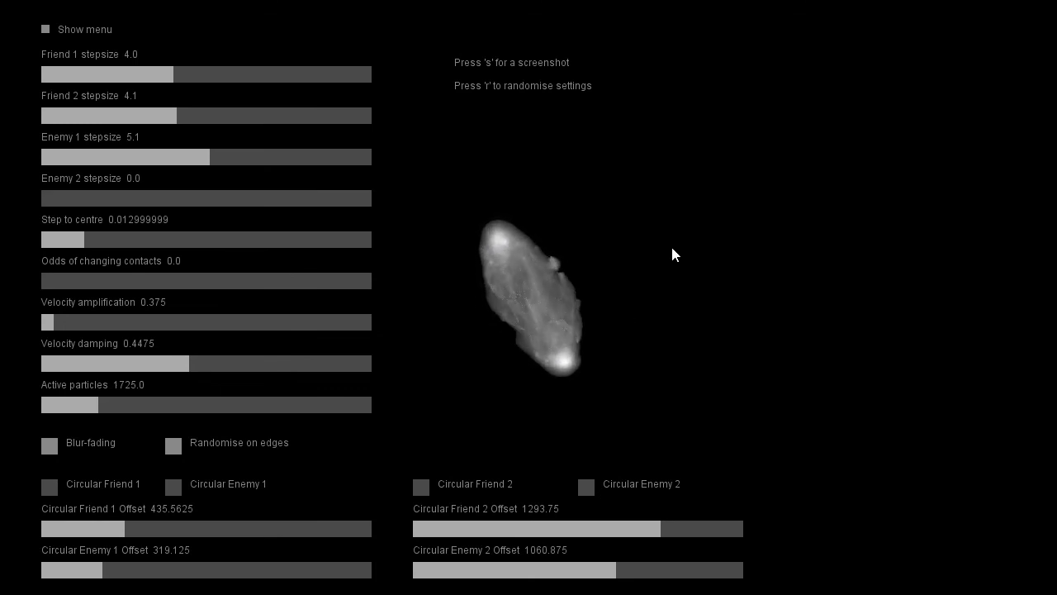
{"action": "mouse_move", "coordinate": [670, 289]}
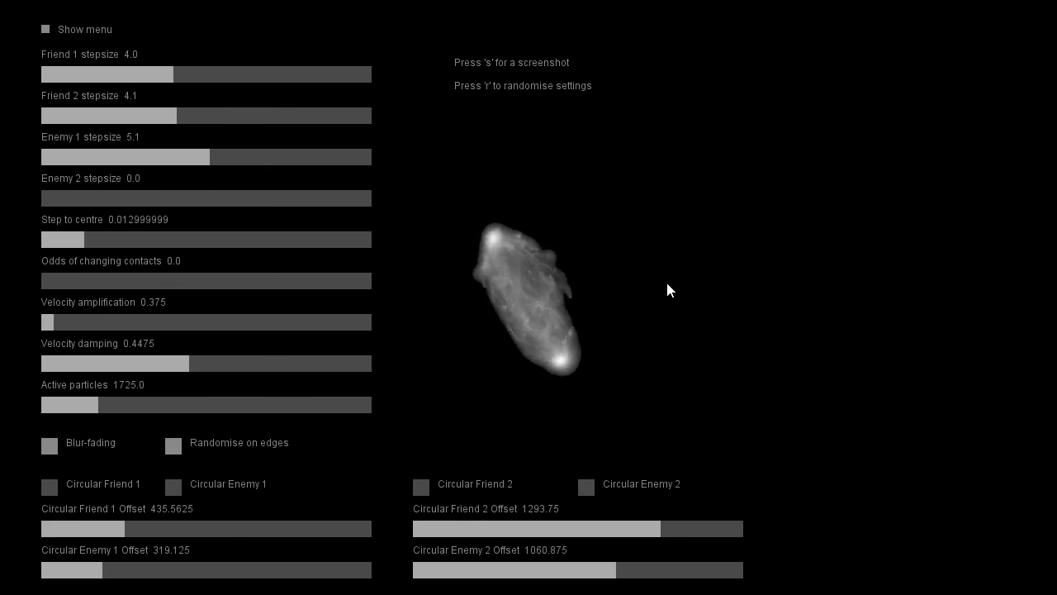
{"action": "mouse_move", "coordinate": [561, 294]}
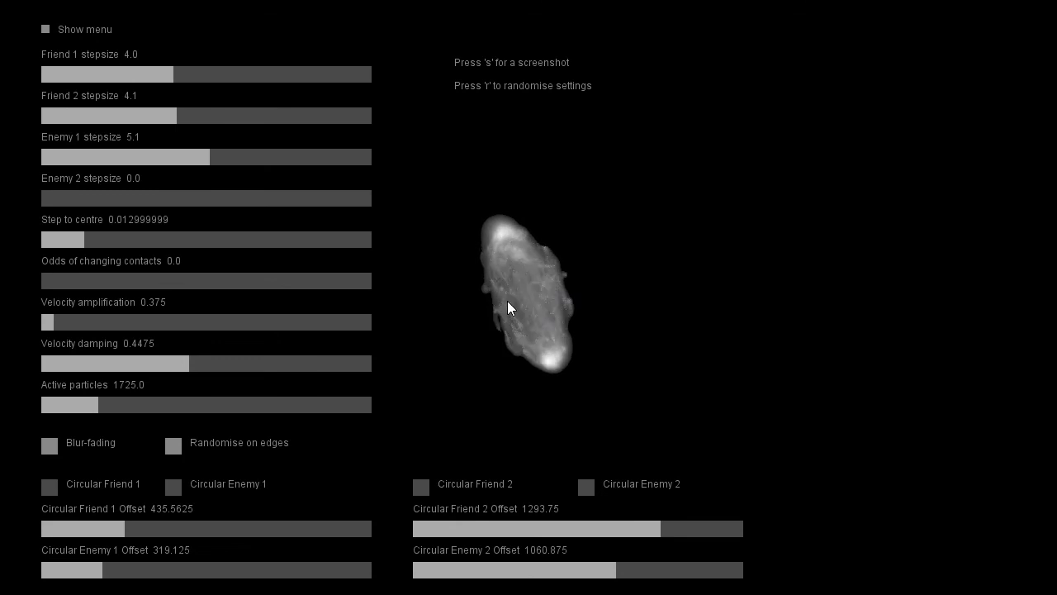
{"action": "mouse_move", "coordinate": [716, 203]}
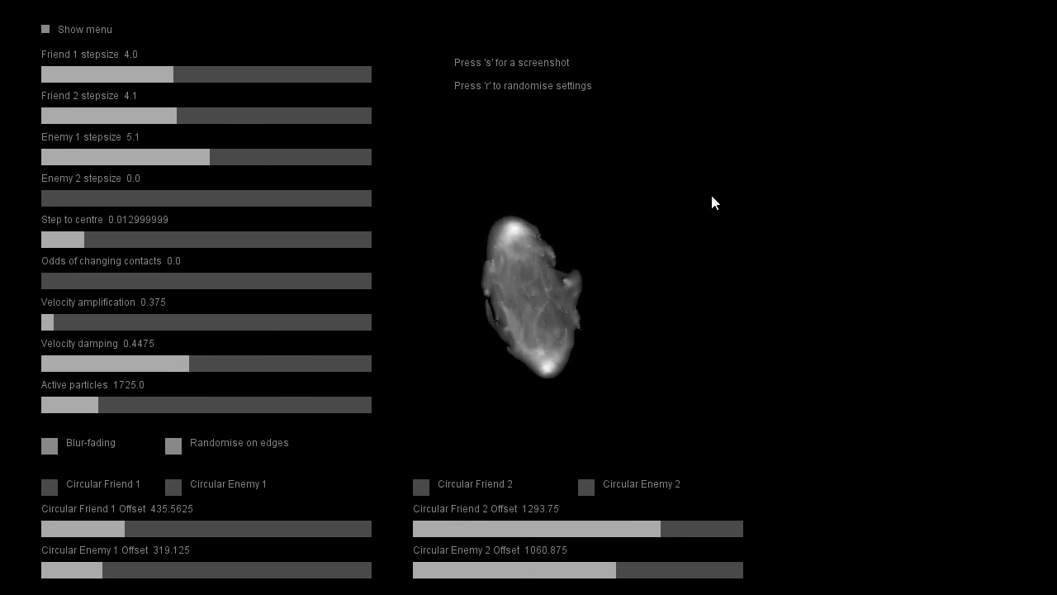
{"action": "mouse_move", "coordinate": [778, 141]}
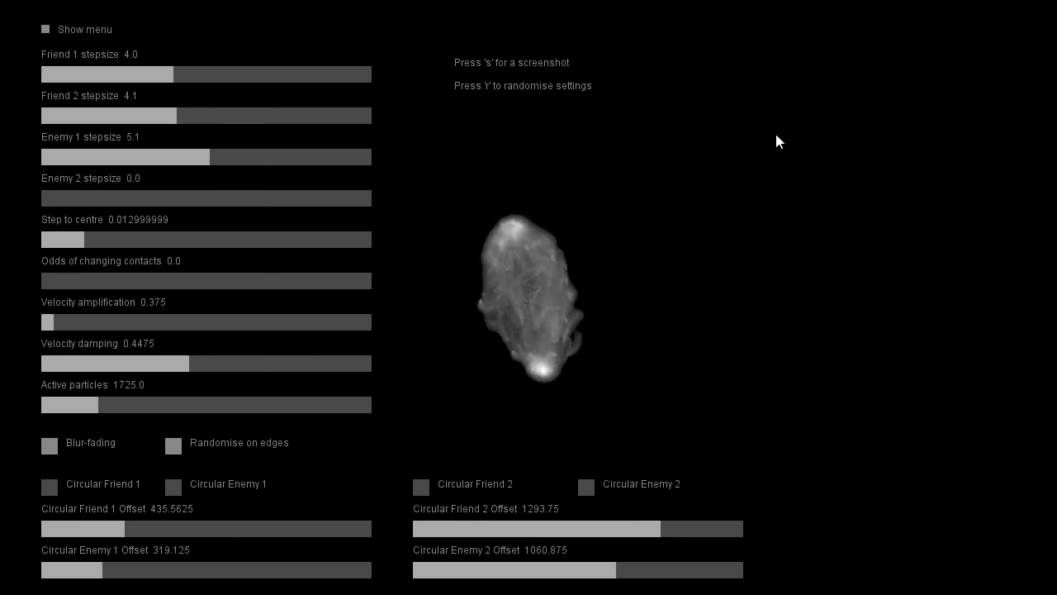
{"action": "mouse_move", "coordinate": [741, 119]}
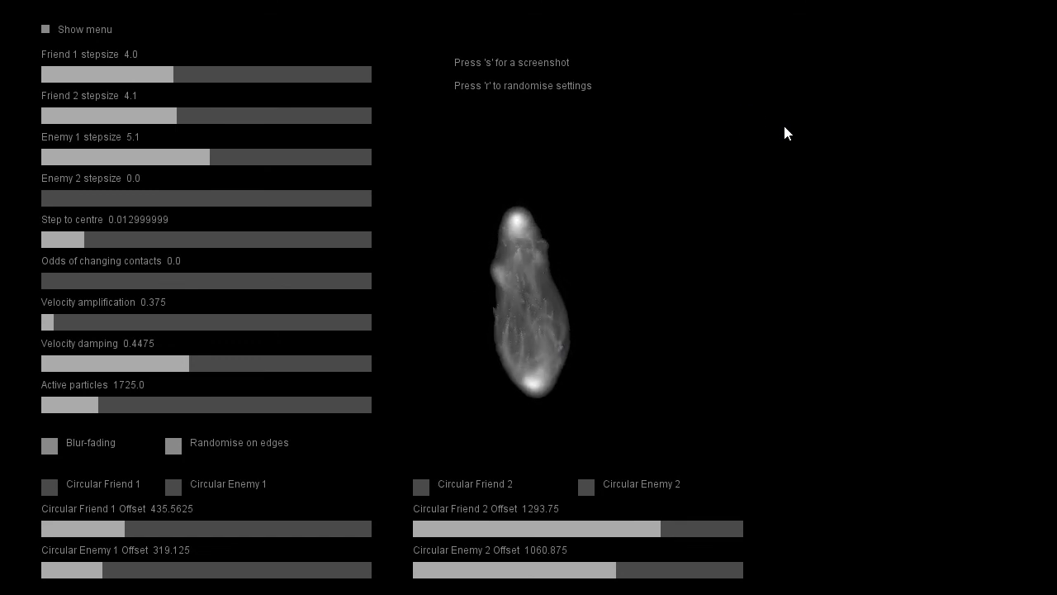
{"action": "mouse_move", "coordinate": [775, 170]}
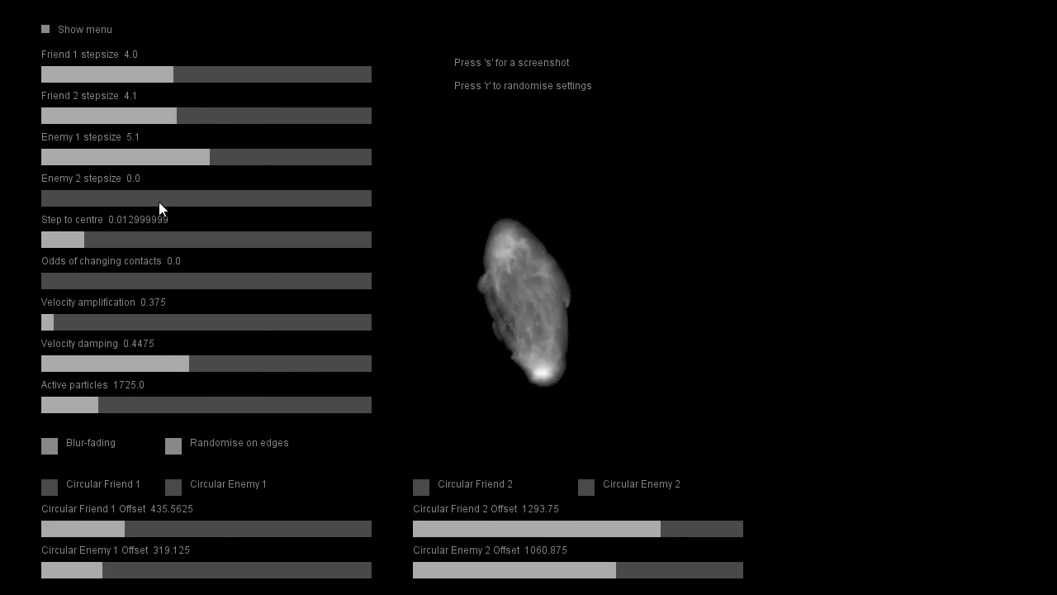
Drop Friend 2 stepsize to 0.825, briefly raise contact-change odds, then return them to 0
{"action": "left_click_drag", "start_coordinate": [41, 198], "coordinate": [165, 198]}
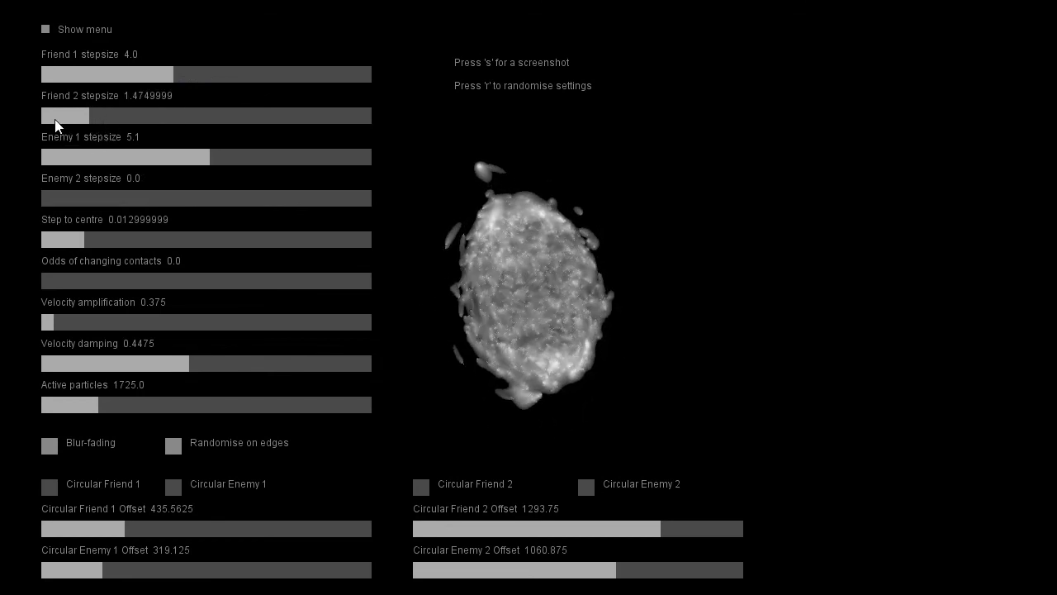
{"action": "left_click_drag", "start_coordinate": [89, 116], "coordinate": [75, 116]}
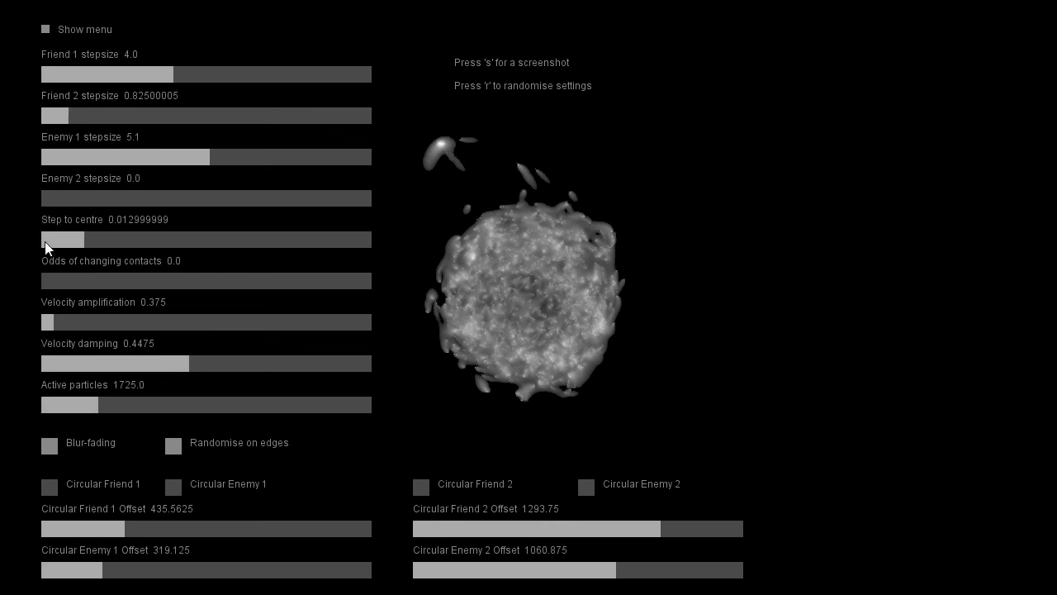
{"action": "left_click_drag", "start_coordinate": [41, 281], "coordinate": [219, 281]}
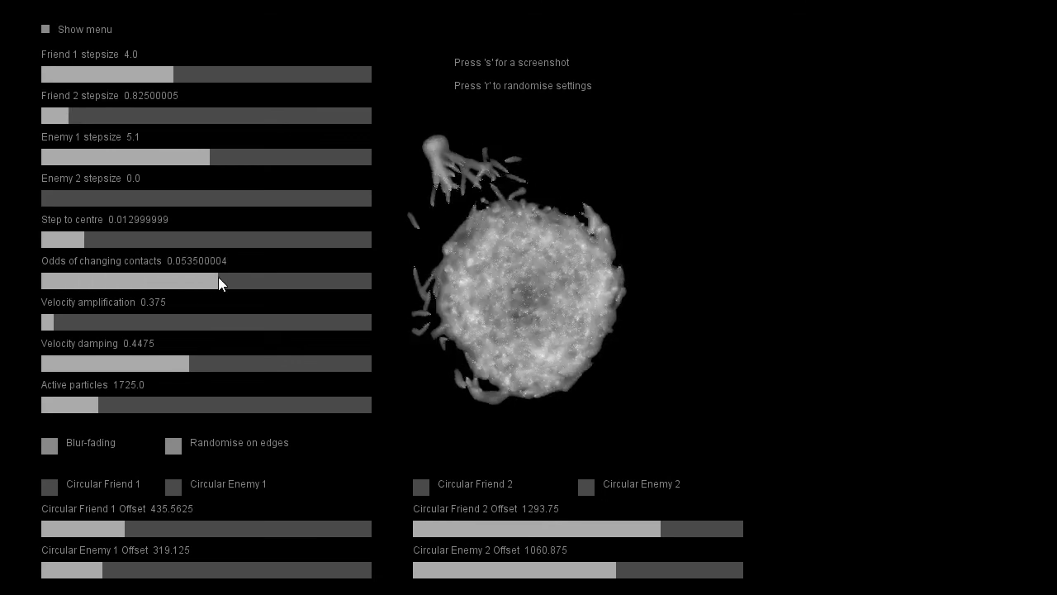
{"action": "left_click_drag", "start_coordinate": [215, 281], "coordinate": [233, 281]}
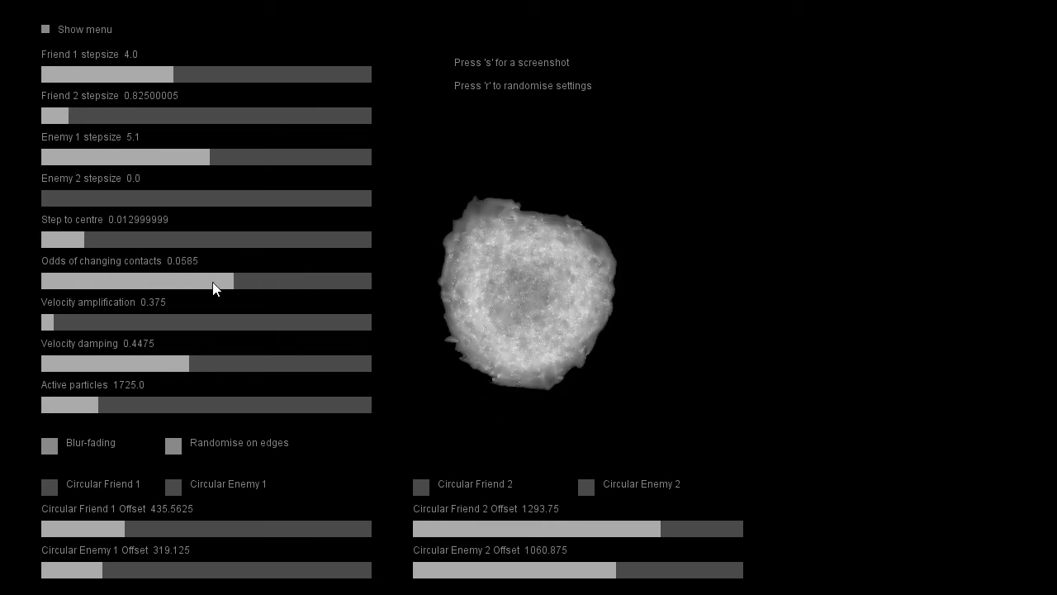
{"action": "left_click_drag", "start_coordinate": [236, 281], "coordinate": [162, 281]}
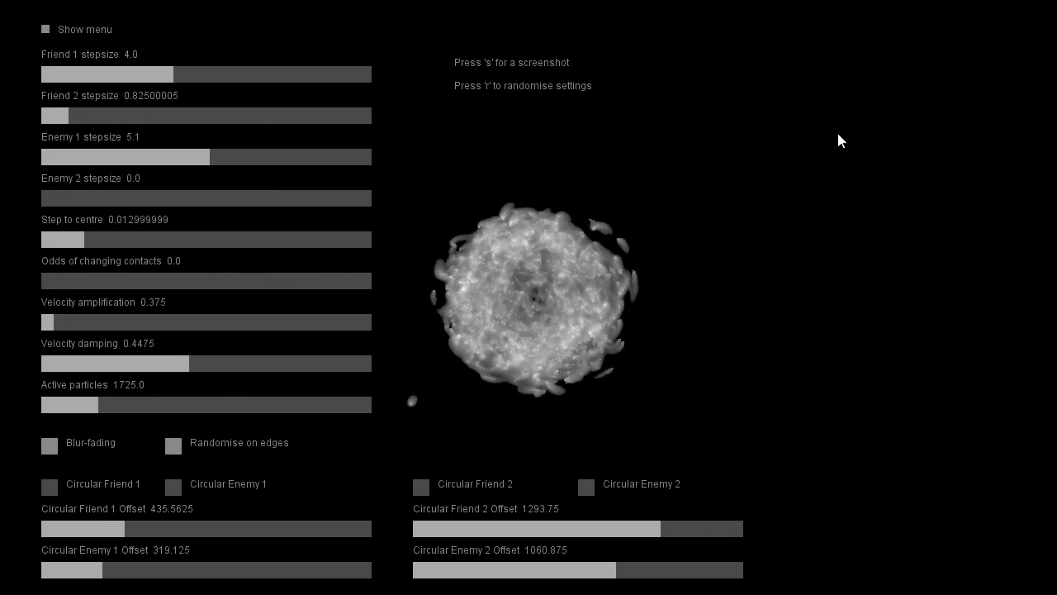
{"action": "mouse_move", "coordinate": [851, 132]}
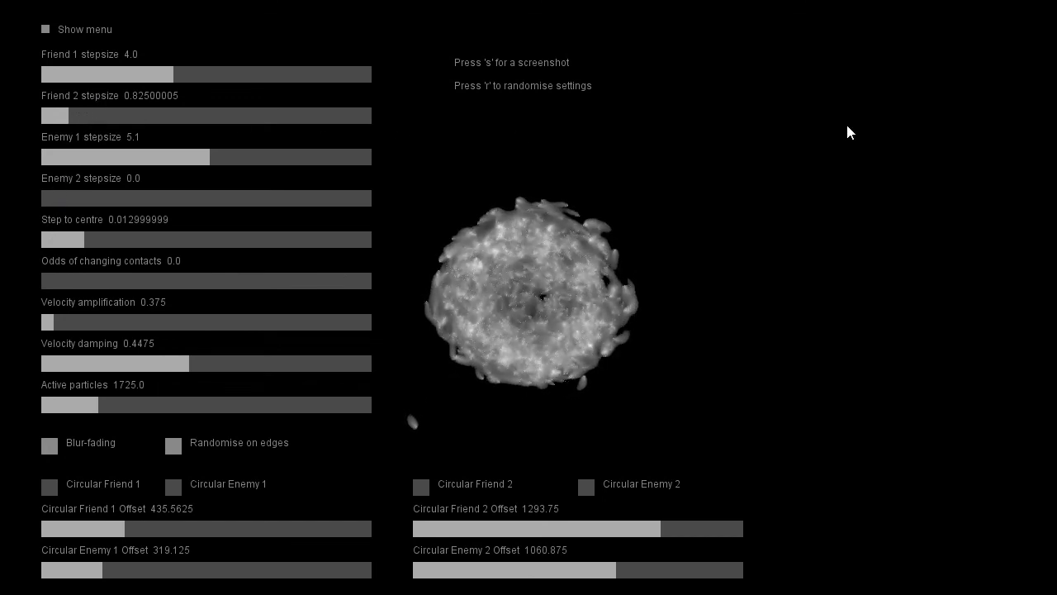